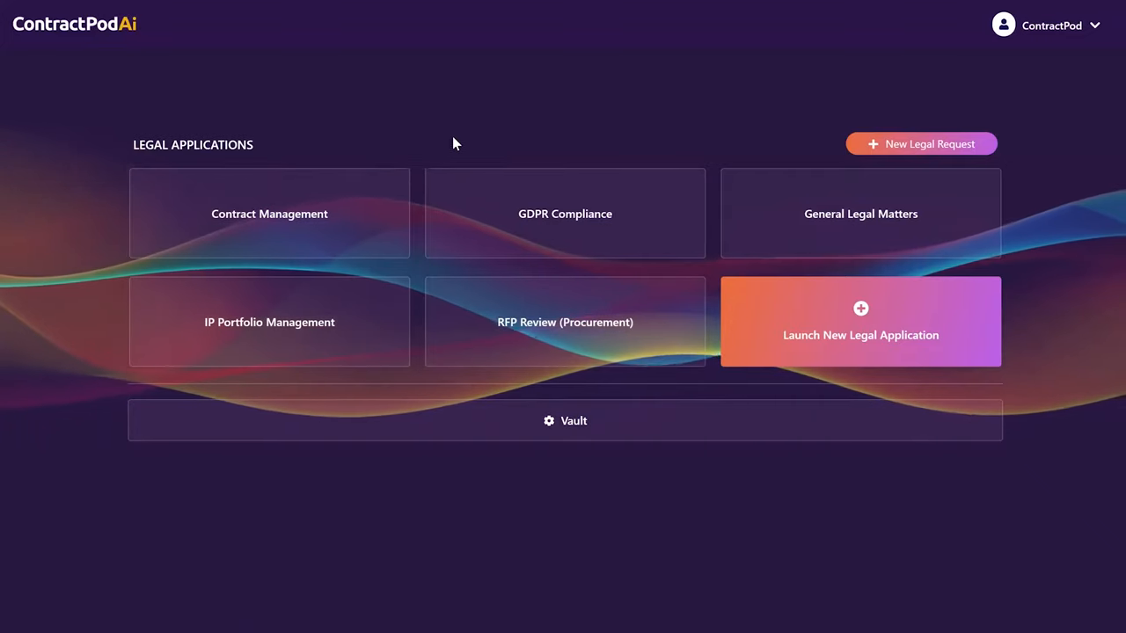
mouse_move(394, 107)
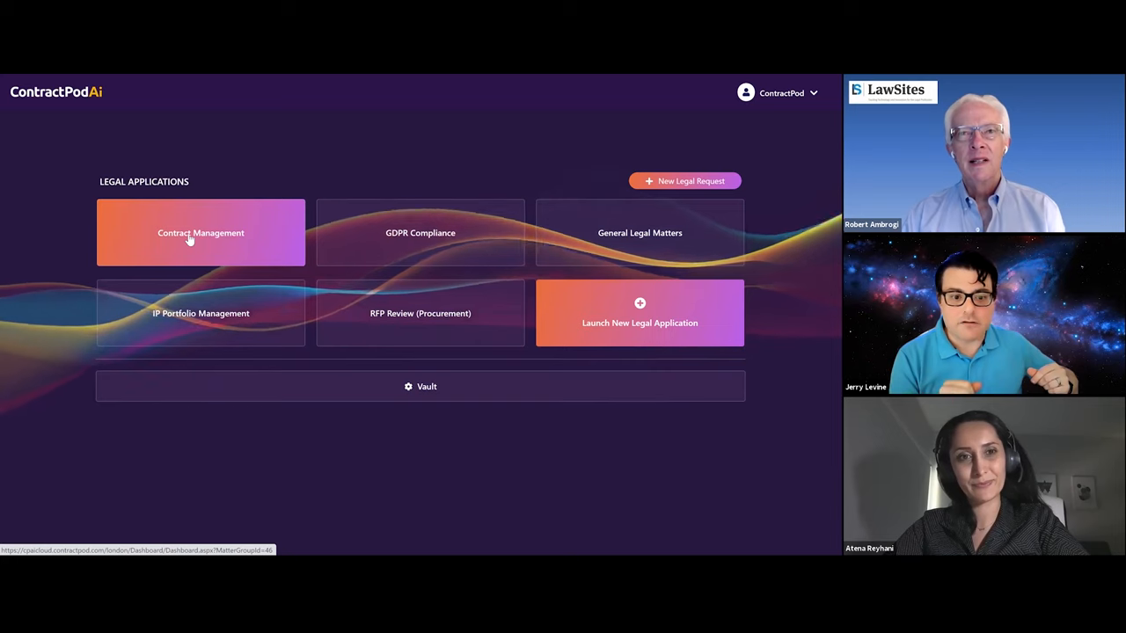
Step: Show Contract Management summary for the last 5 years and review the contract type and status charts
left_click(201, 232)
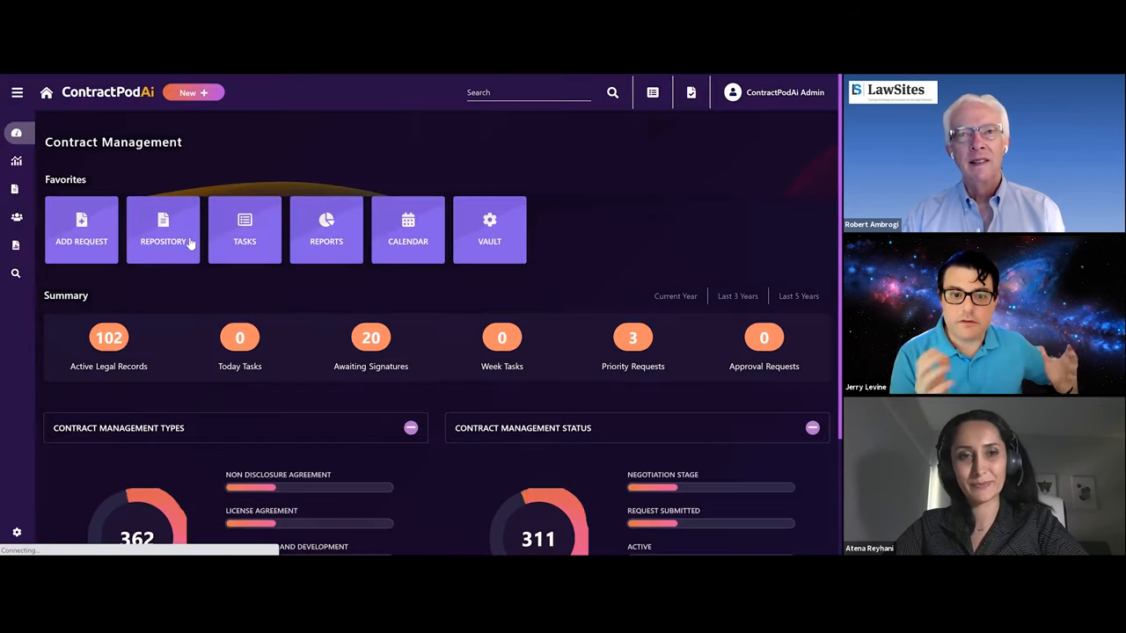
left_click(798, 296)
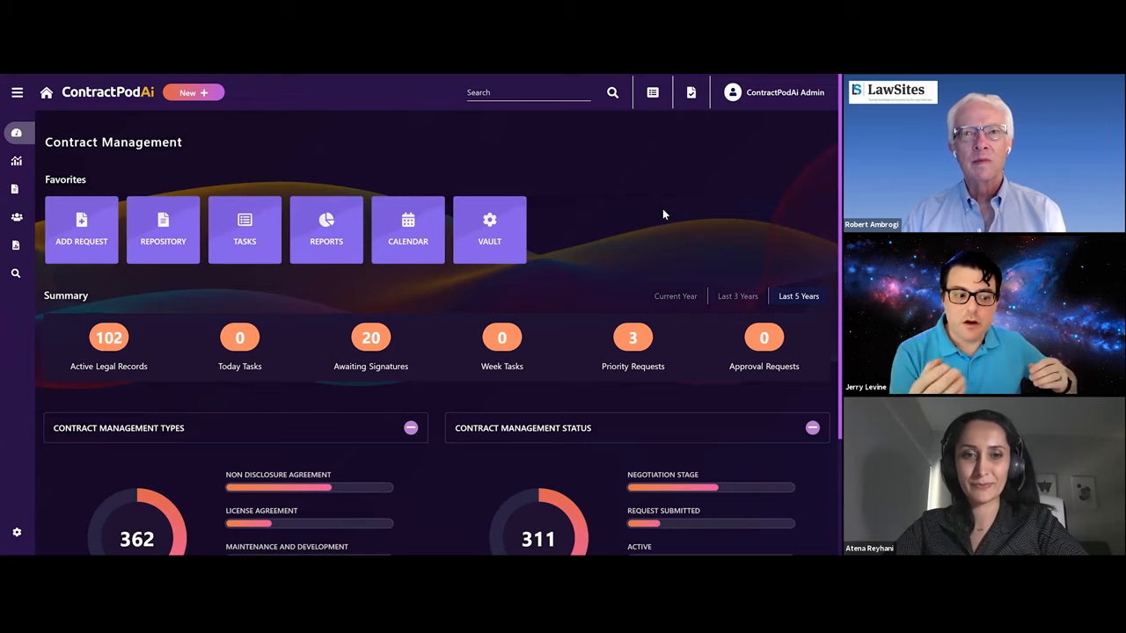
mouse_move(697, 214)
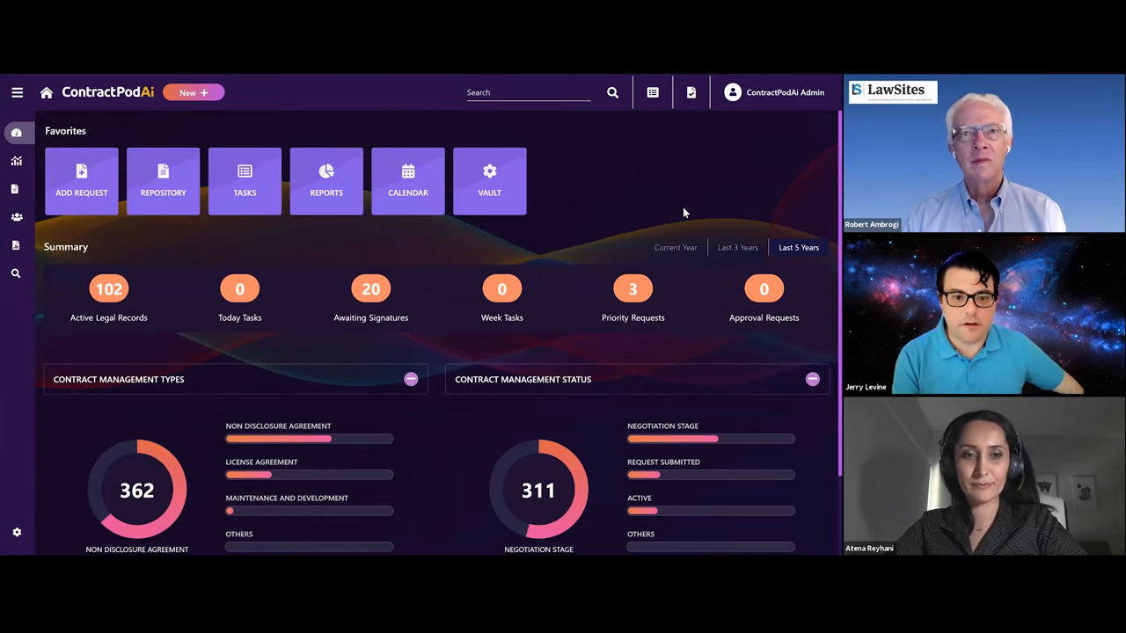
scroll("down", 3)
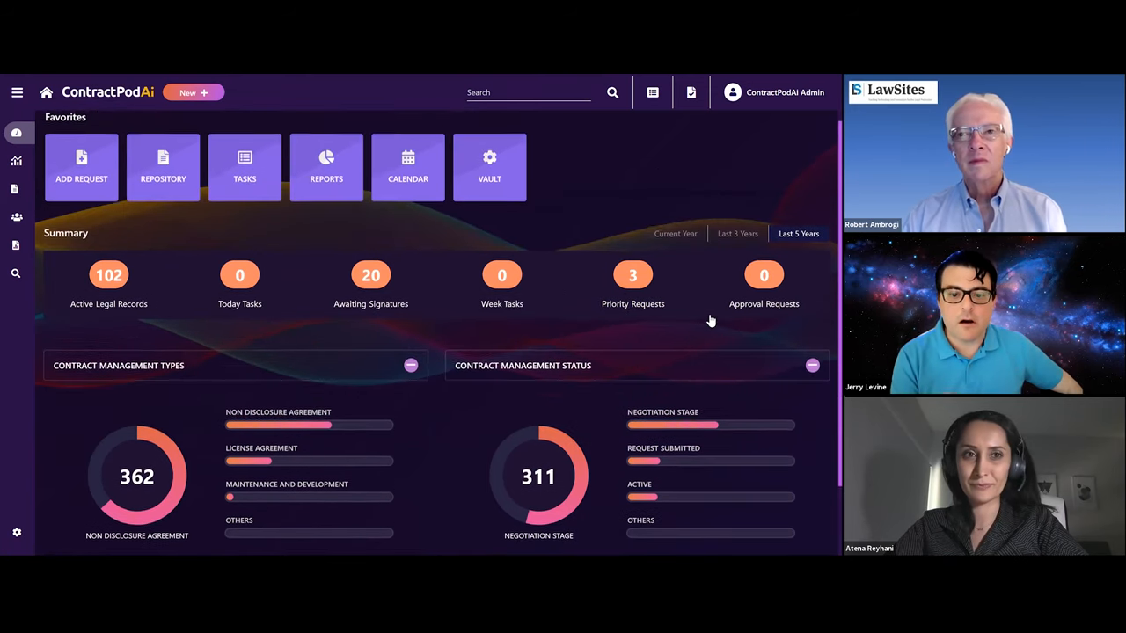
scroll("down", 3)
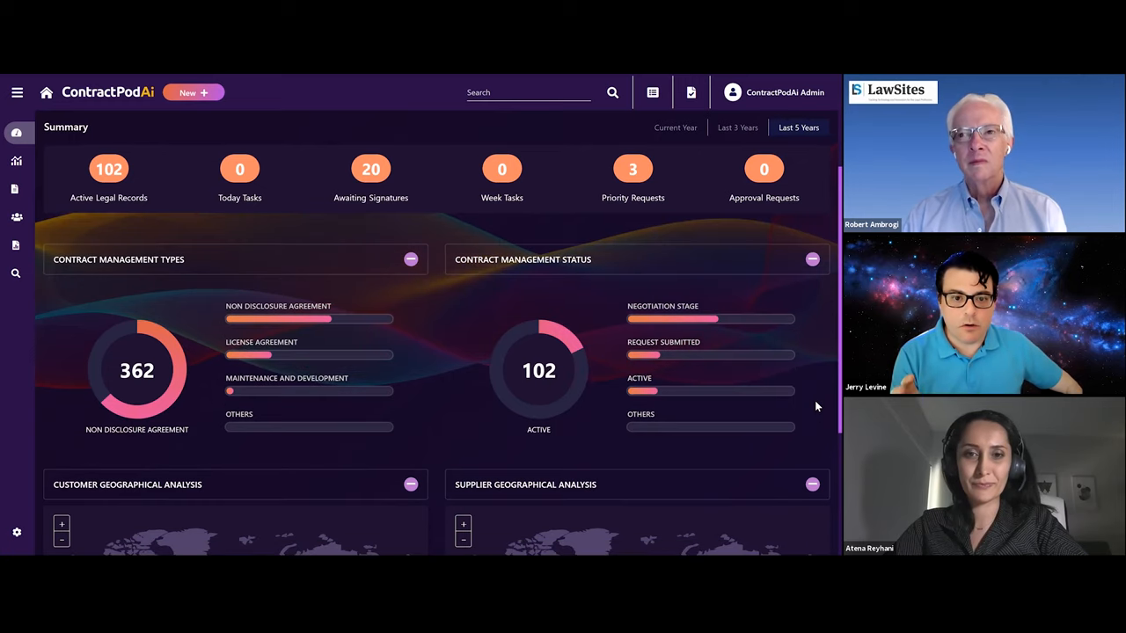
scroll("down", 3)
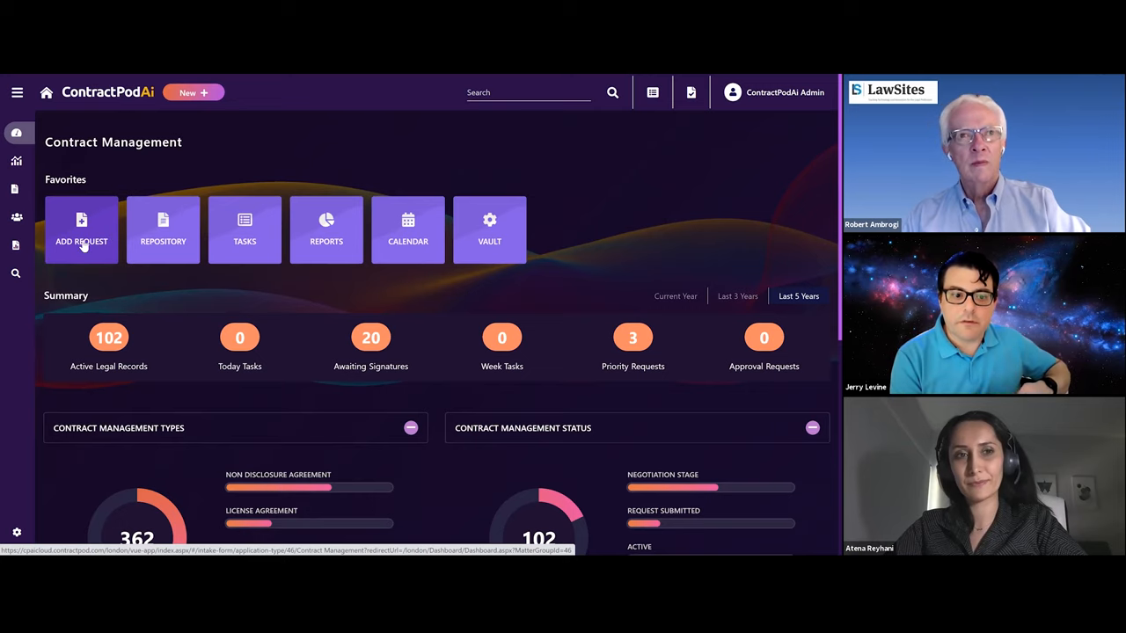
Step: Start a new legal request of type Non Disclosure Agreement
left_click(81, 229)
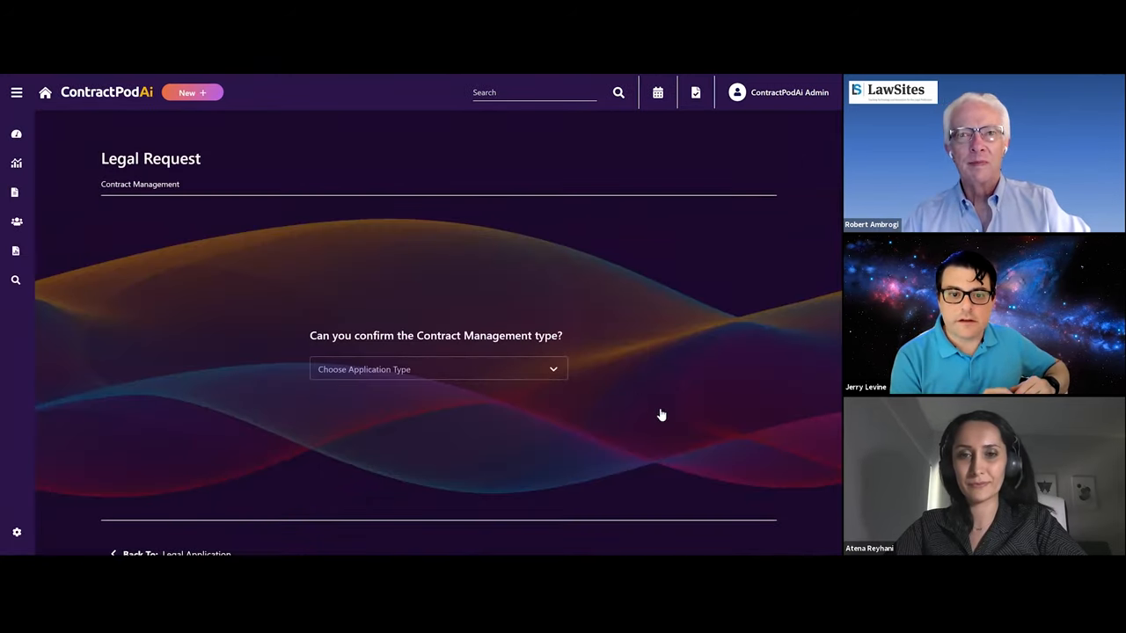
left_click(436, 370)
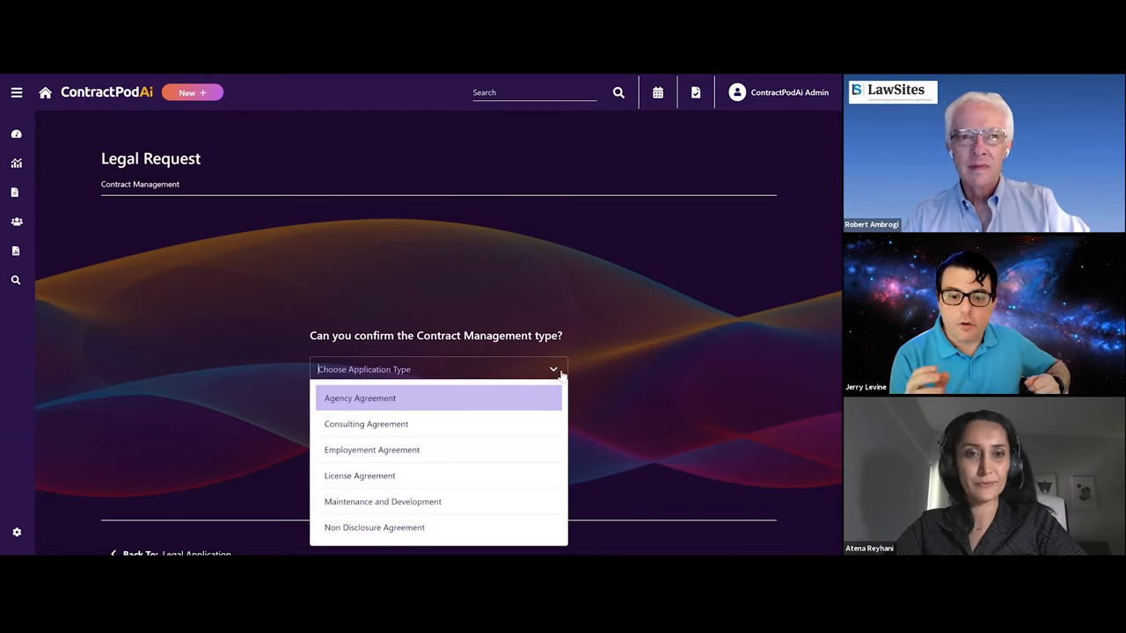
mouse_move(609, 352)
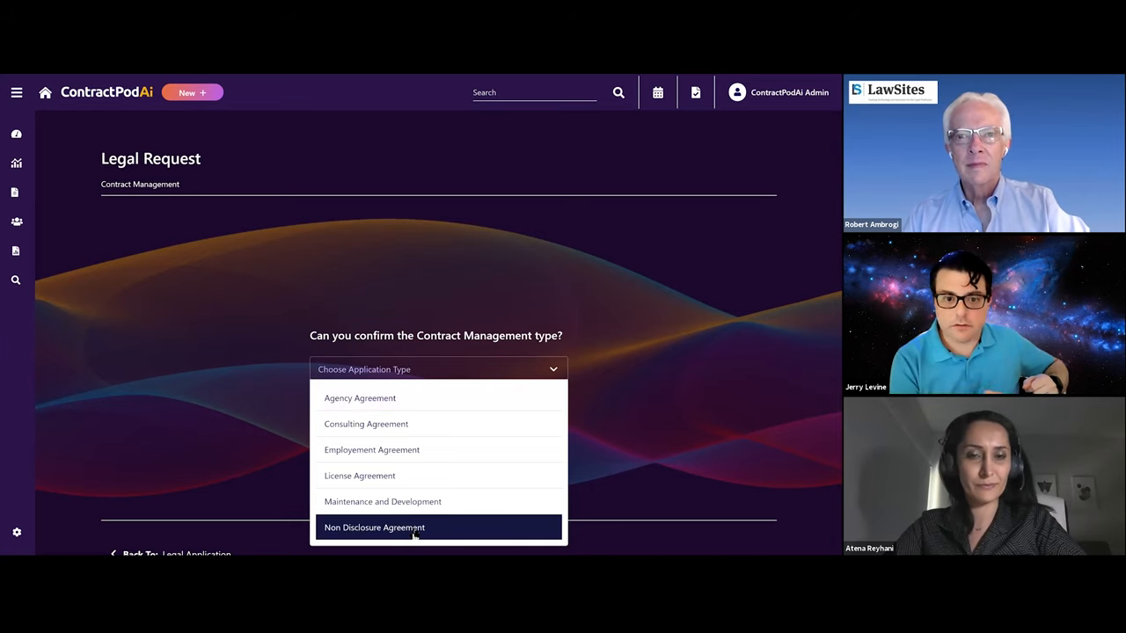
left_click(373, 528)
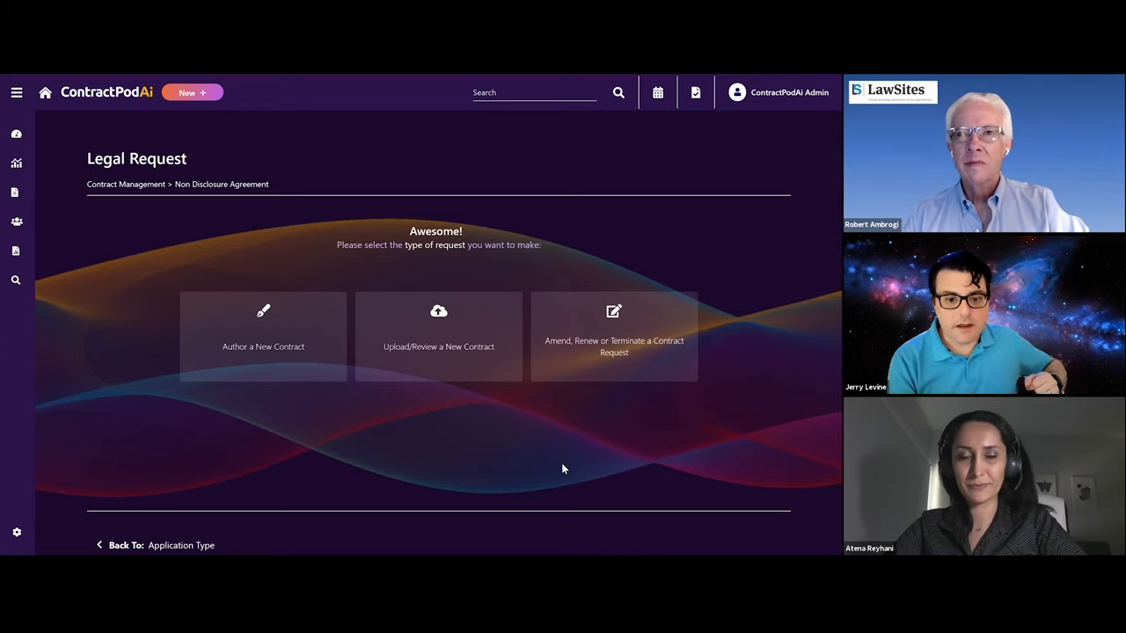
mouse_move(366, 343)
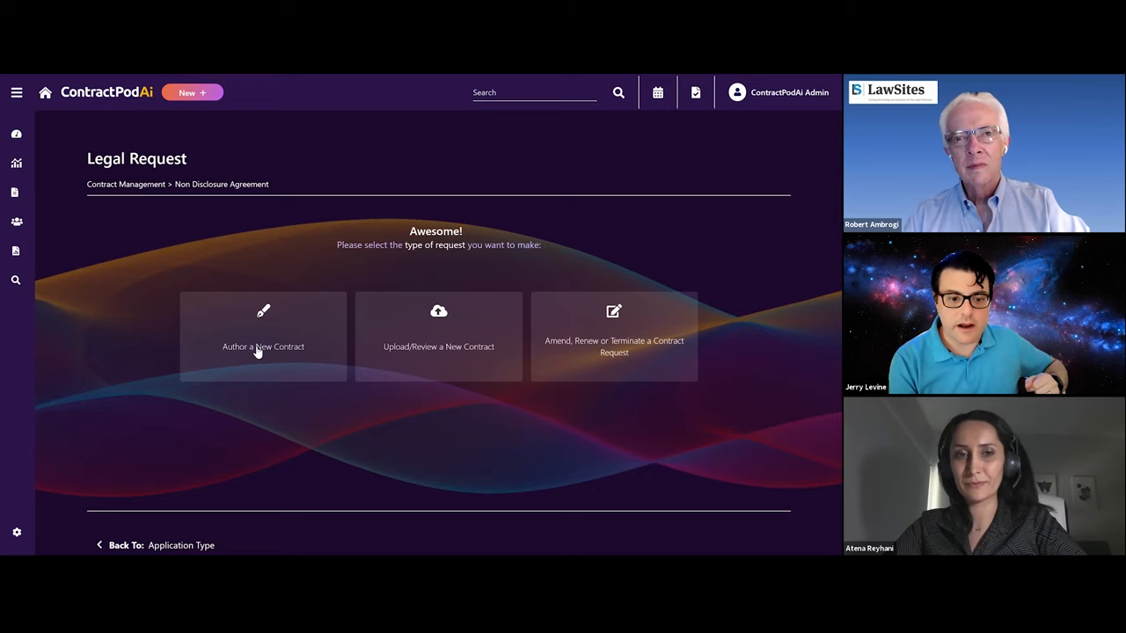
Step: Author a new contract with Customer partner ABC INC. and proceed to Contract Details
left_click(262, 334)
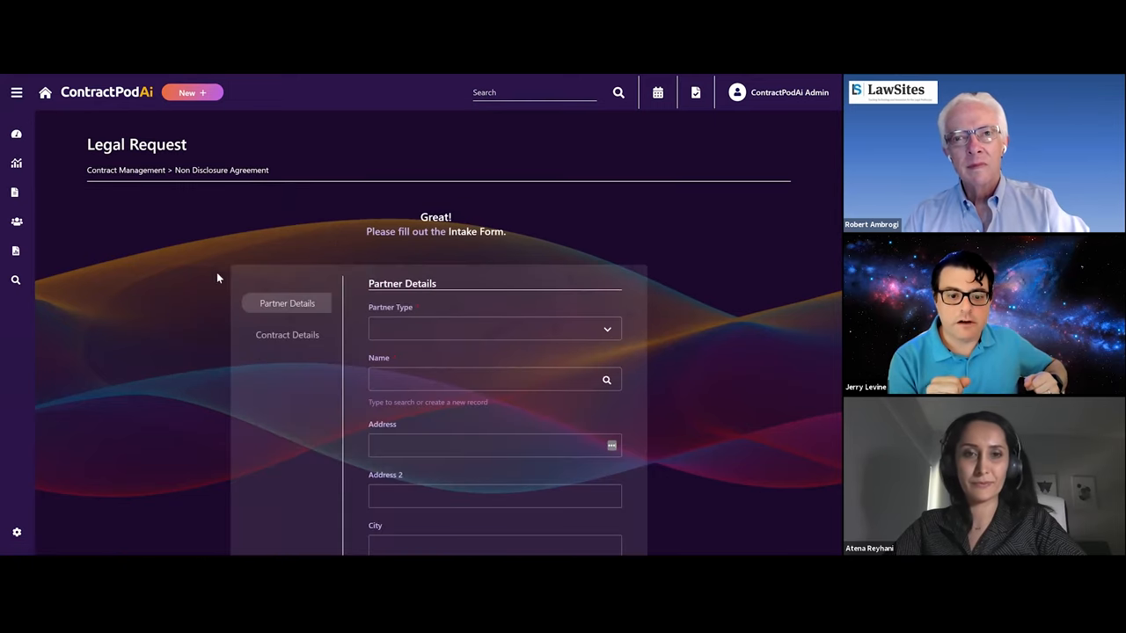
scroll("down", 3)
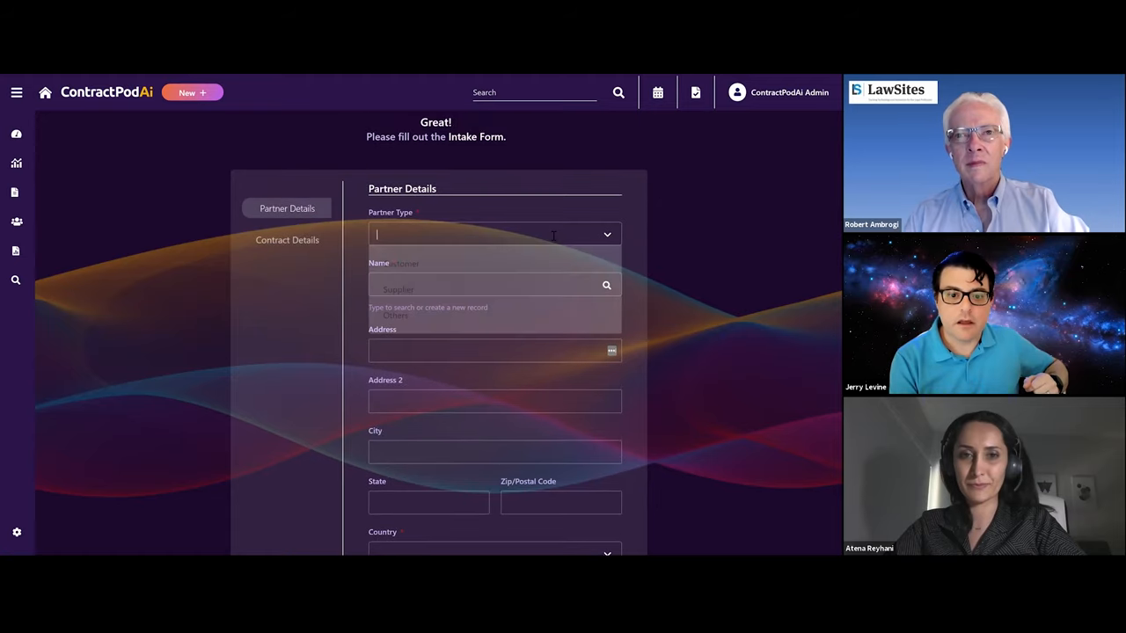
left_click(396, 278)
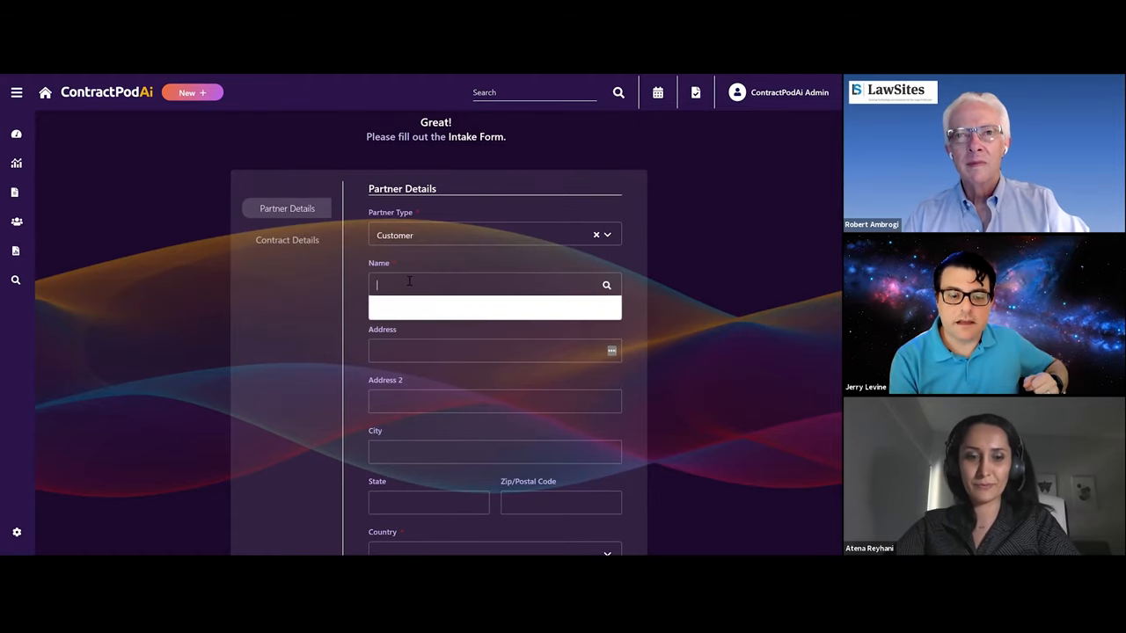
type("abc")
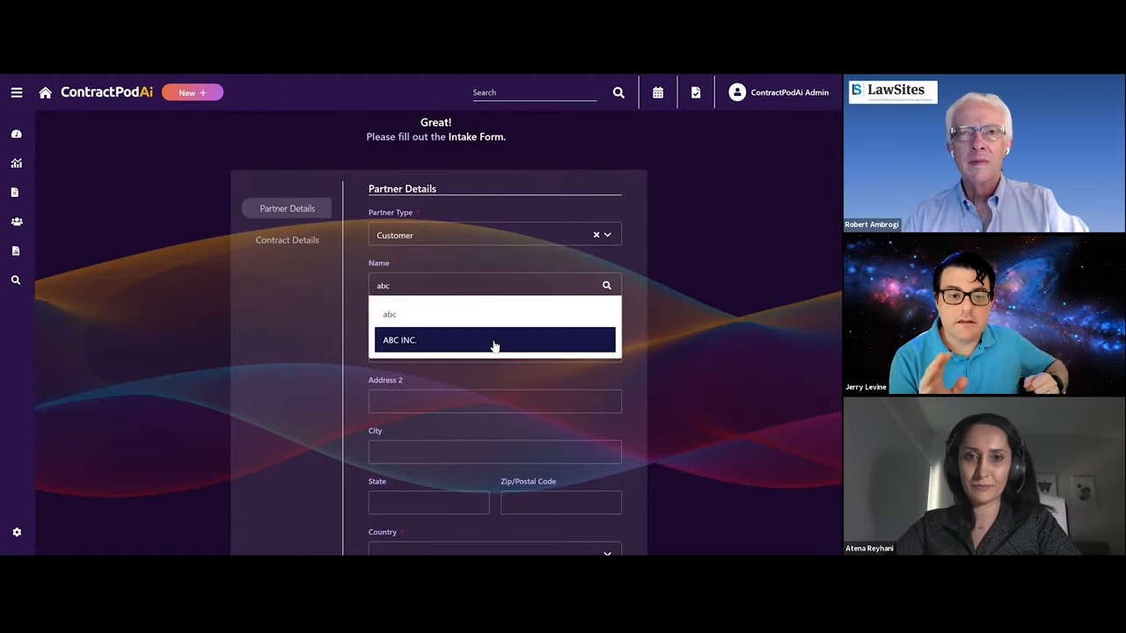
left_click(493, 339)
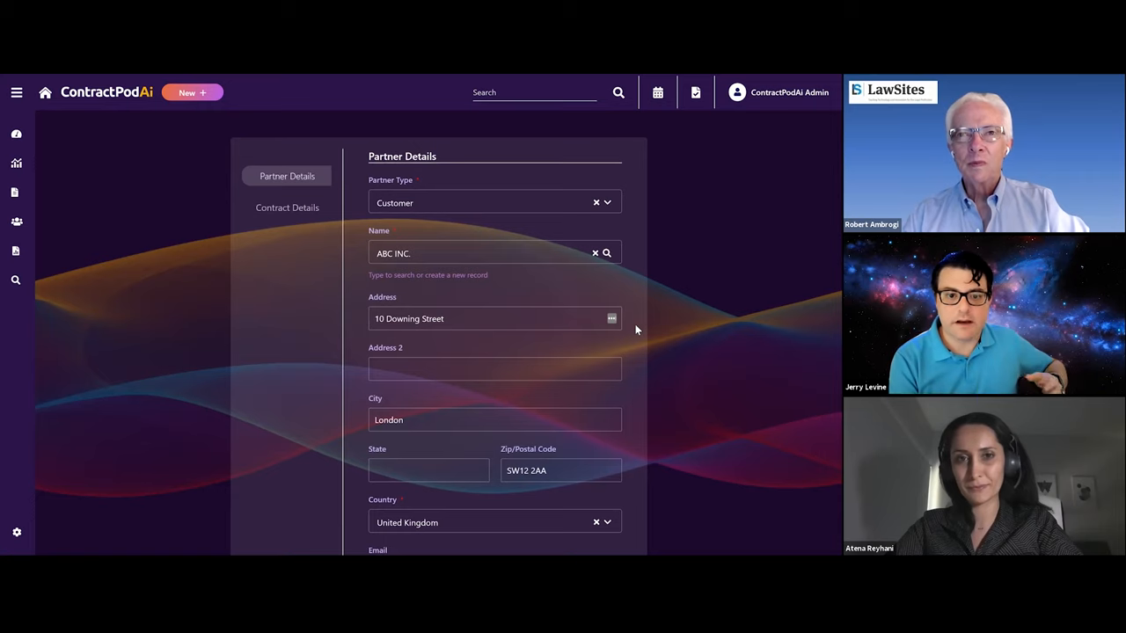
scroll("down", 3)
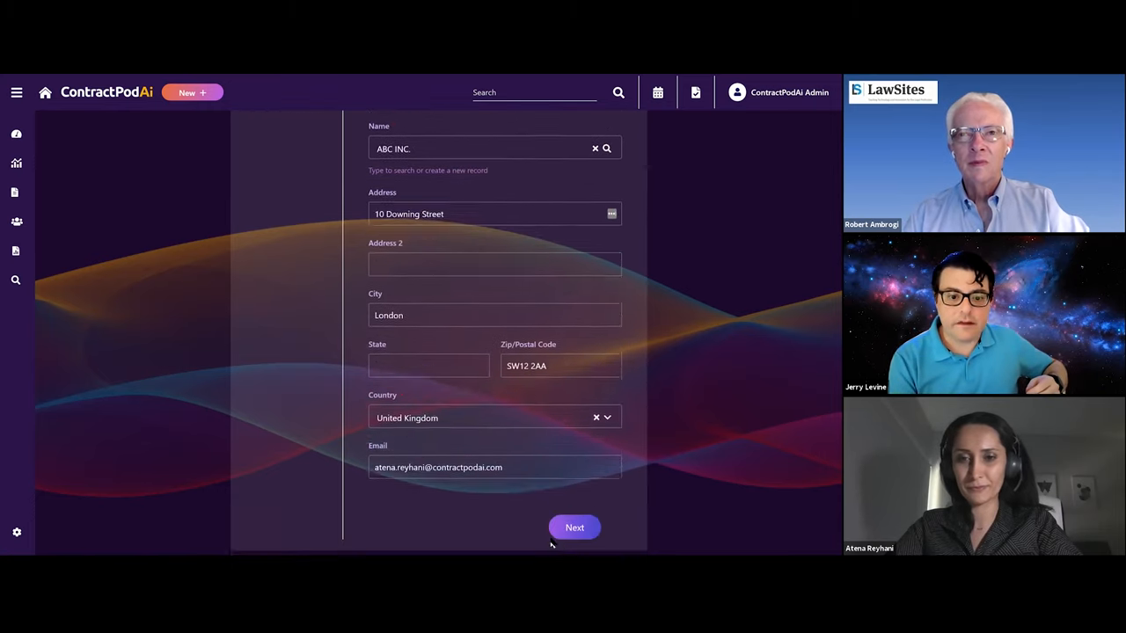
left_click(573, 528)
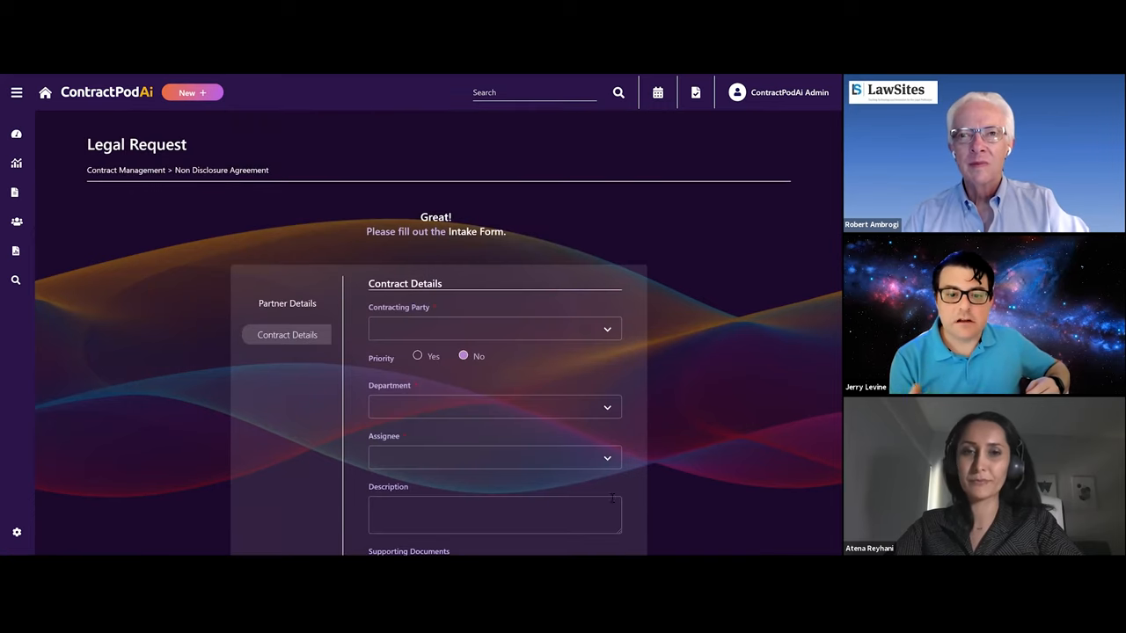
Step: Set contracting party ContractPod Technologies Ltd, Legal department, and submit the NDA intake request
left_click(493, 329)
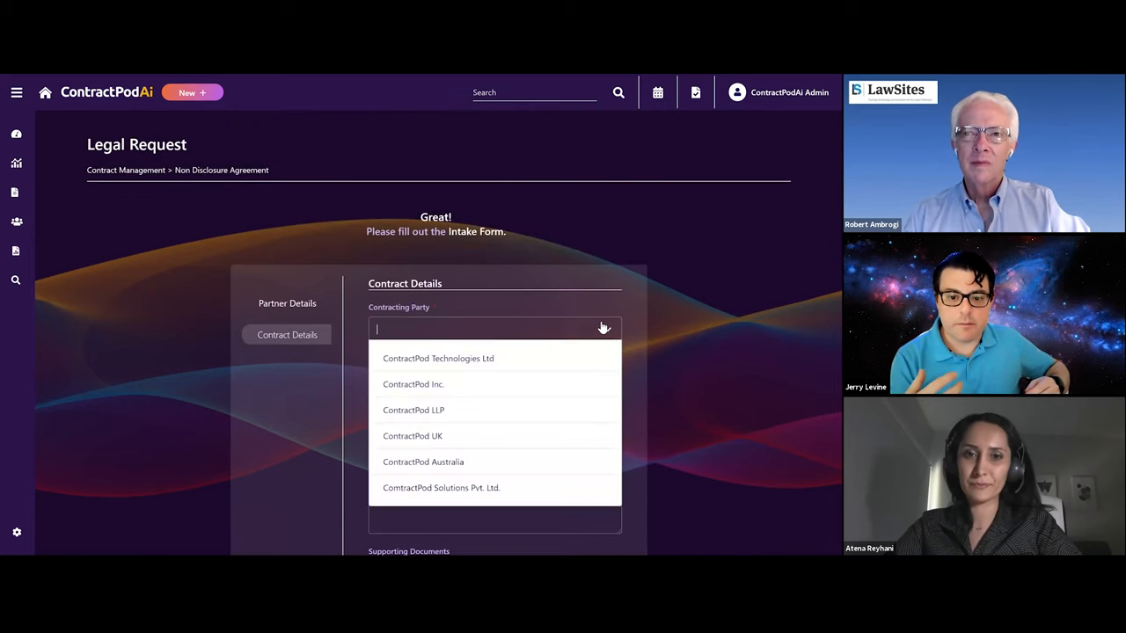
left_click(438, 358)
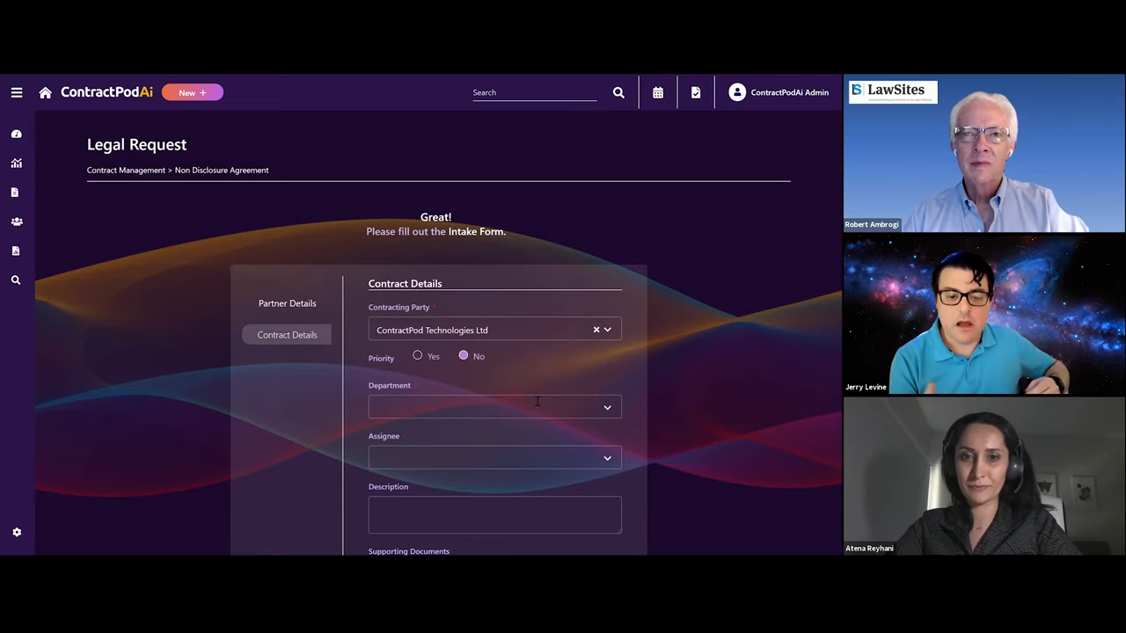
type("leg")
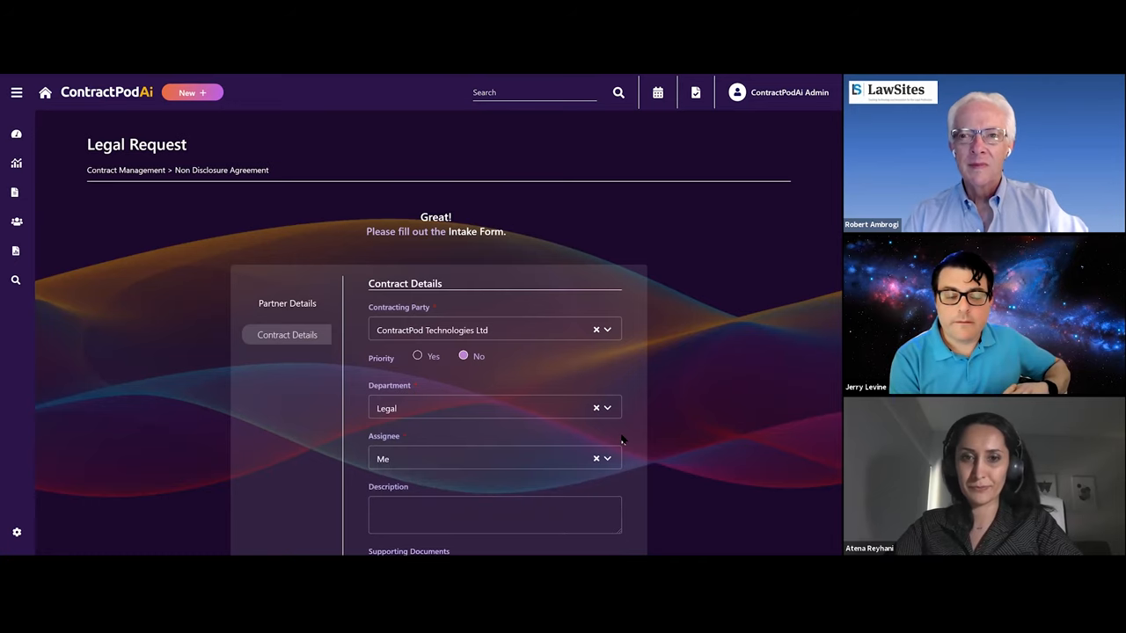
mouse_move(644, 433)
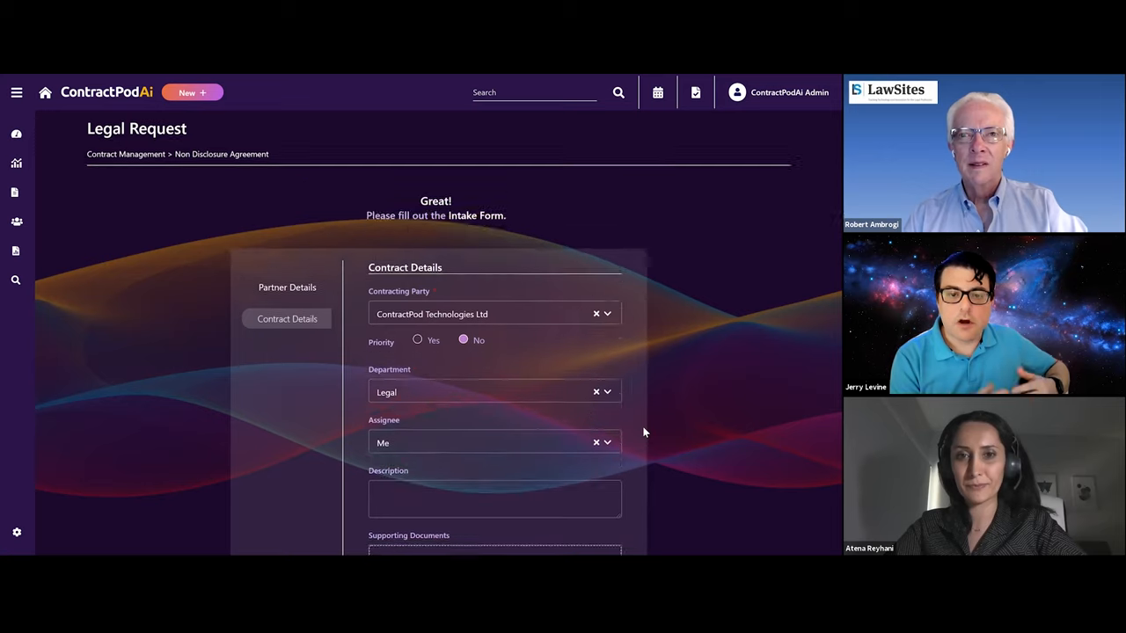
scroll("down", 3)
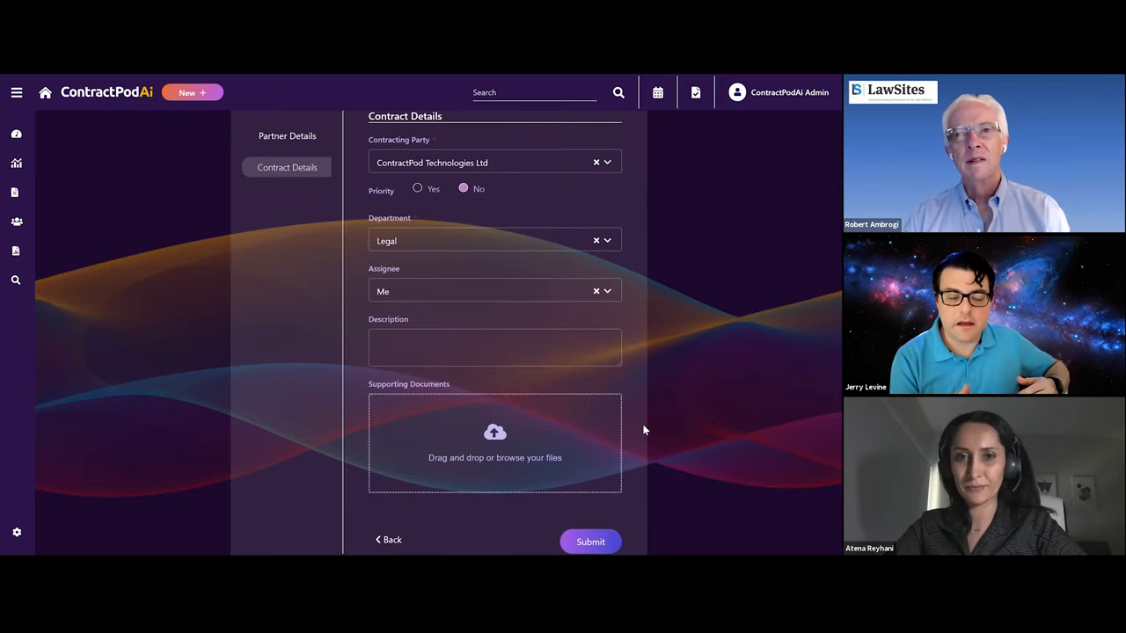
left_click(591, 542)
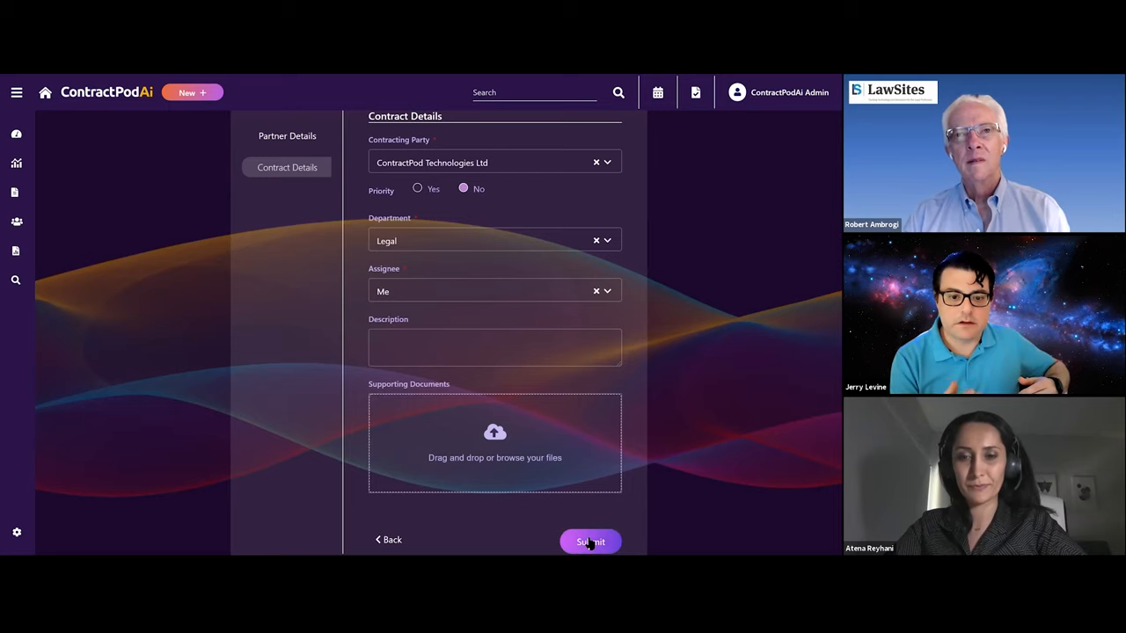
left_click(592, 542)
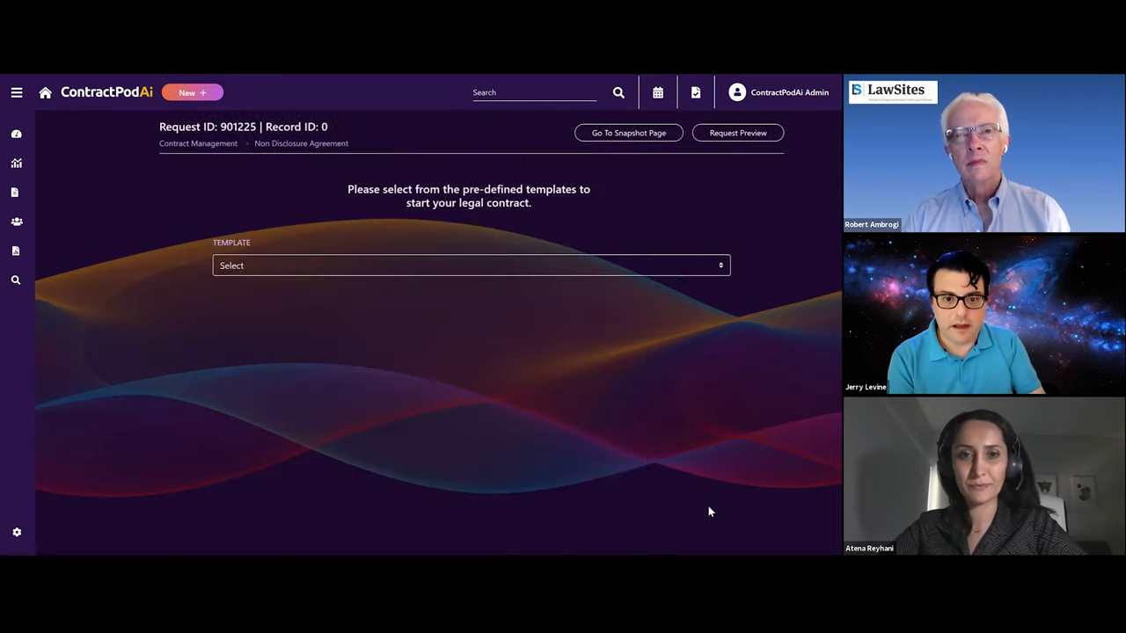
left_click(472, 263)
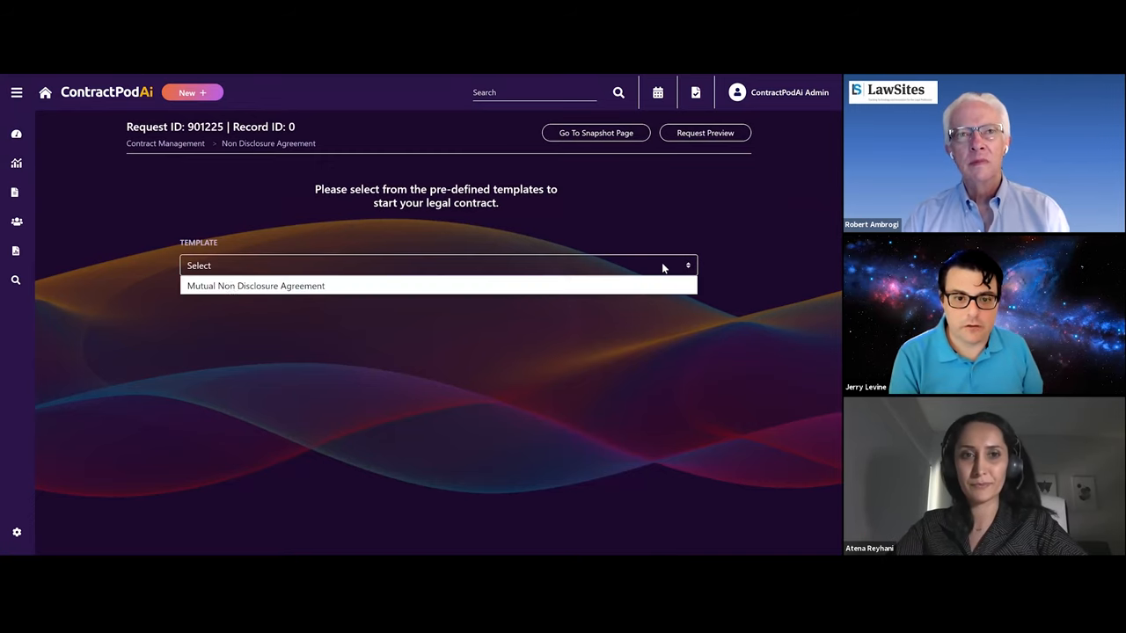
left_click(257, 285)
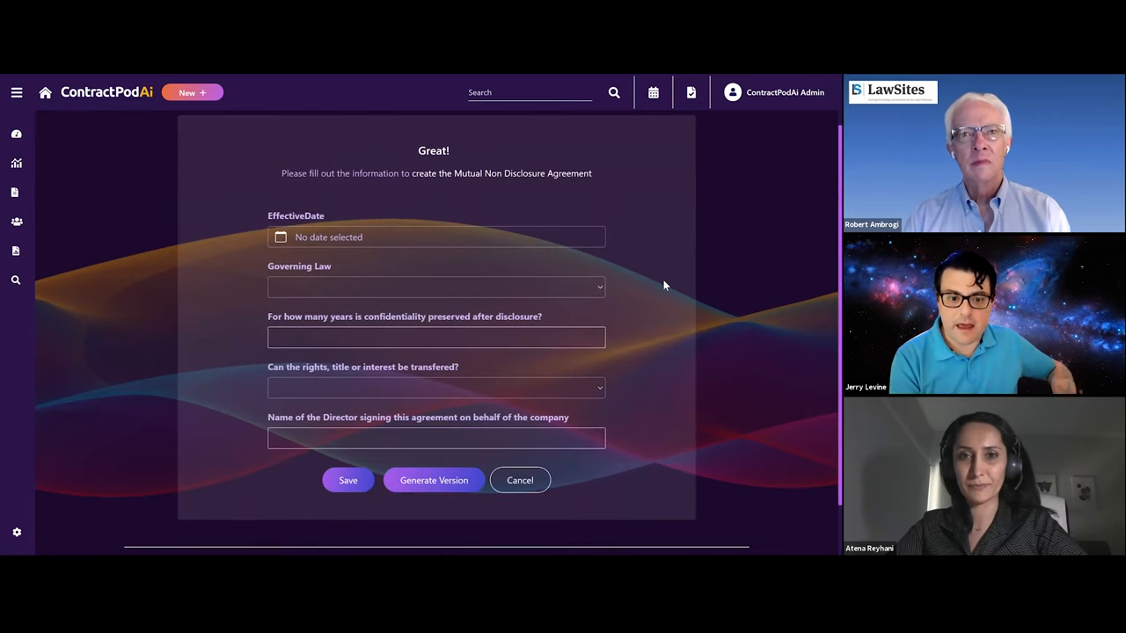
mouse_move(654, 274)
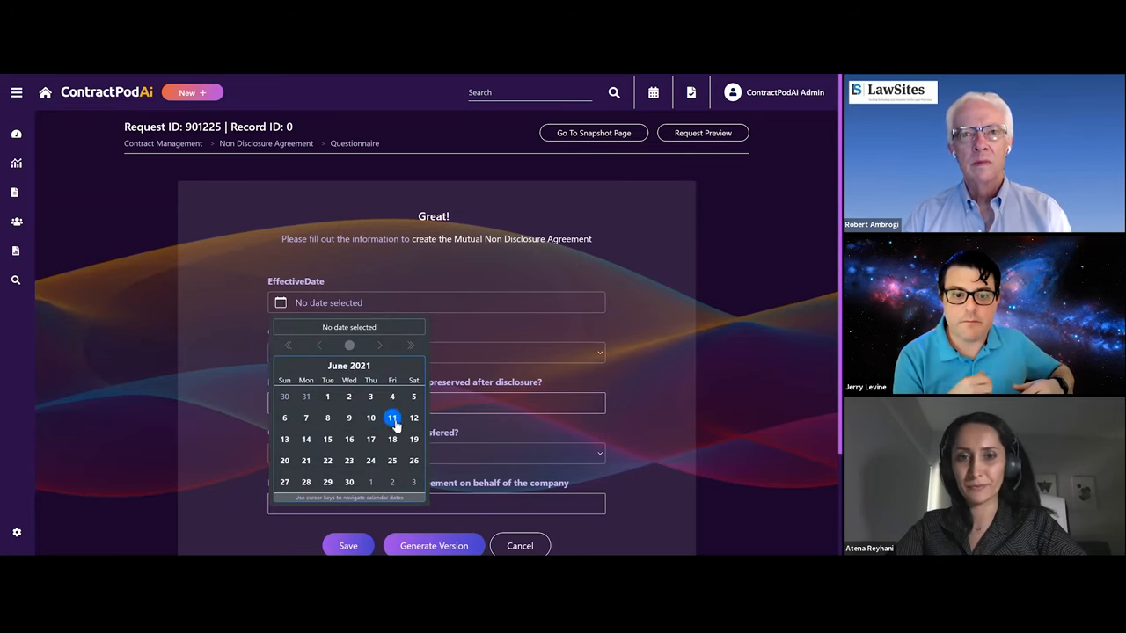
left_click(390, 418)
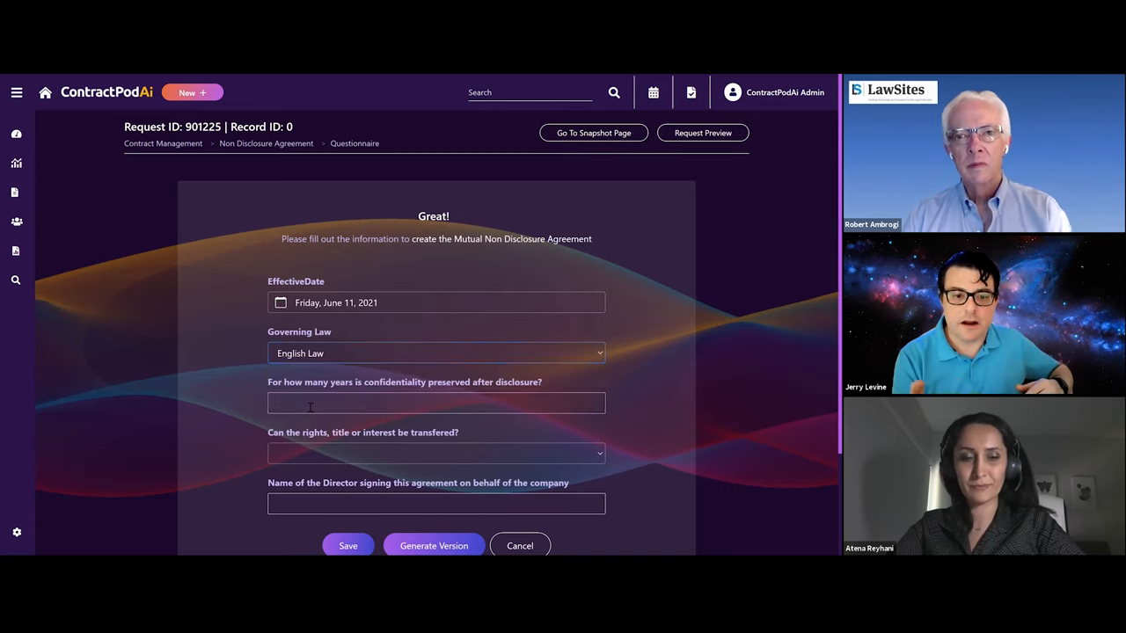
left_click(436, 454)
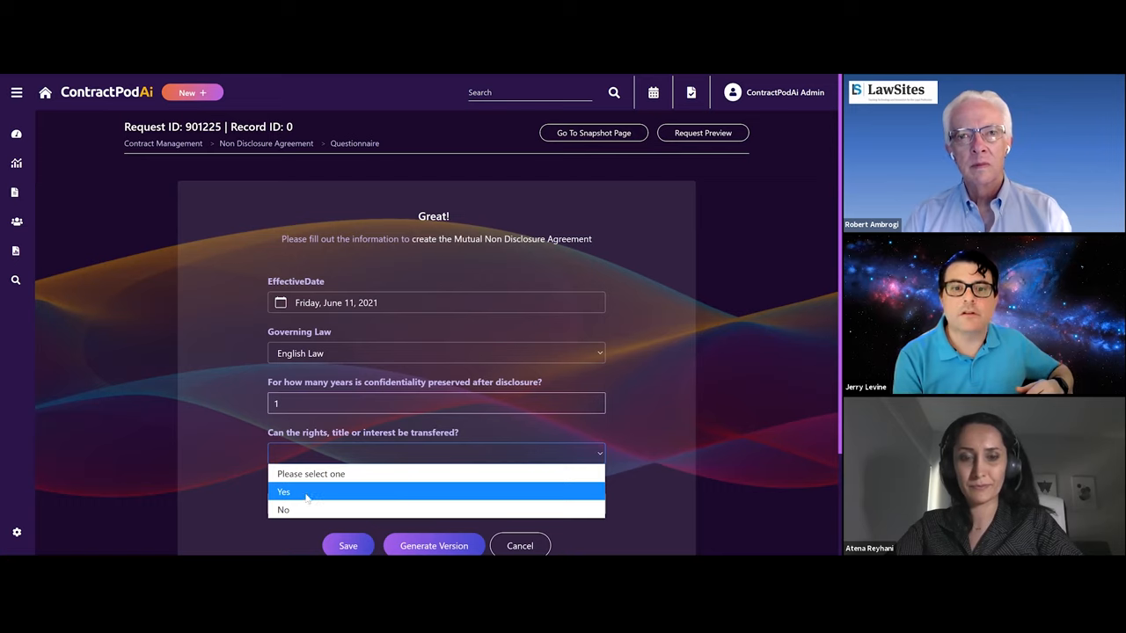
left_click(284, 510)
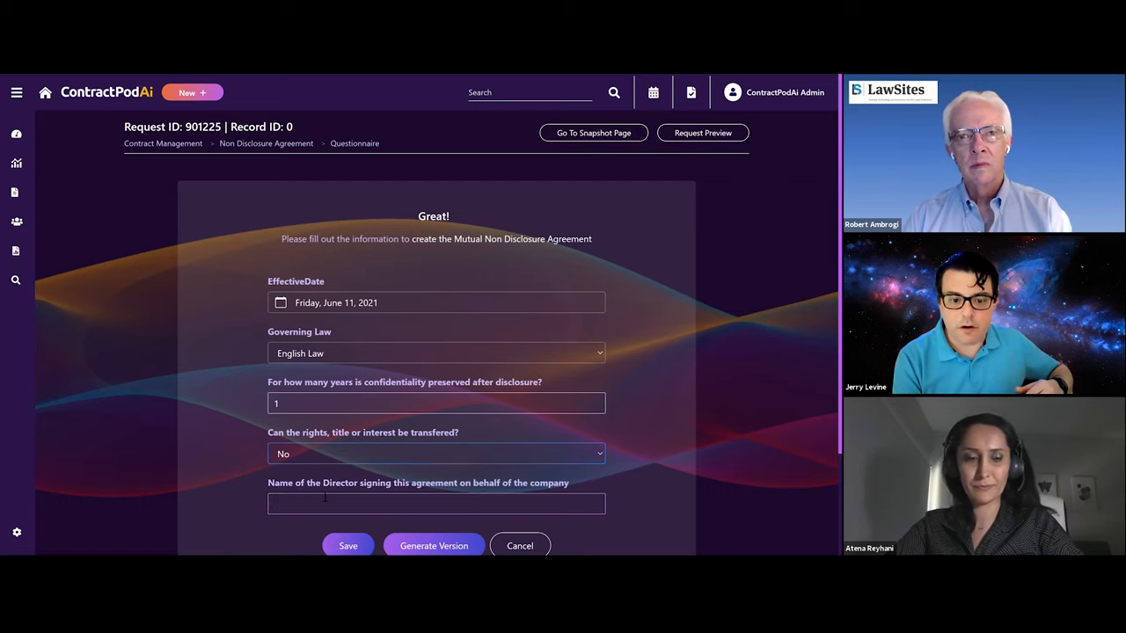
type("Atena Reyhani")
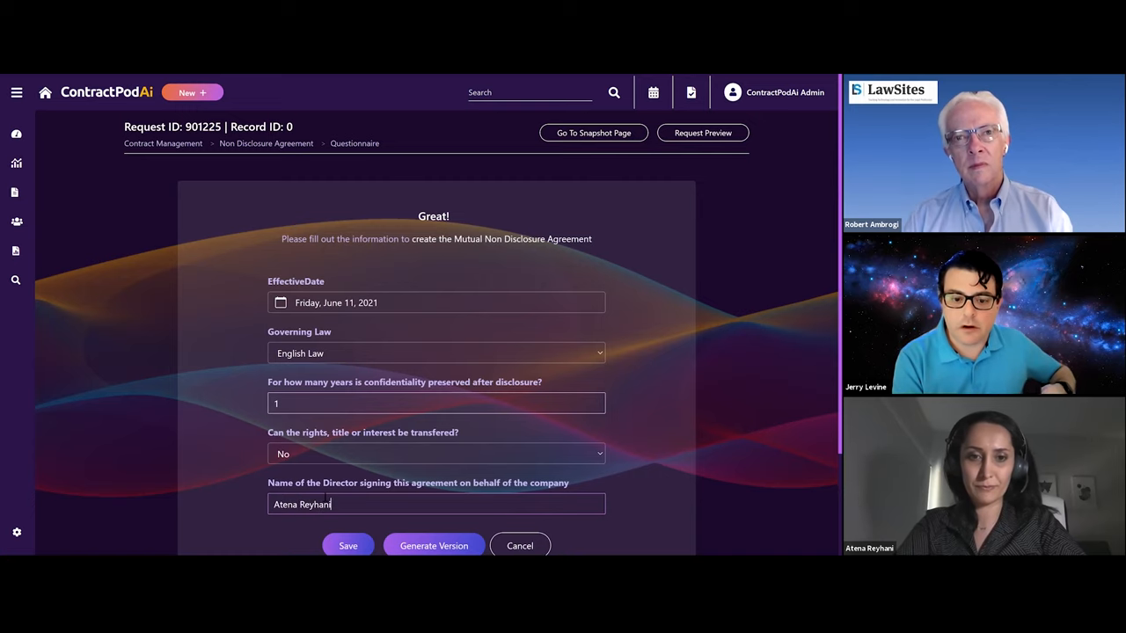
mouse_move(658, 428)
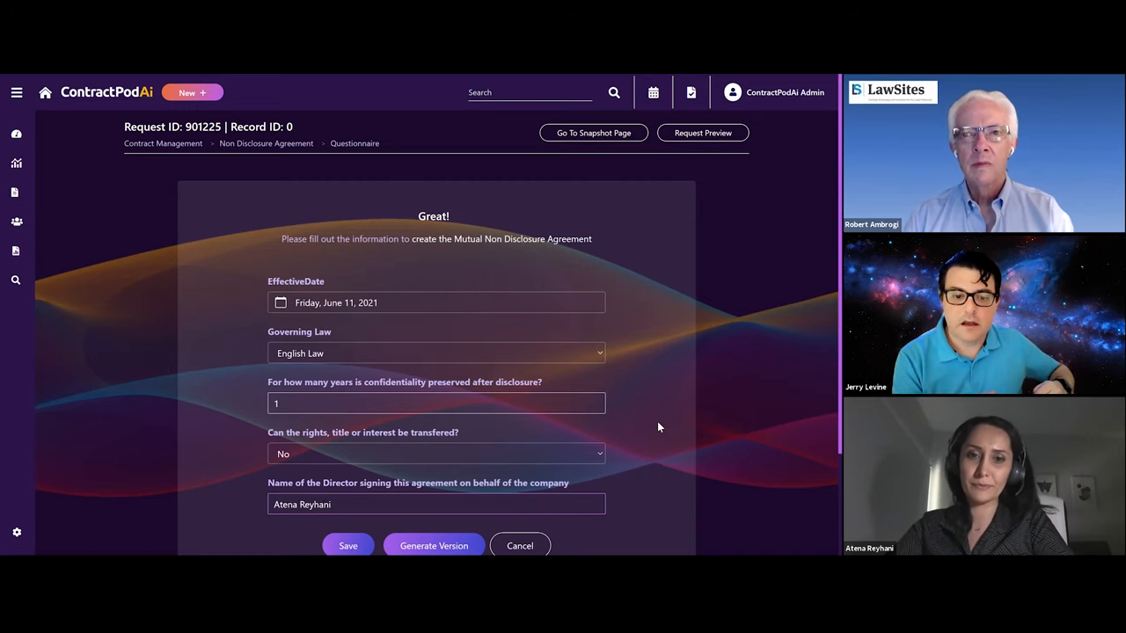
mouse_move(649, 443)
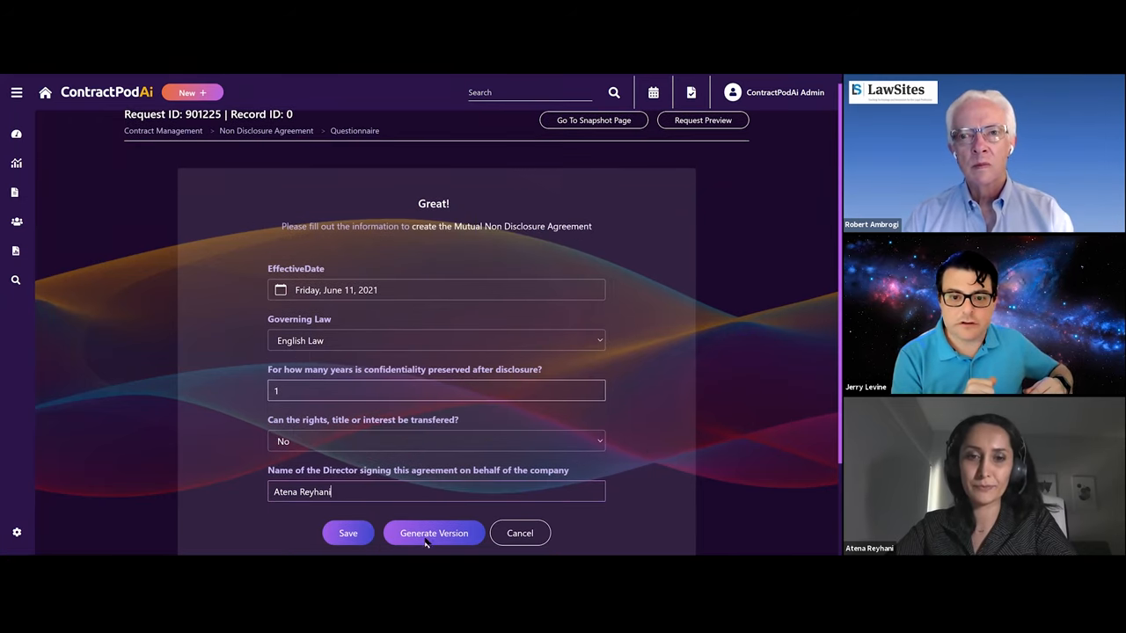
left_click(433, 533)
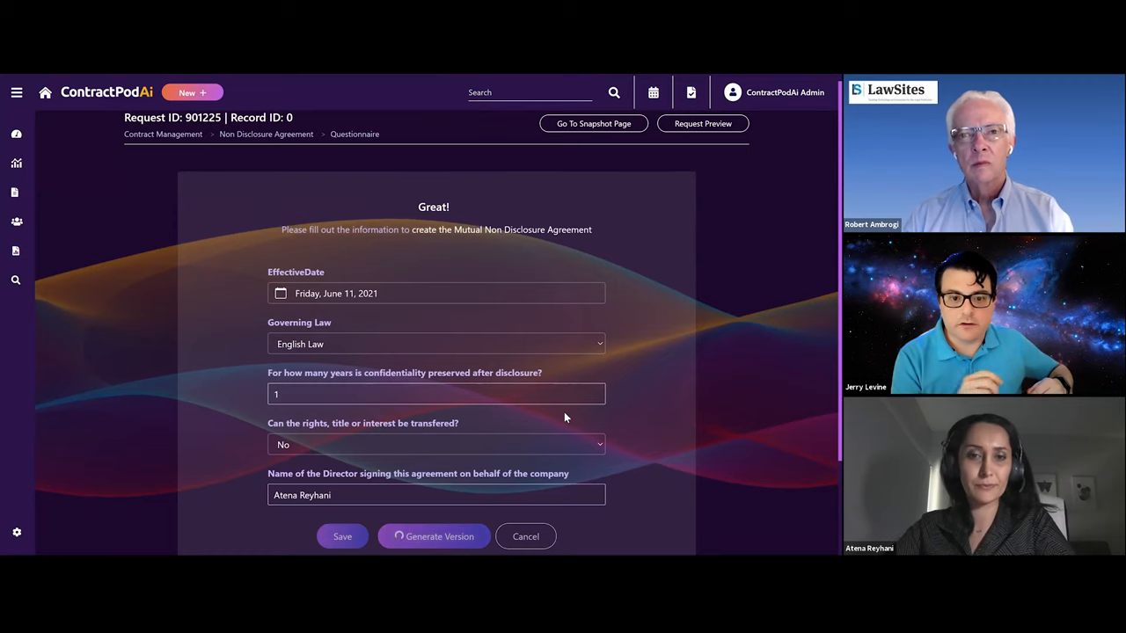
left_click(433, 536)
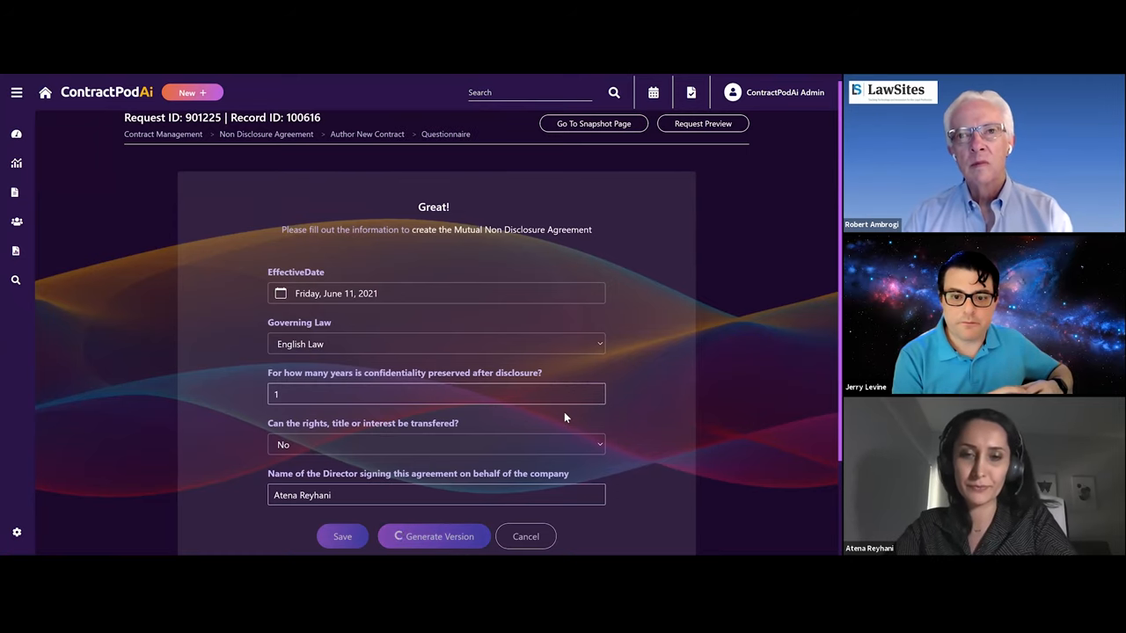
Step: Confirm version generation to reach the Next Steps page for ABC_Non_Create_V1
left_click(432, 537)
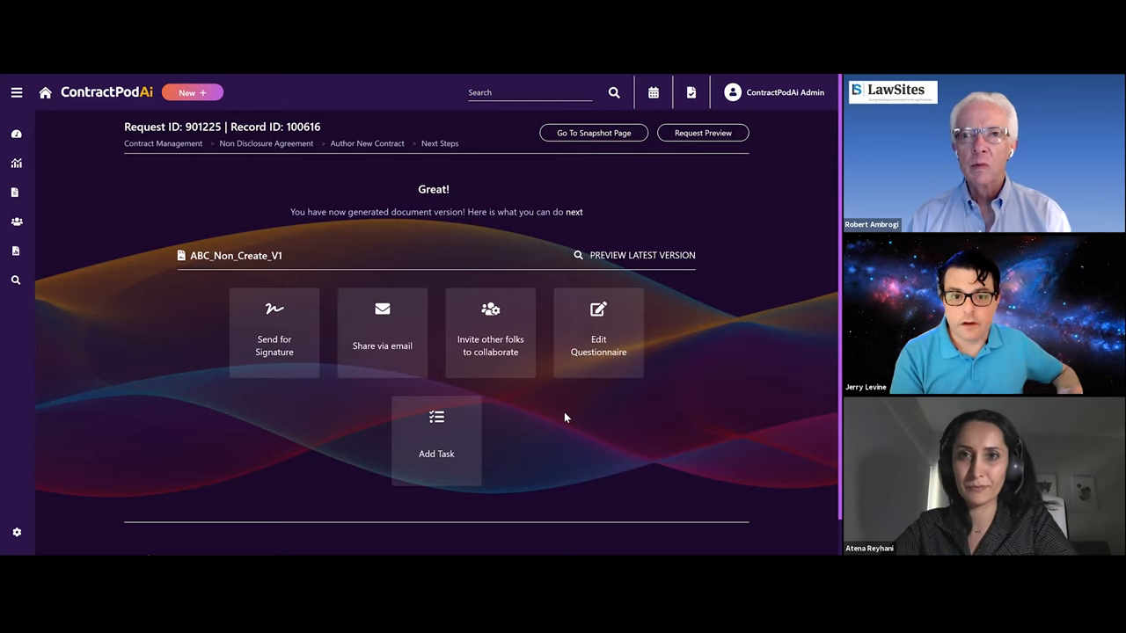
mouse_move(774, 445)
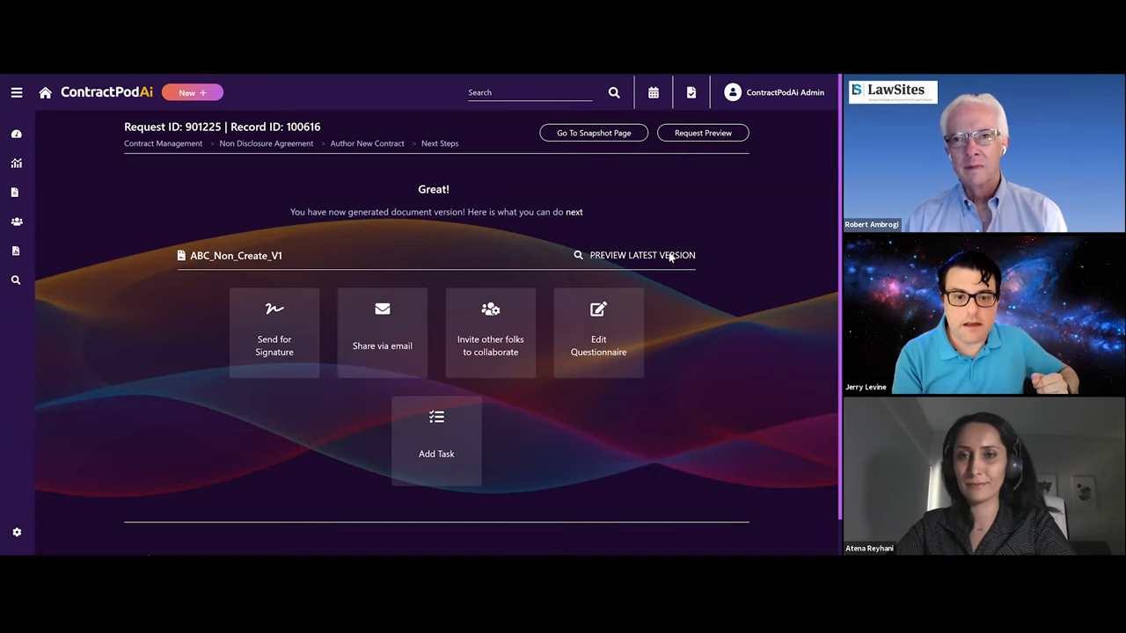
left_click(643, 255)
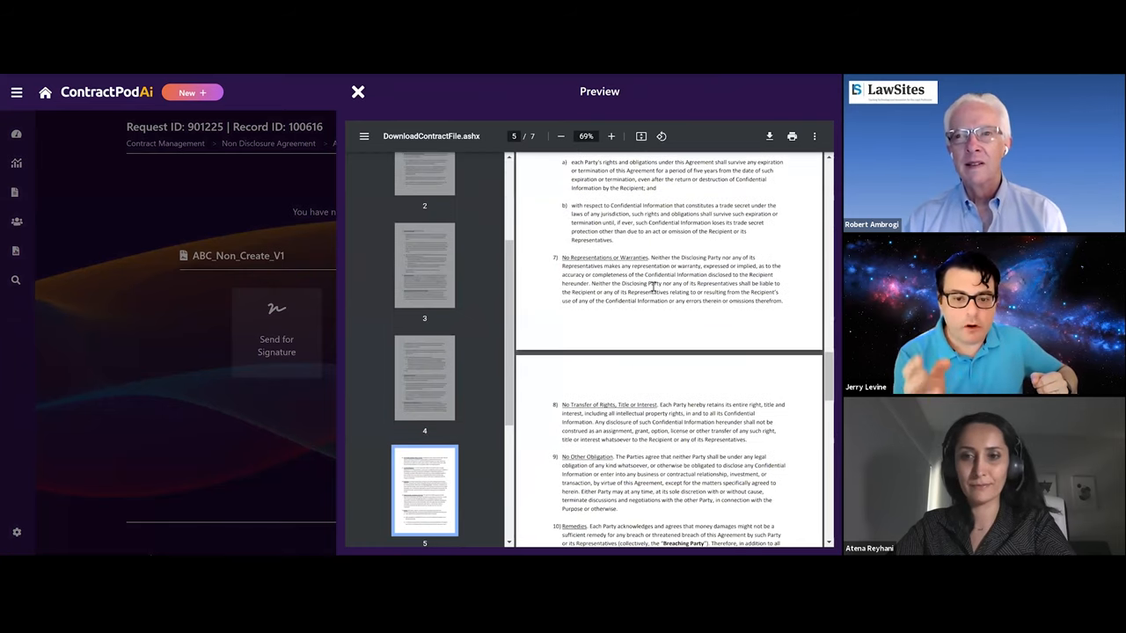
scroll("down", 3)
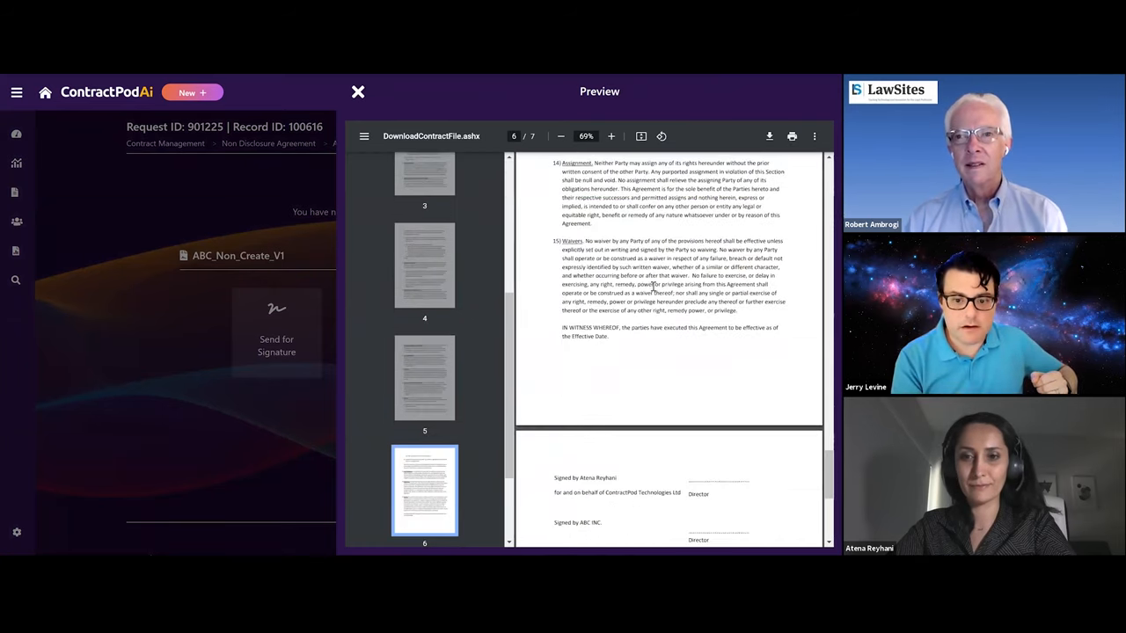
scroll("down", 3)
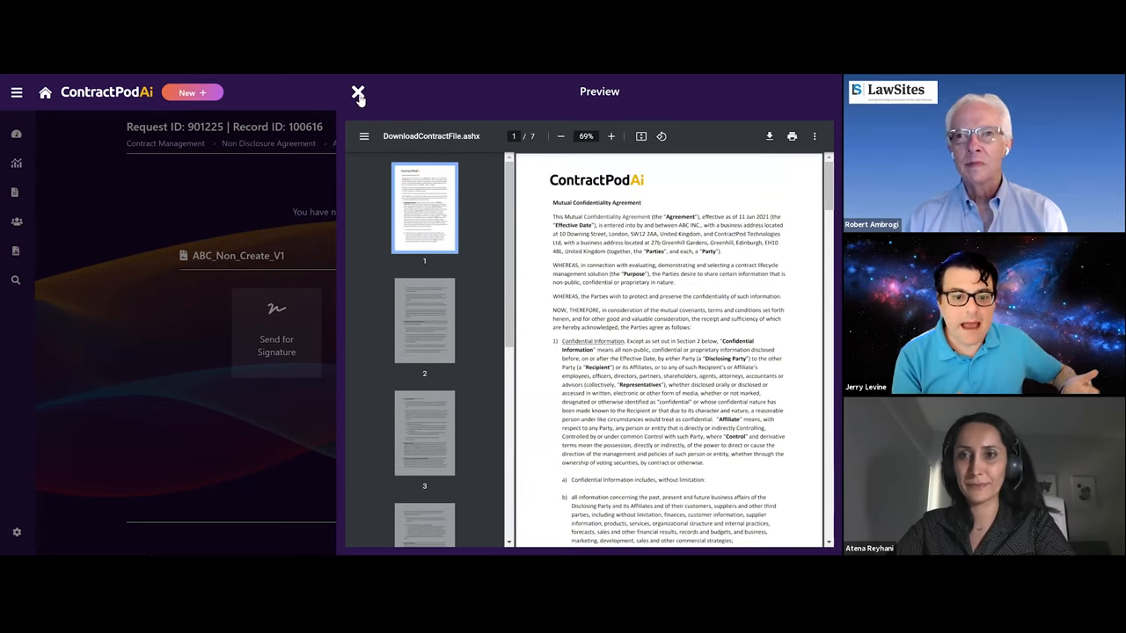
left_click(359, 95)
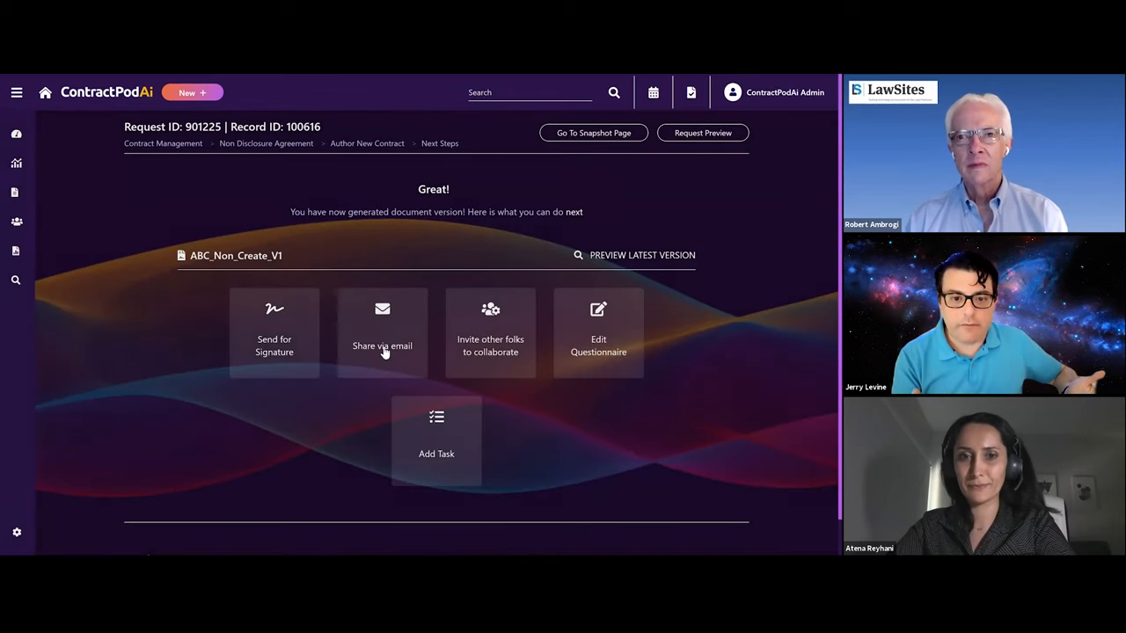
left_click(381, 332)
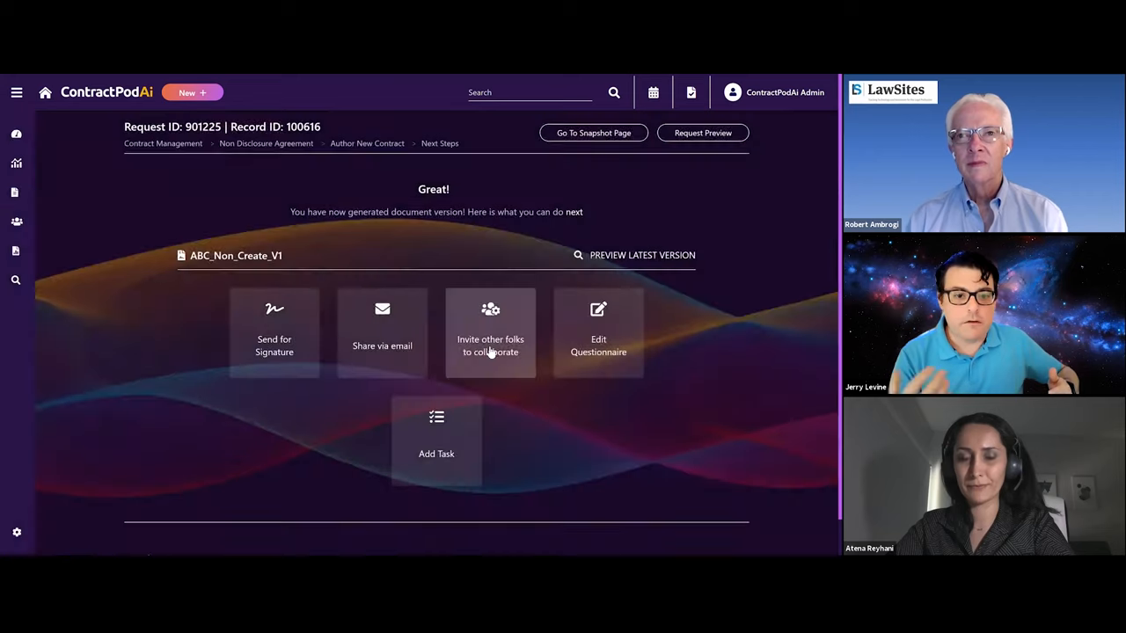
left_click(489, 332)
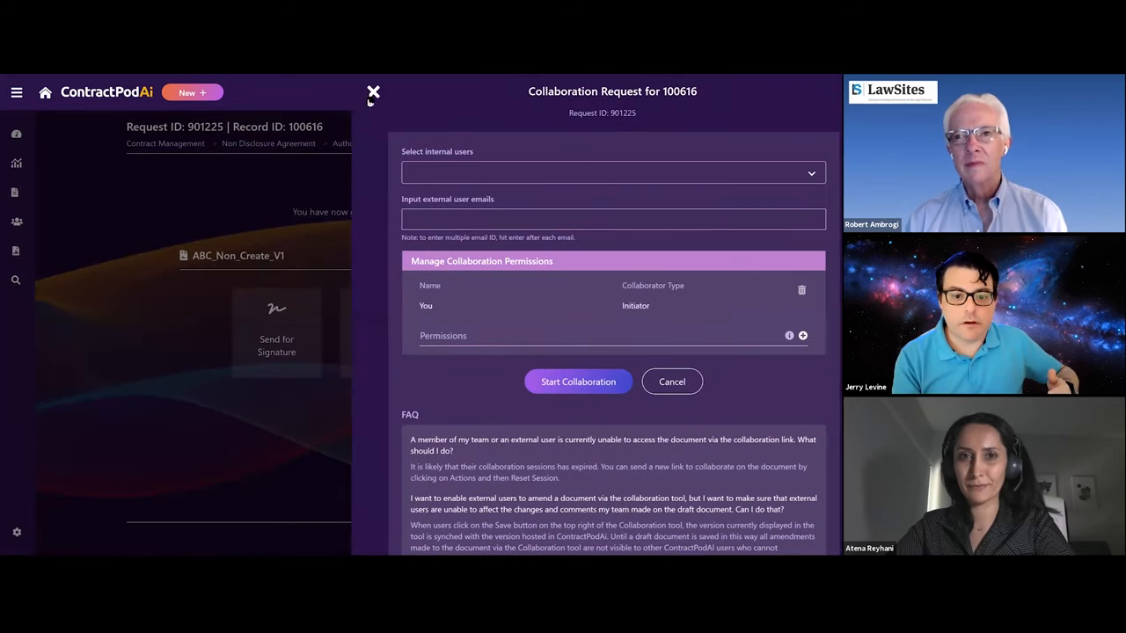
left_click(373, 91)
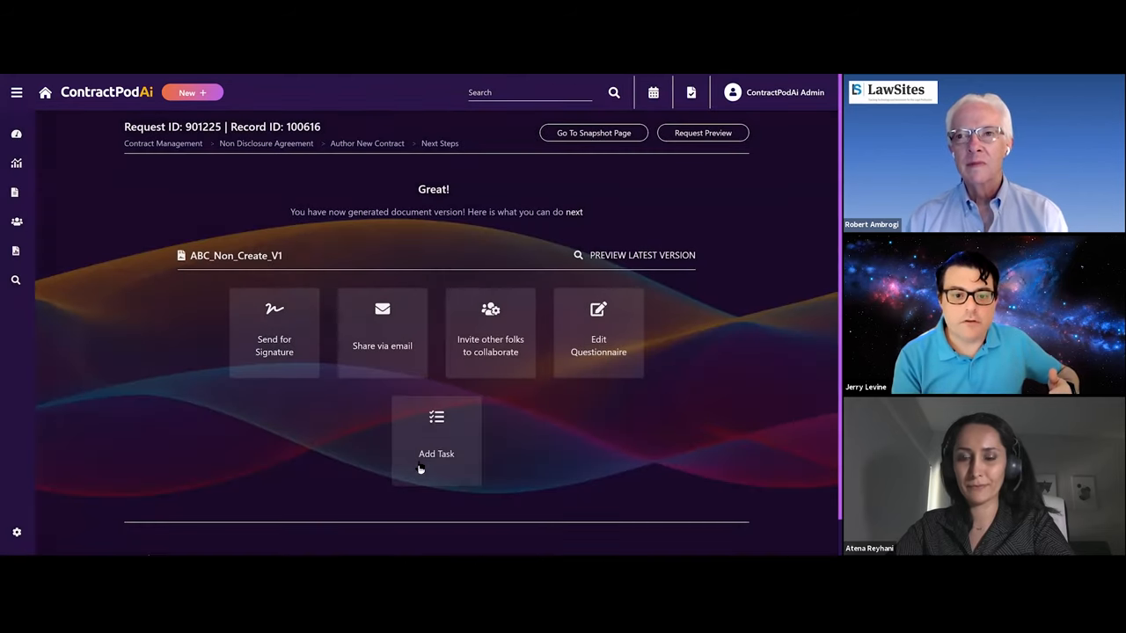
left_click(437, 440)
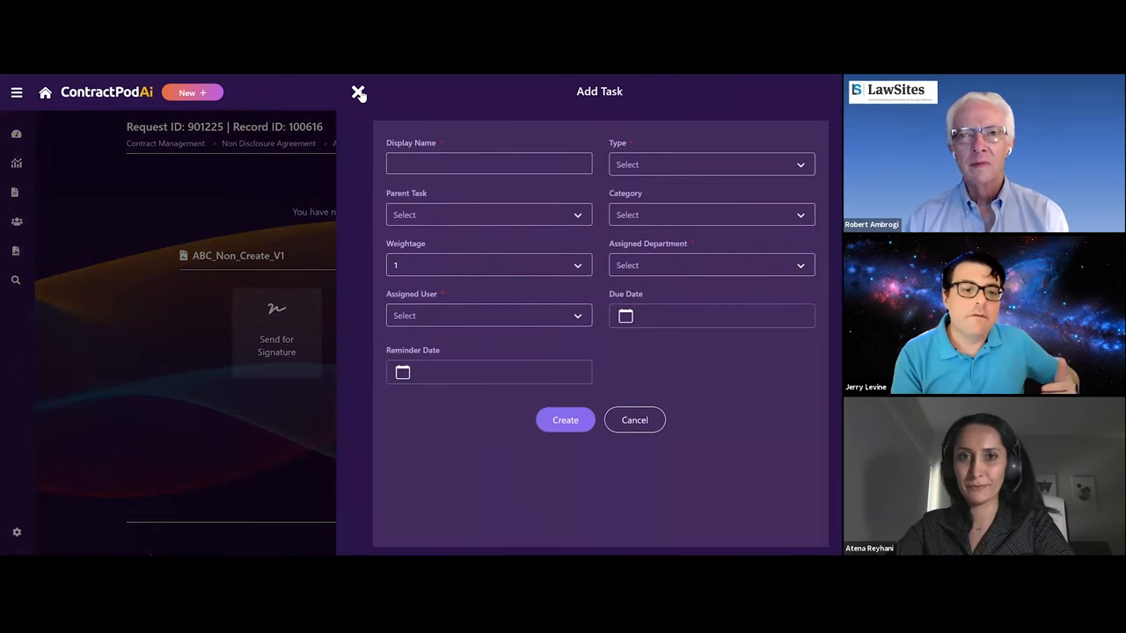
left_click(359, 91)
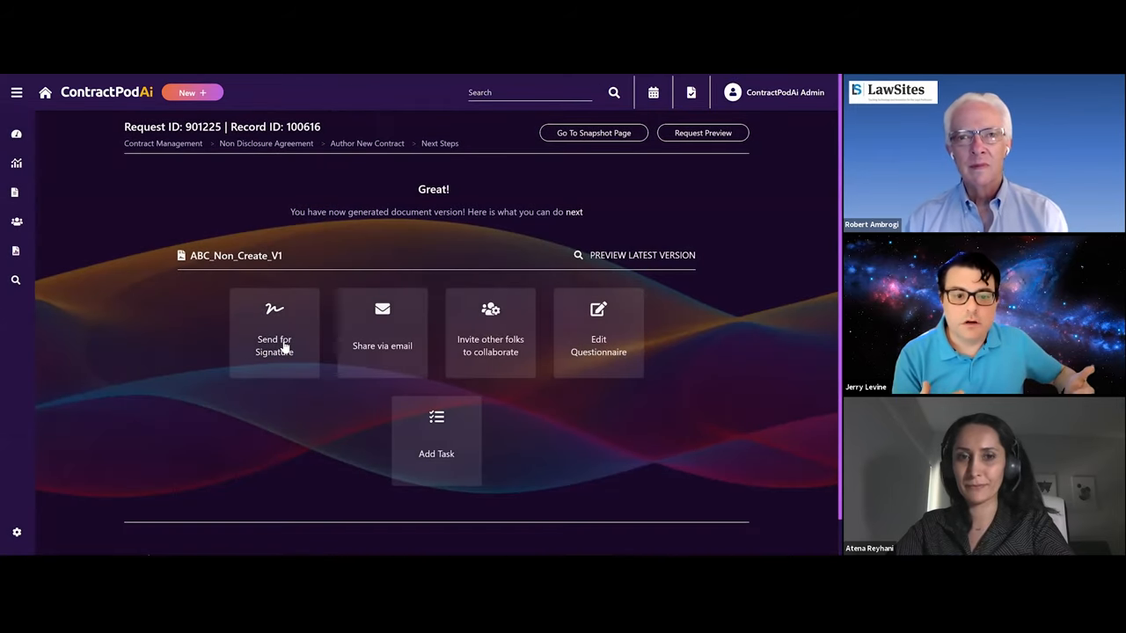
left_click(274, 331)
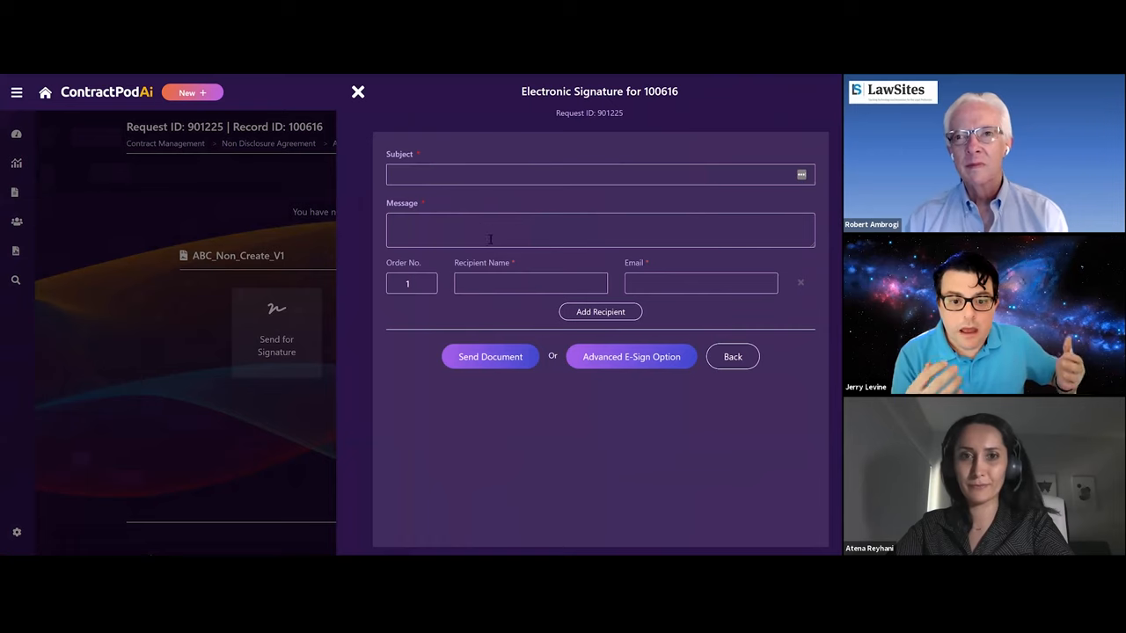
left_click(359, 91)
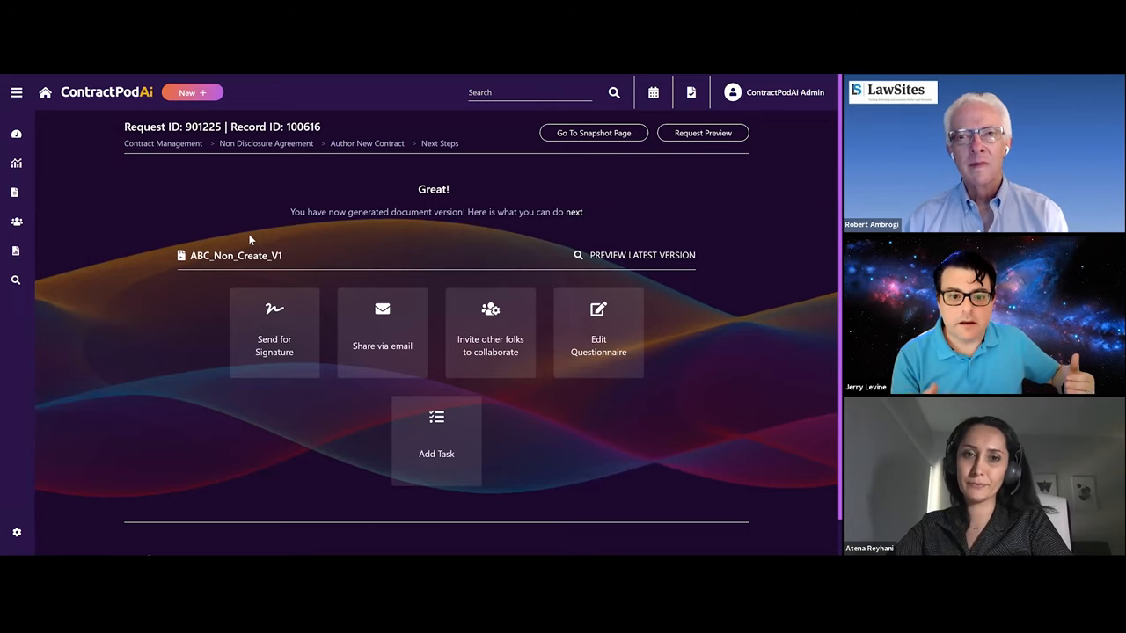
mouse_move(763, 371)
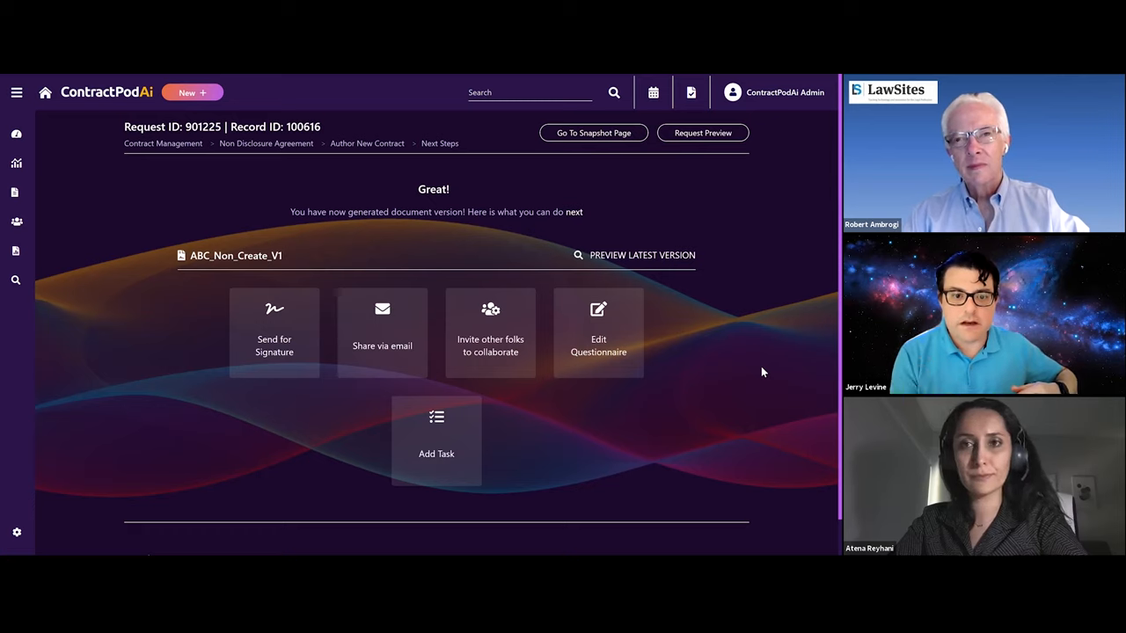
mouse_move(758, 370)
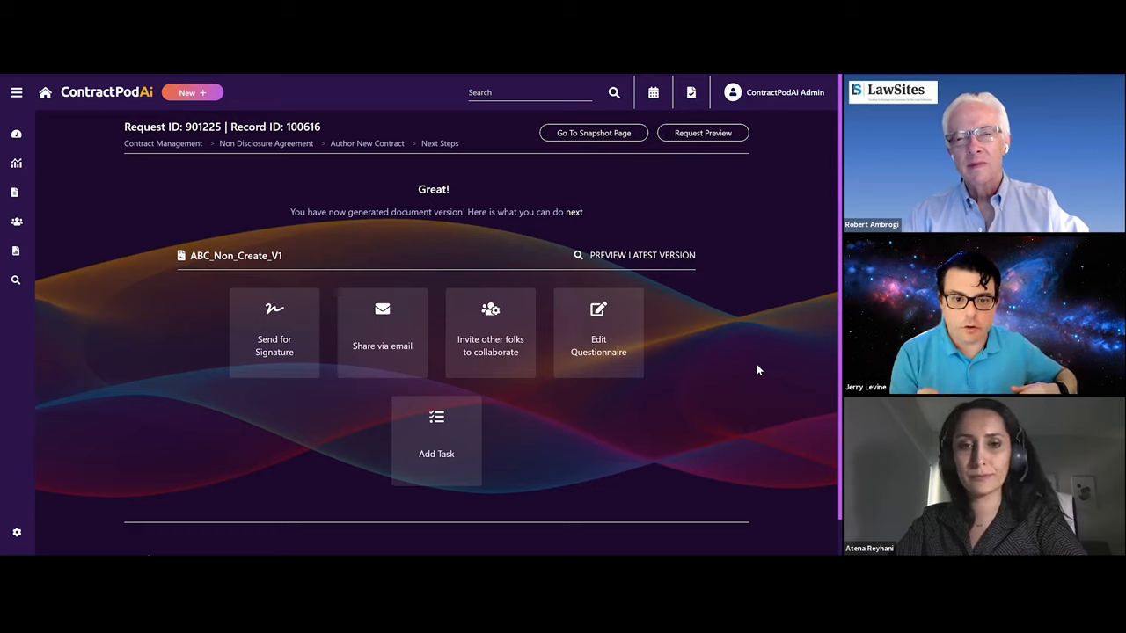
mouse_move(763, 368)
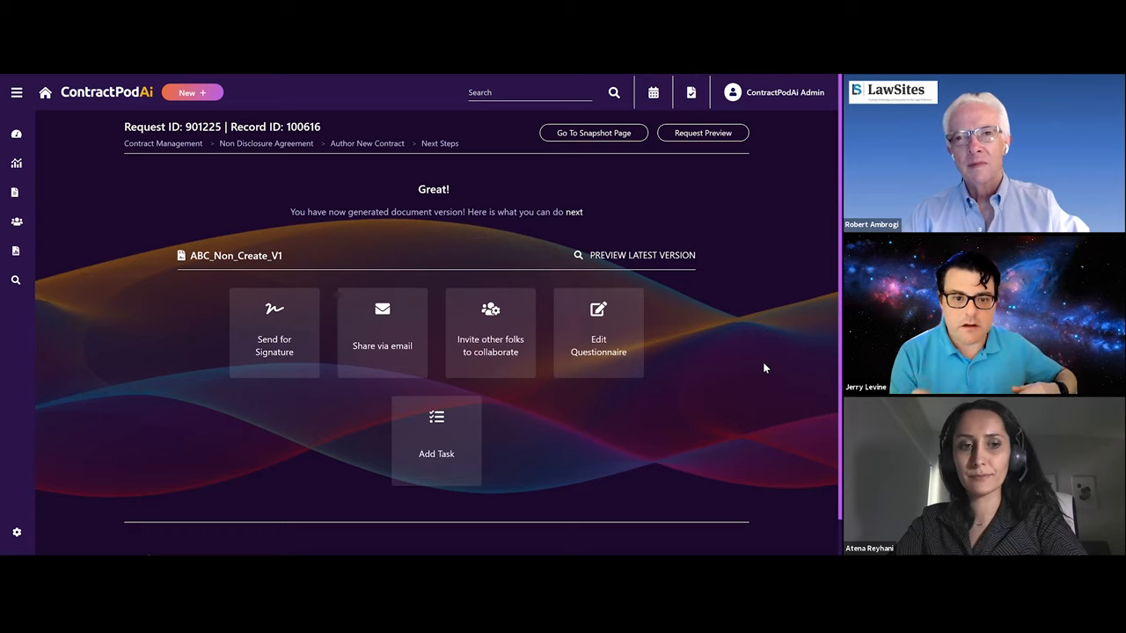
mouse_move(761, 373)
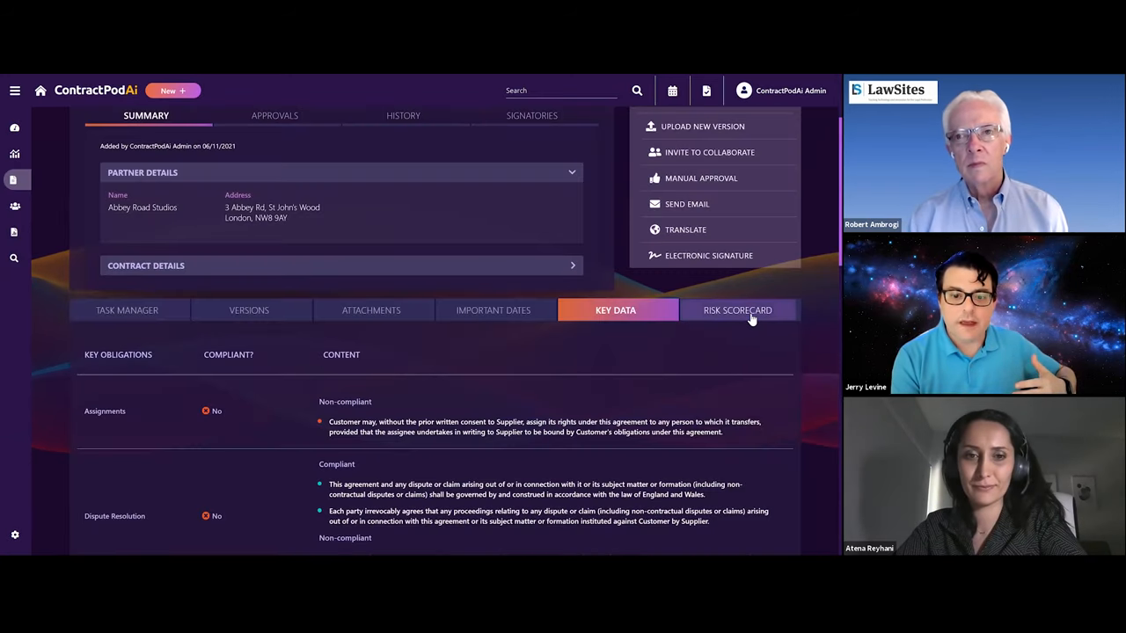
Step: Review the Key Obligations list and switch to the contract's Risk Scorecard
scroll("down", 3)
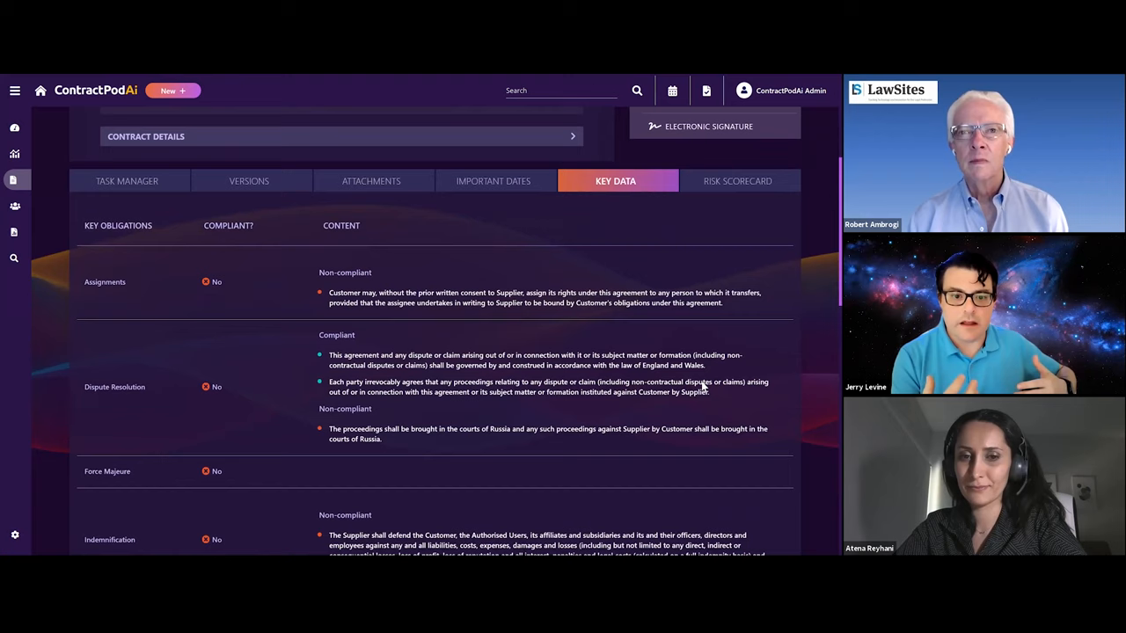
scroll("down", 3)
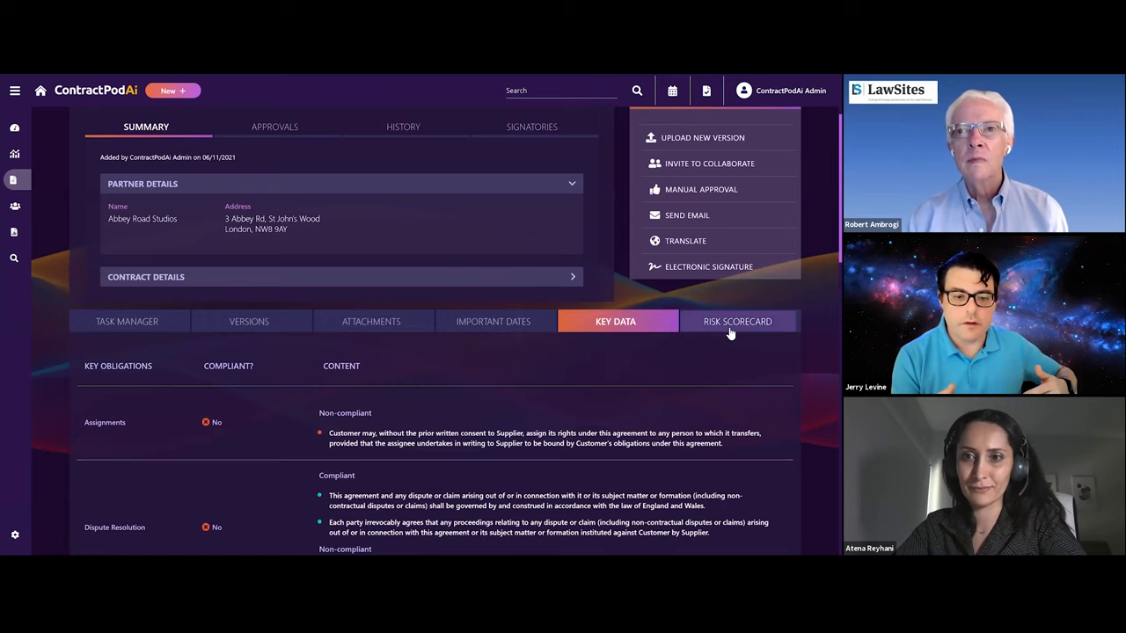
left_click(737, 320)
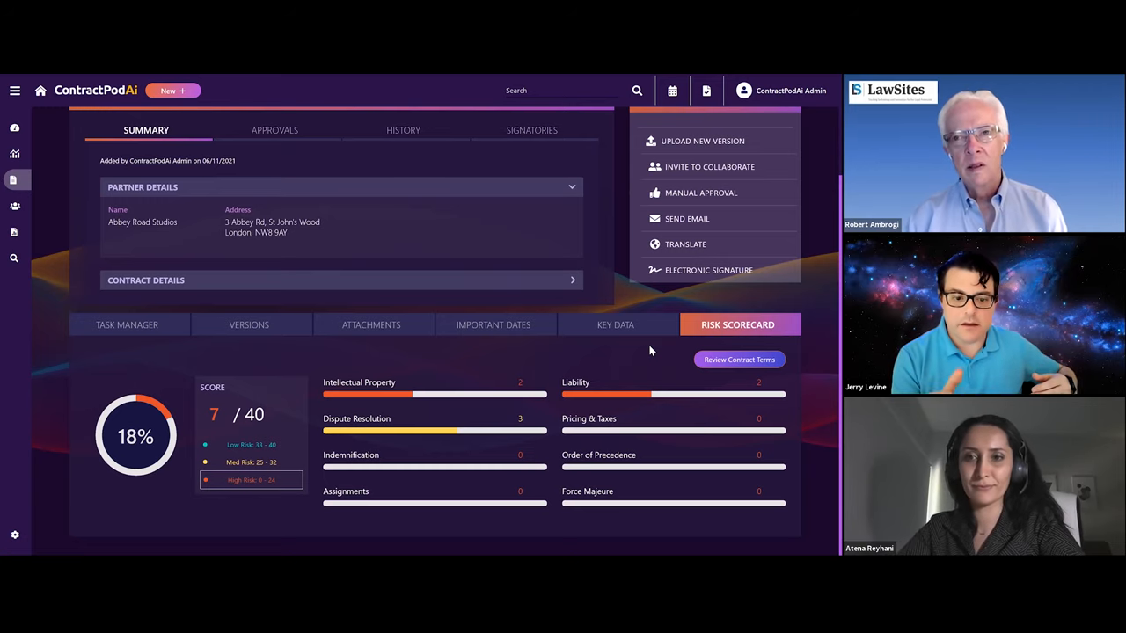
mouse_move(278, 539)
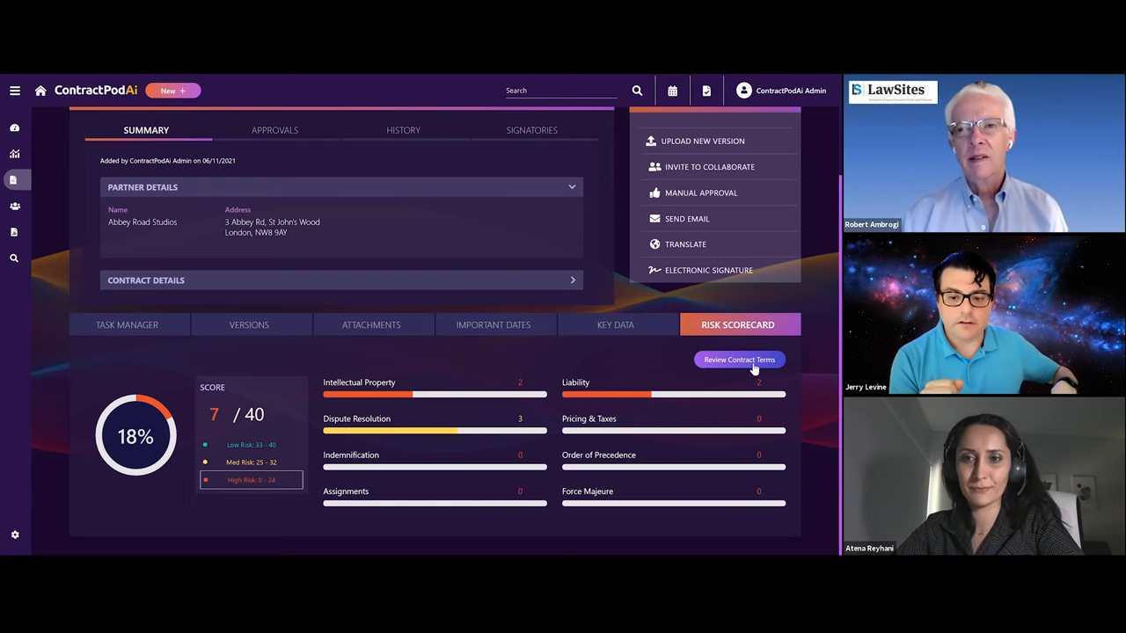
Step: Start Review Contract Terms from the 7/40 (18%) risk scorecard
left_click(738, 359)
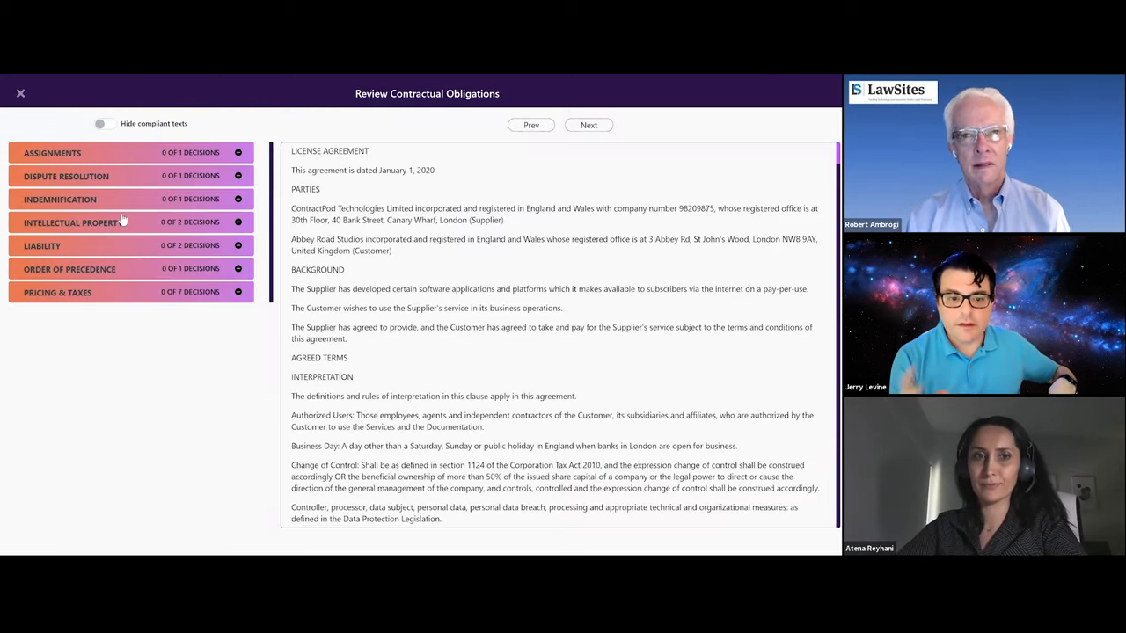
Step: Expand Assignments and Dispute Resolution findings and show replacement options for the assignment clause
left_click(53, 152)
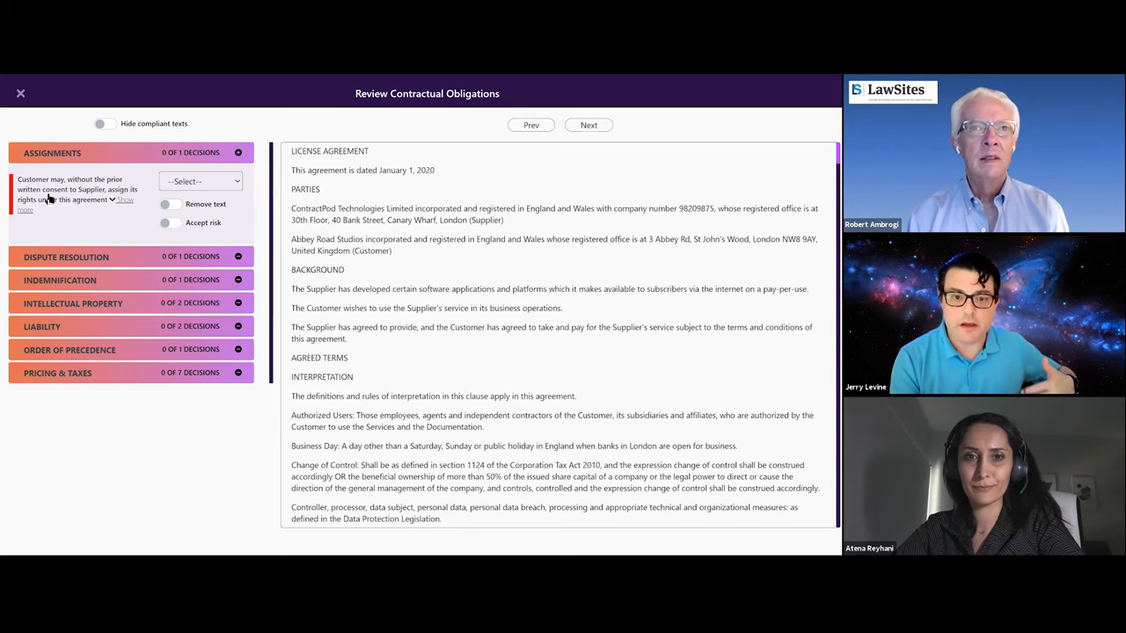
scroll("down", 3)
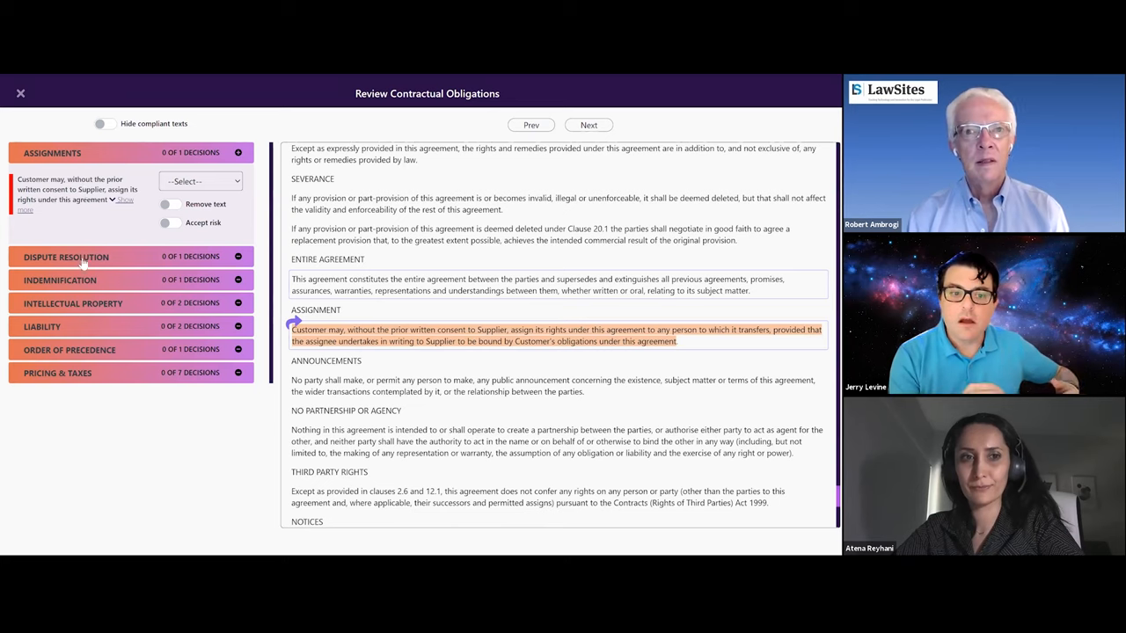
left_click(67, 257)
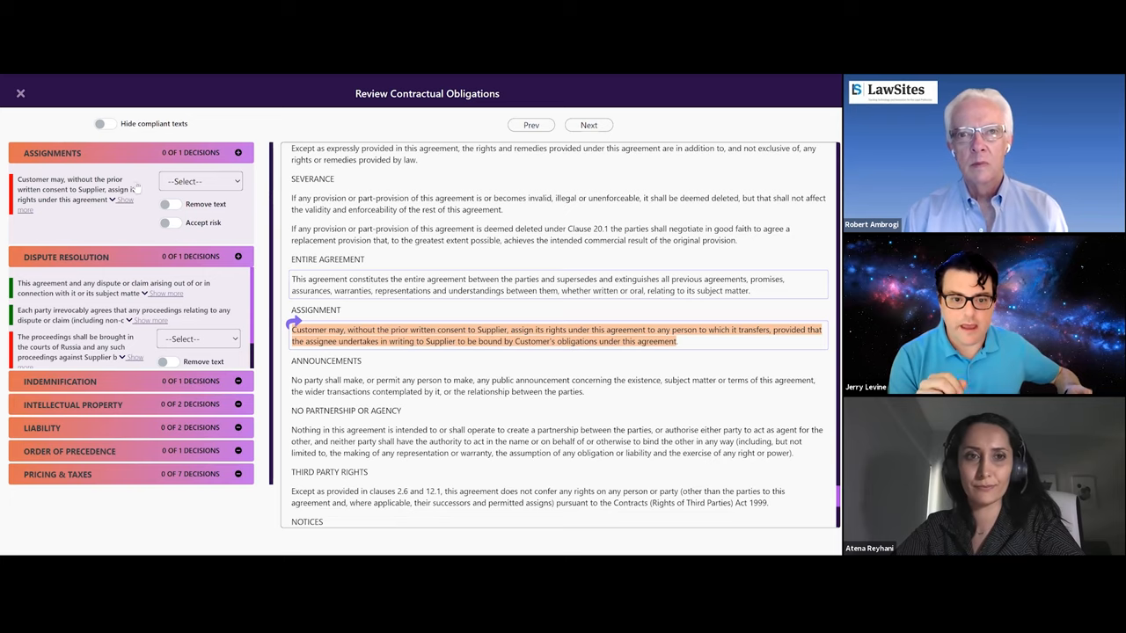
left_click(201, 180)
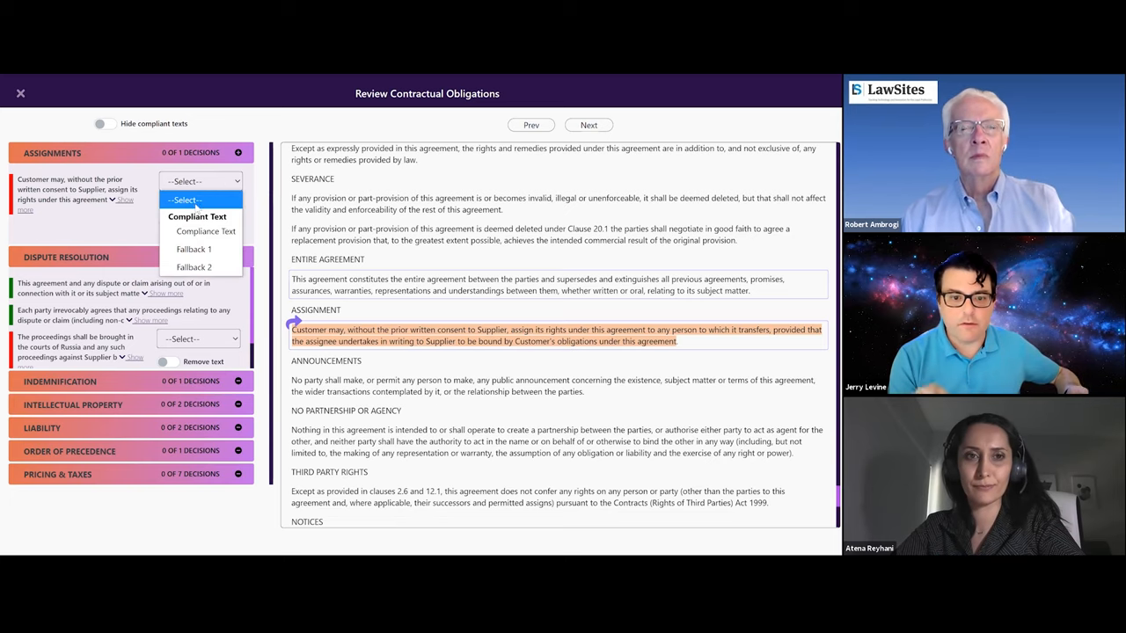
Step: Replace the assignment clause with Compliance Text and mark the Russian-courts jurisdiction sentence for removal
left_click(204, 230)
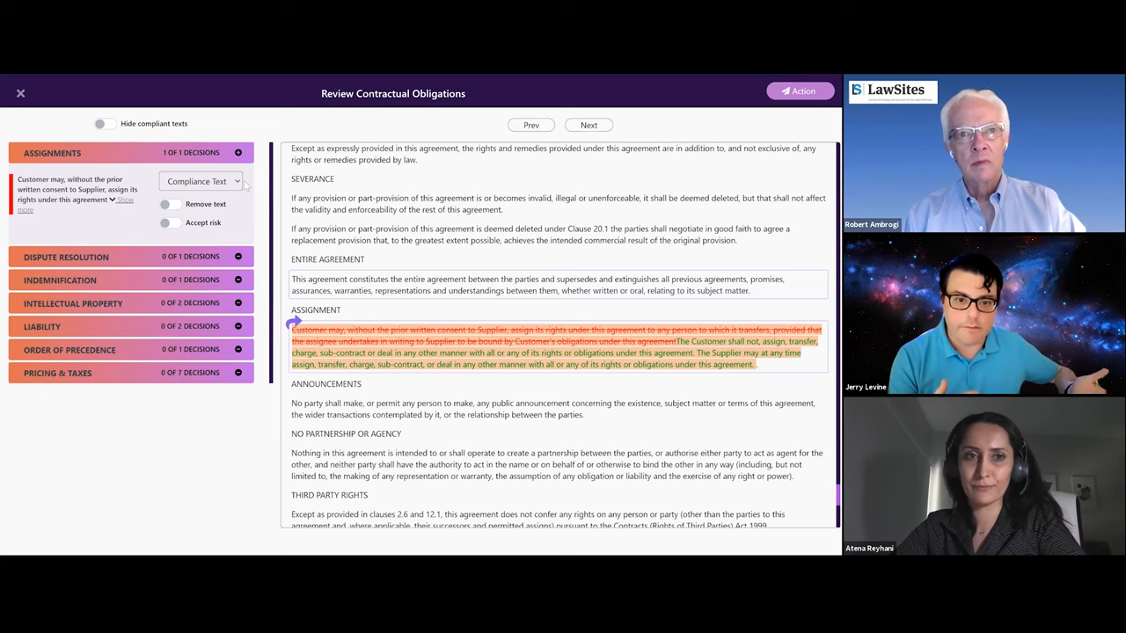
left_click(201, 180)
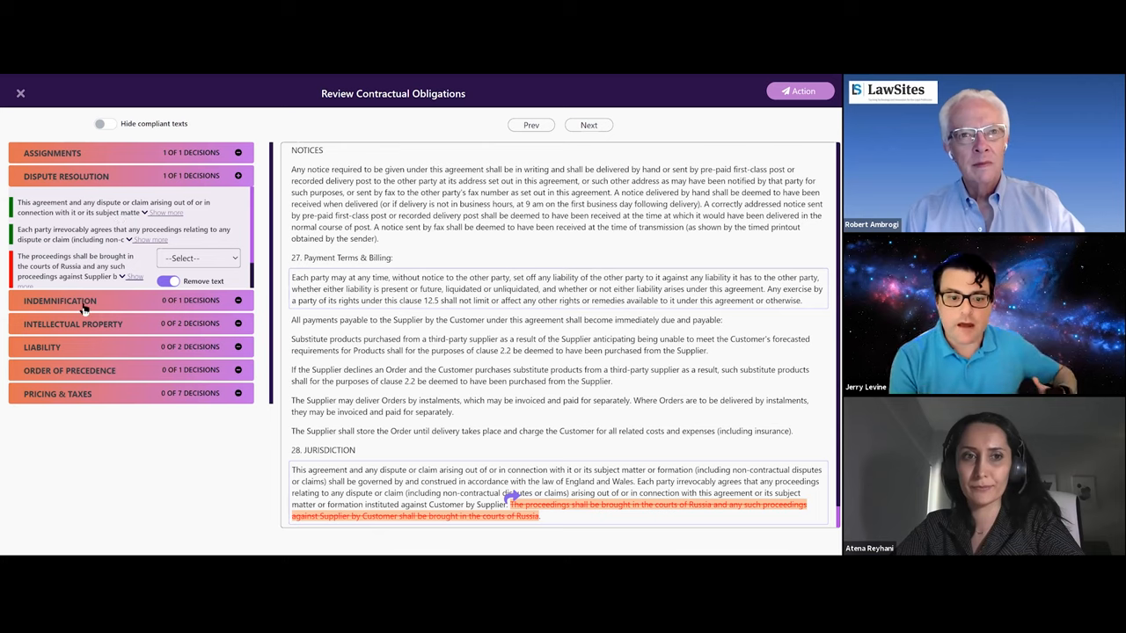
Step: Submit the accepted clause changes via Action and dismiss the success confirmation
left_click(799, 92)
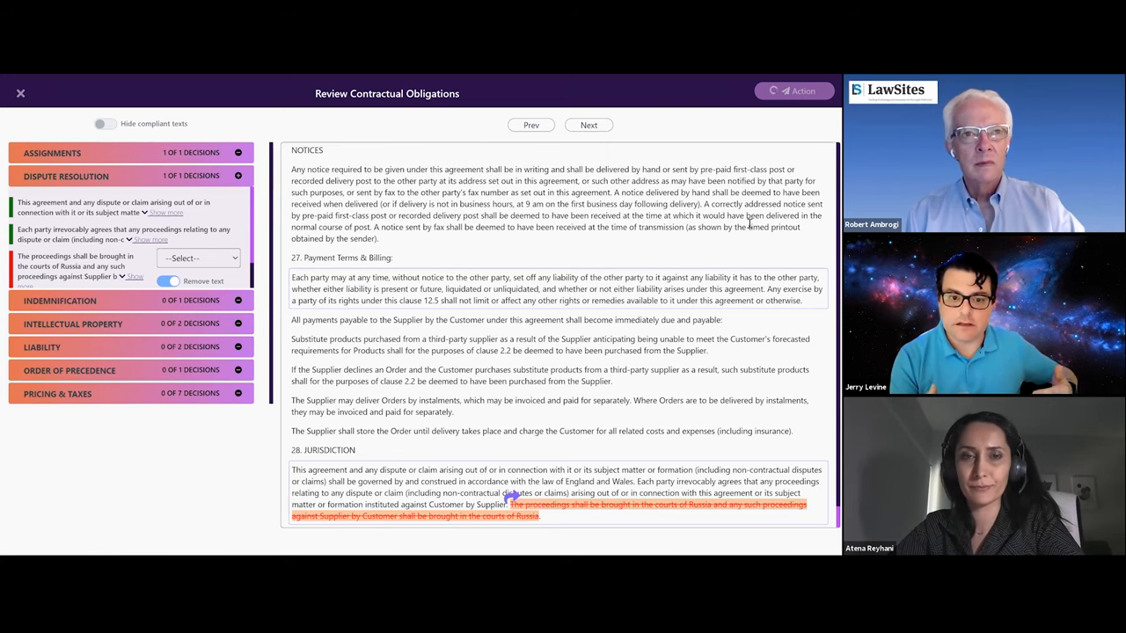
left_click(792, 91)
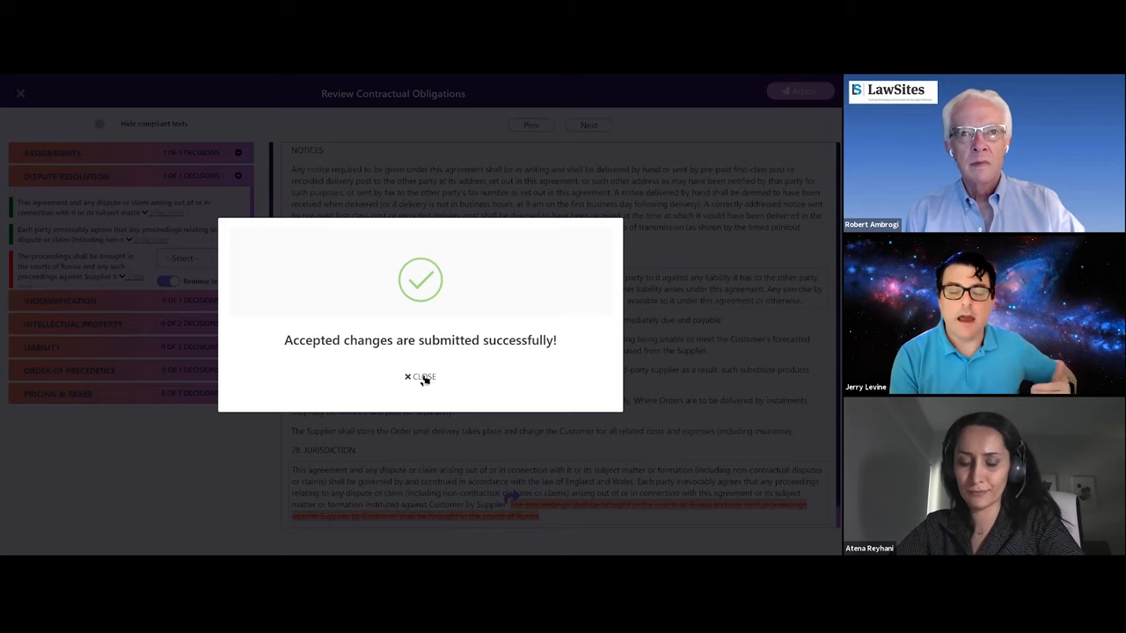
left_click(419, 376)
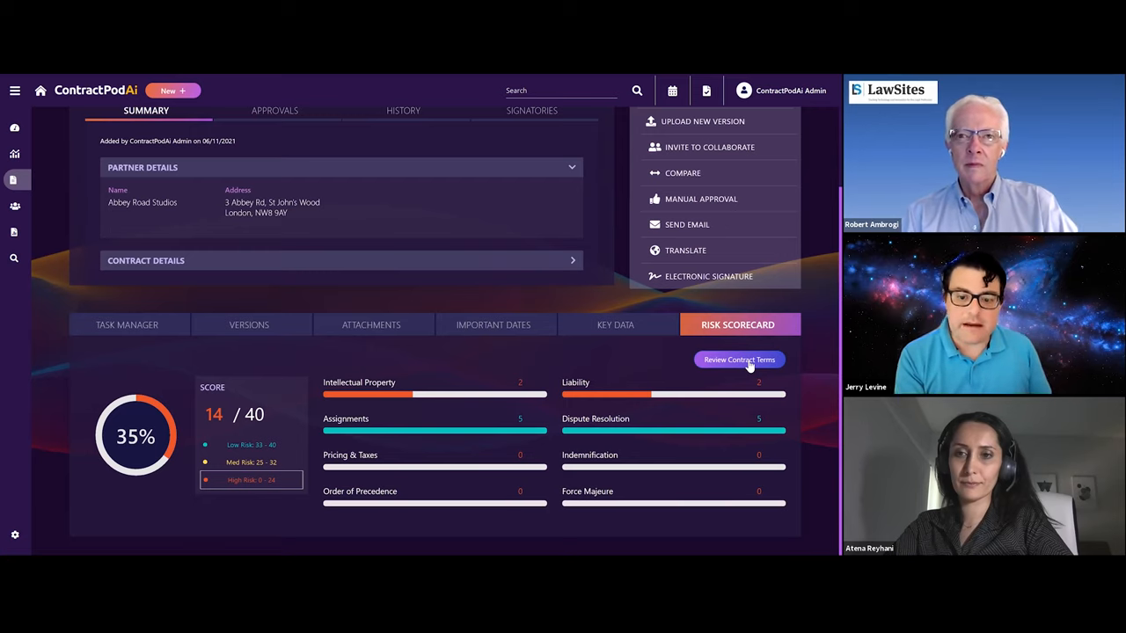
mouse_move(799, 378)
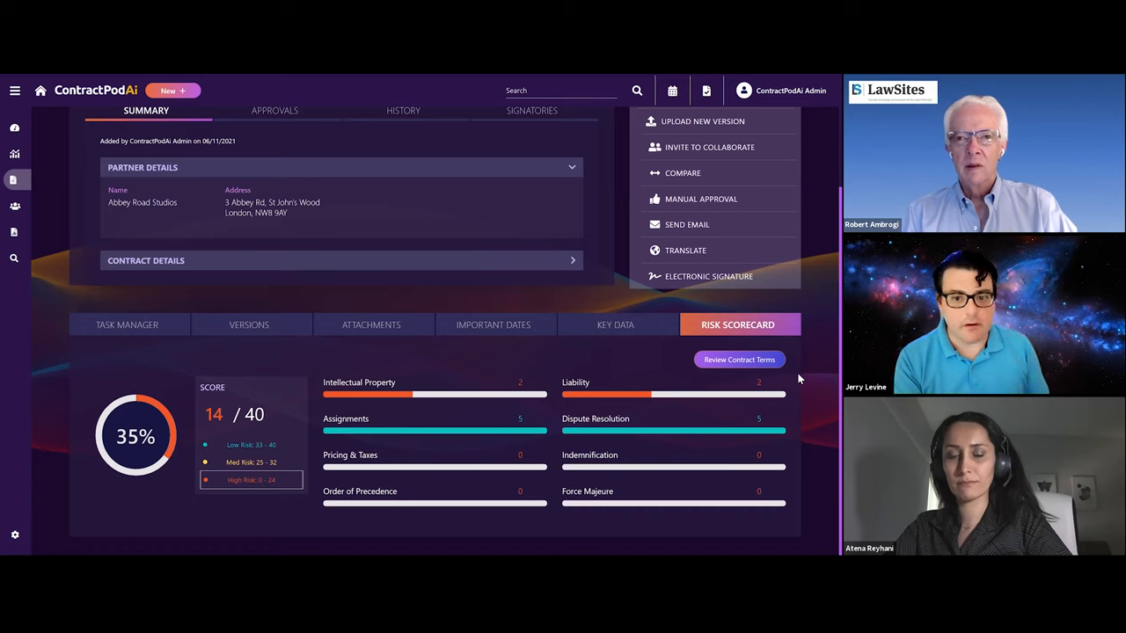
mouse_move(724, 385)
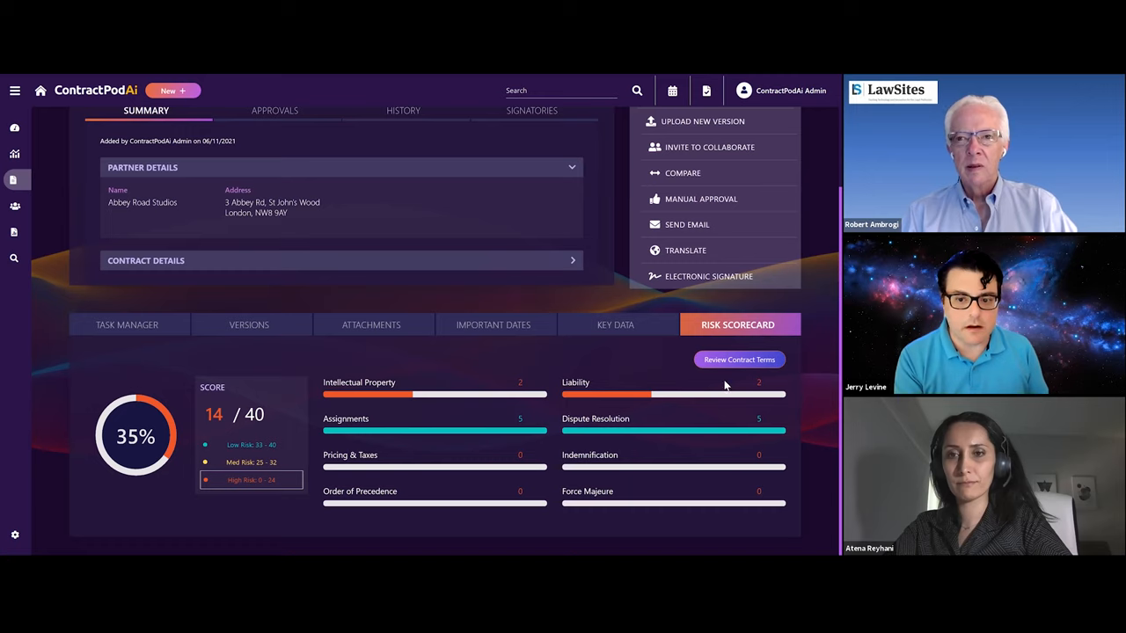
mouse_move(616, 324)
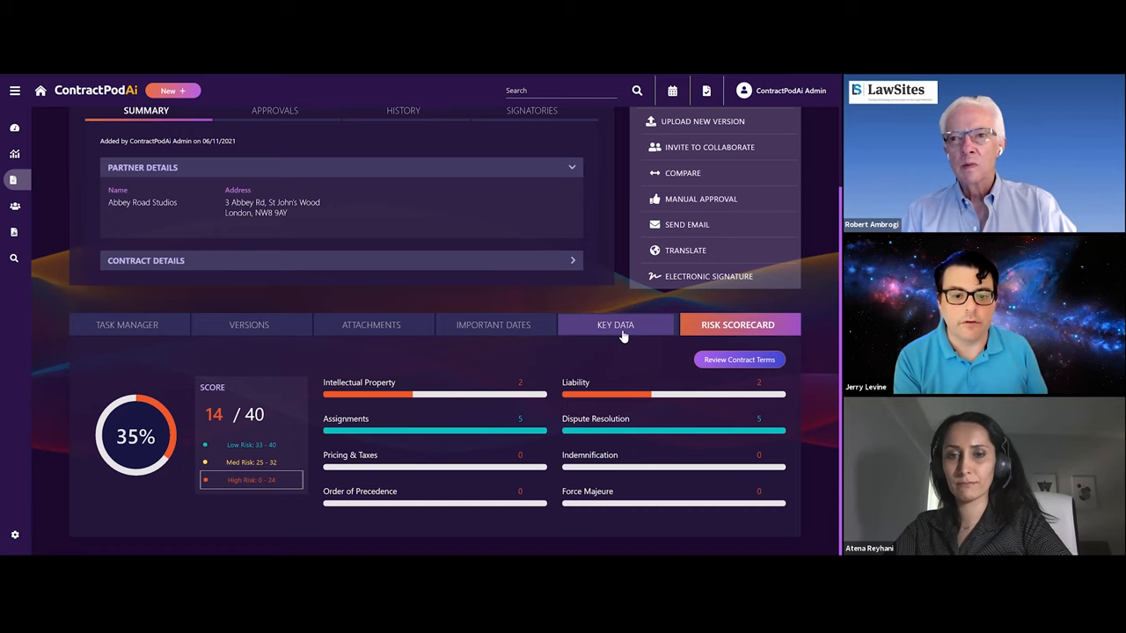
Step: Review the NDA's Key Data, scrolling through Assignments and Dispute Resolution now marked compliant
left_click(615, 324)
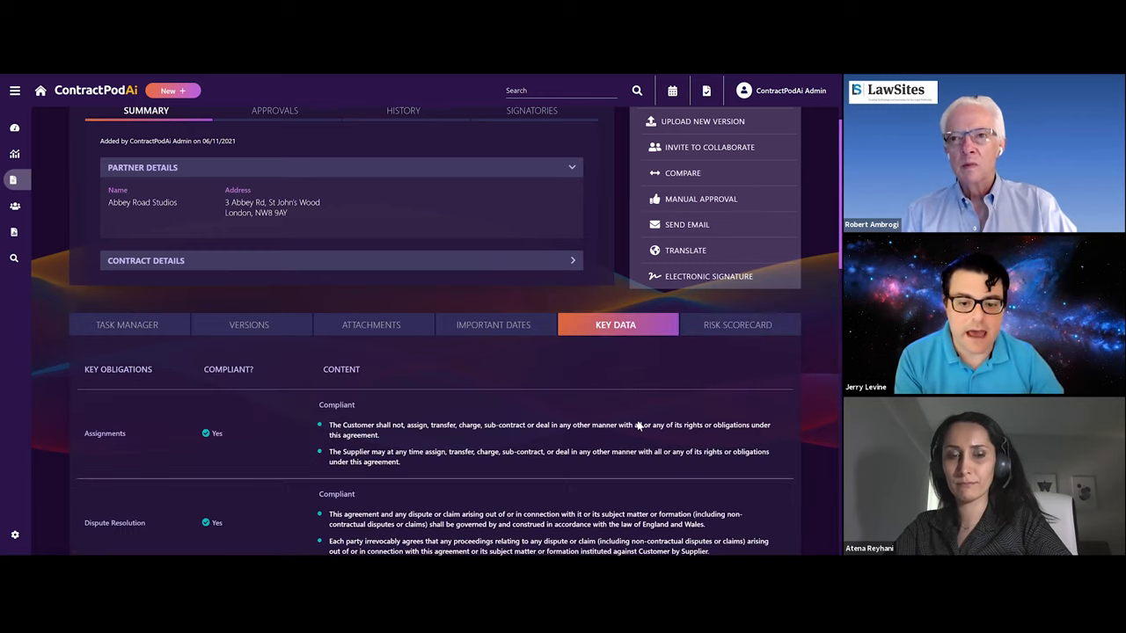
scroll("down", 3)
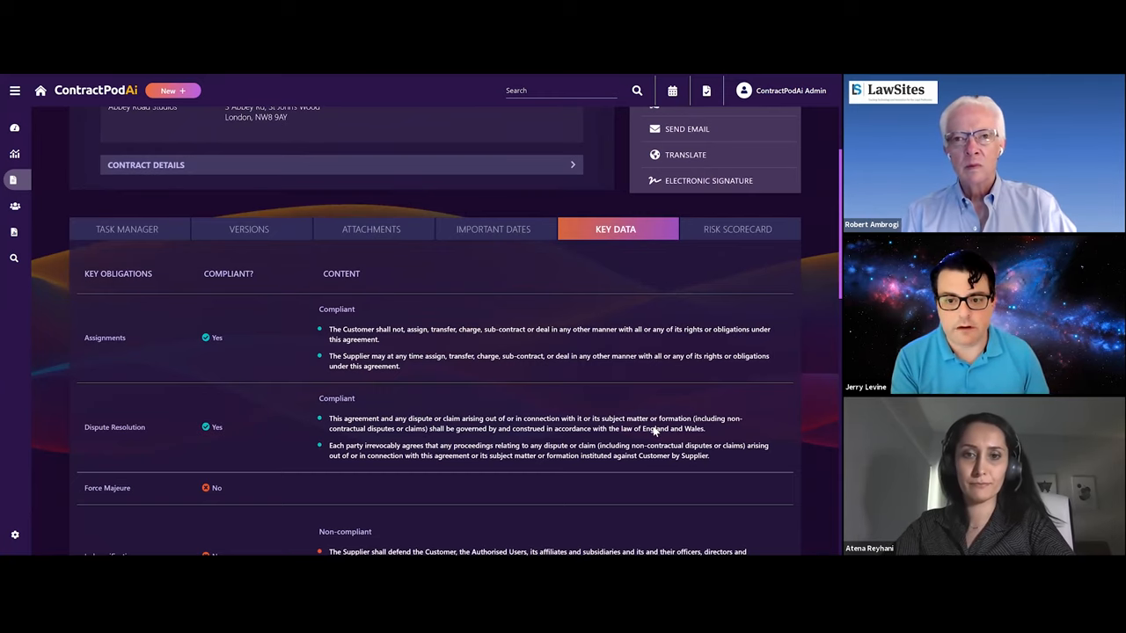
scroll("down", 3)
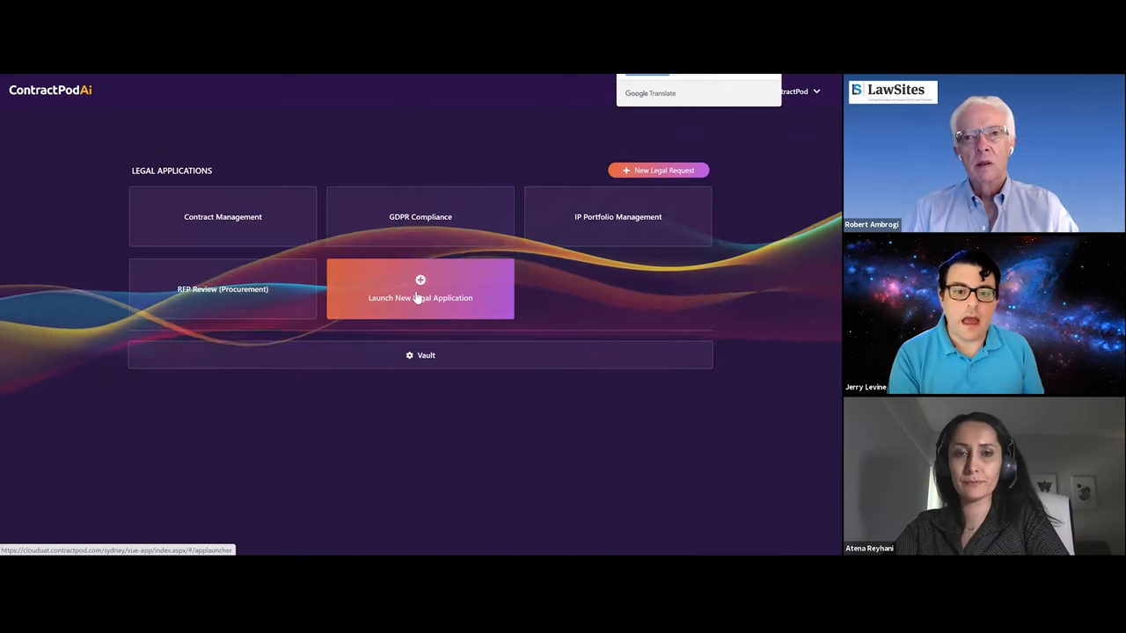
Step: Start a new legal application and choose the pre-configured IP Portfolio Management option
left_click(419, 297)
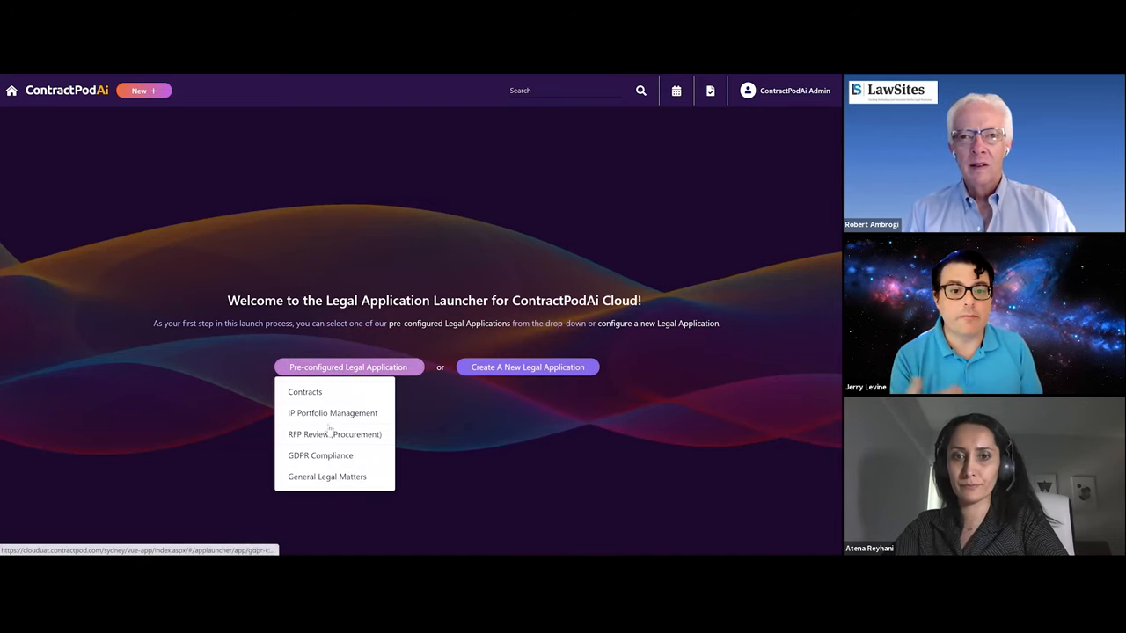
mouse_move(332, 412)
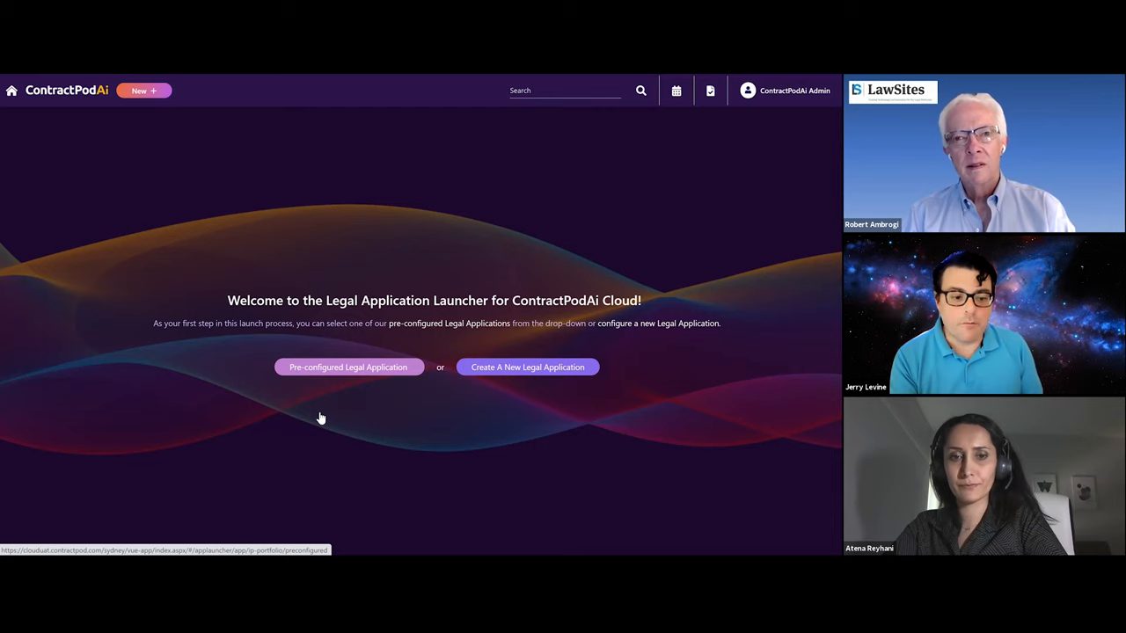
left_click(348, 368)
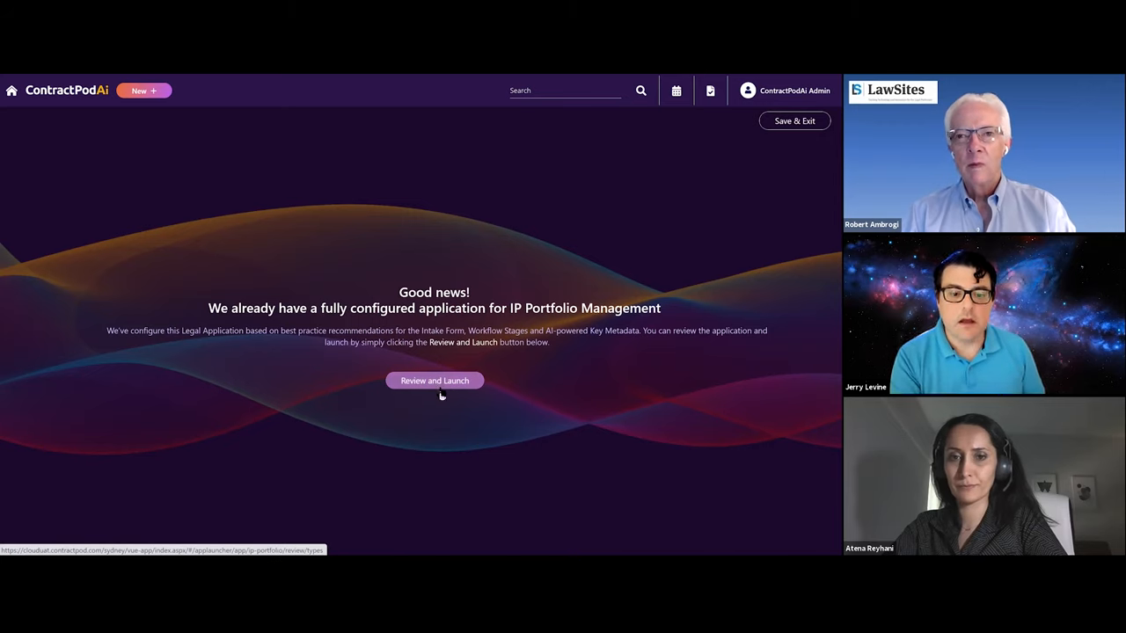
Step: Launch the configured IP Portfolio Management setup and advance past application types to Intake Forms
left_click(434, 380)
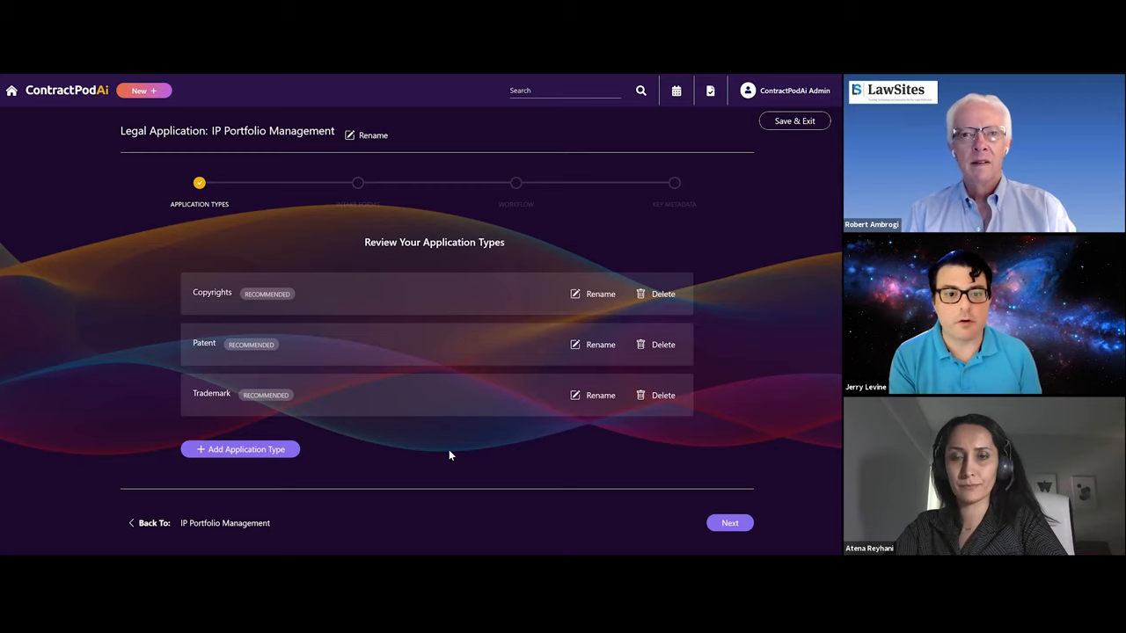
mouse_move(450, 459)
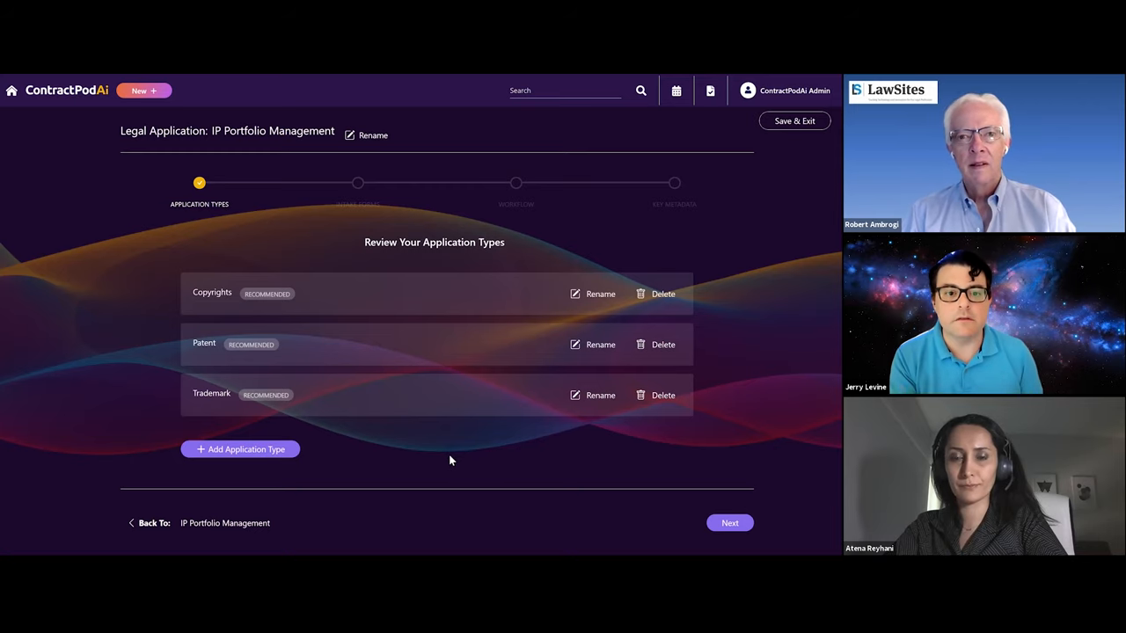
mouse_move(761, 431)
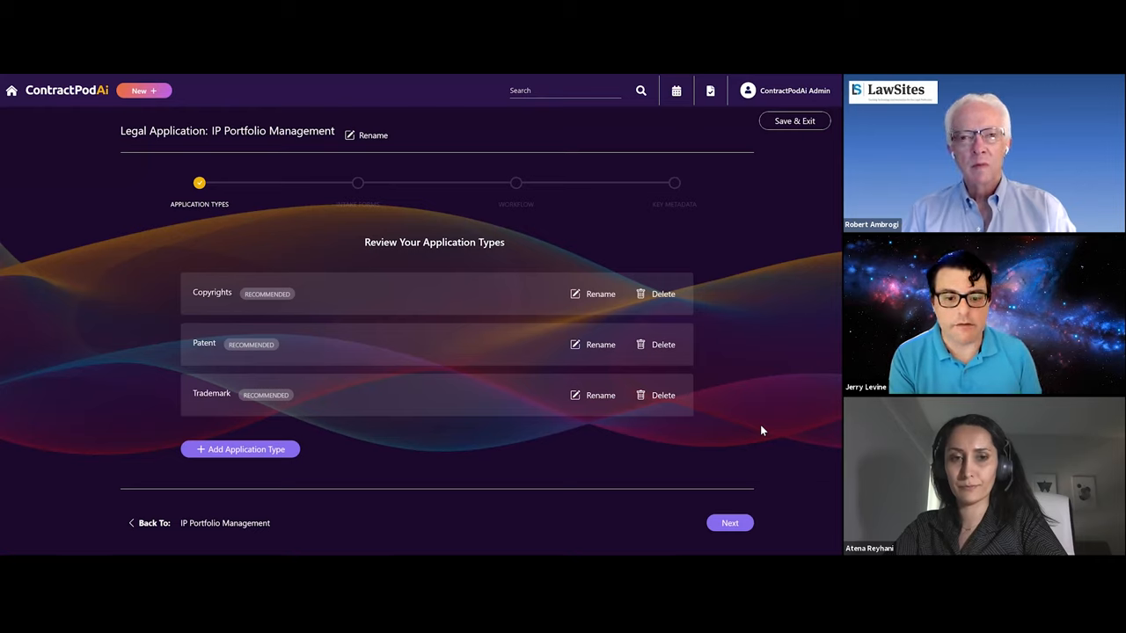
mouse_move(760, 440)
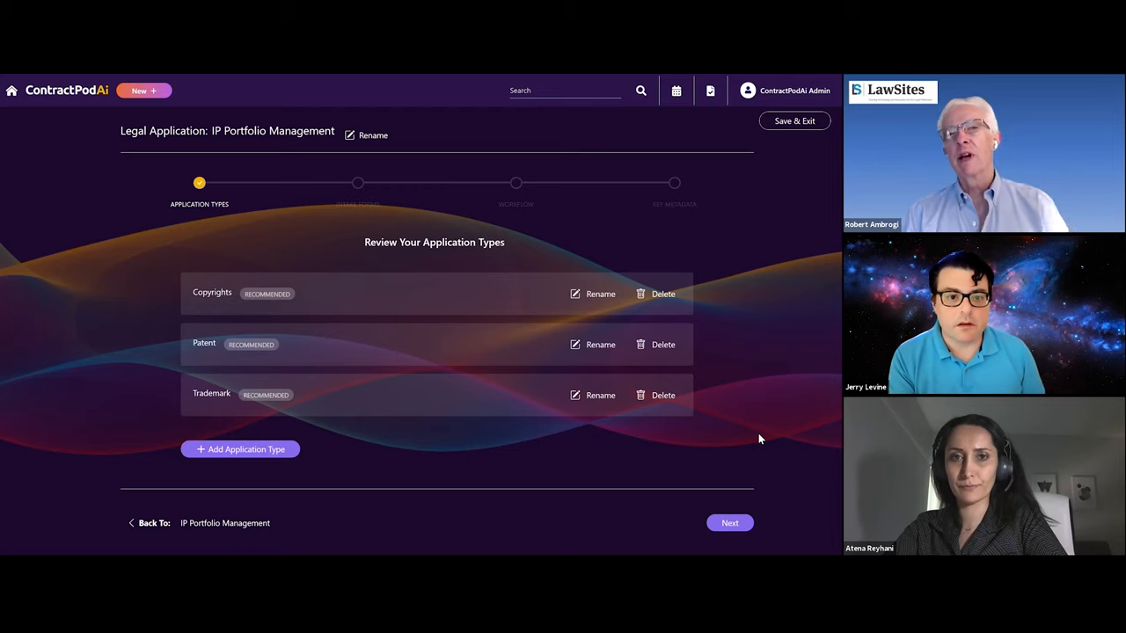
mouse_move(602, 413)
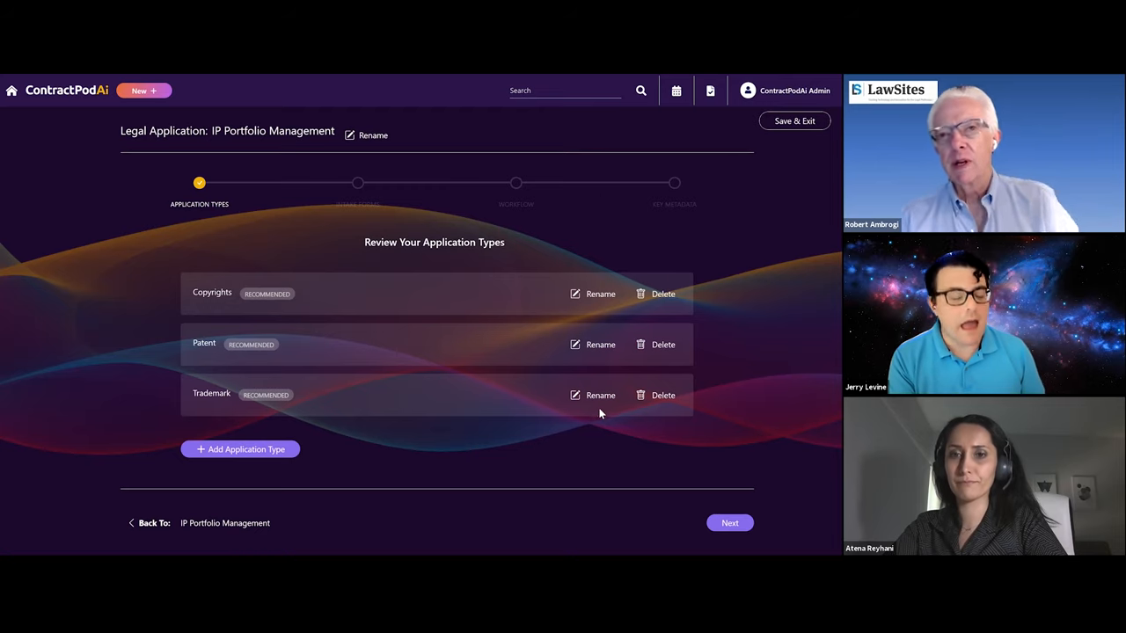
mouse_move(602, 404)
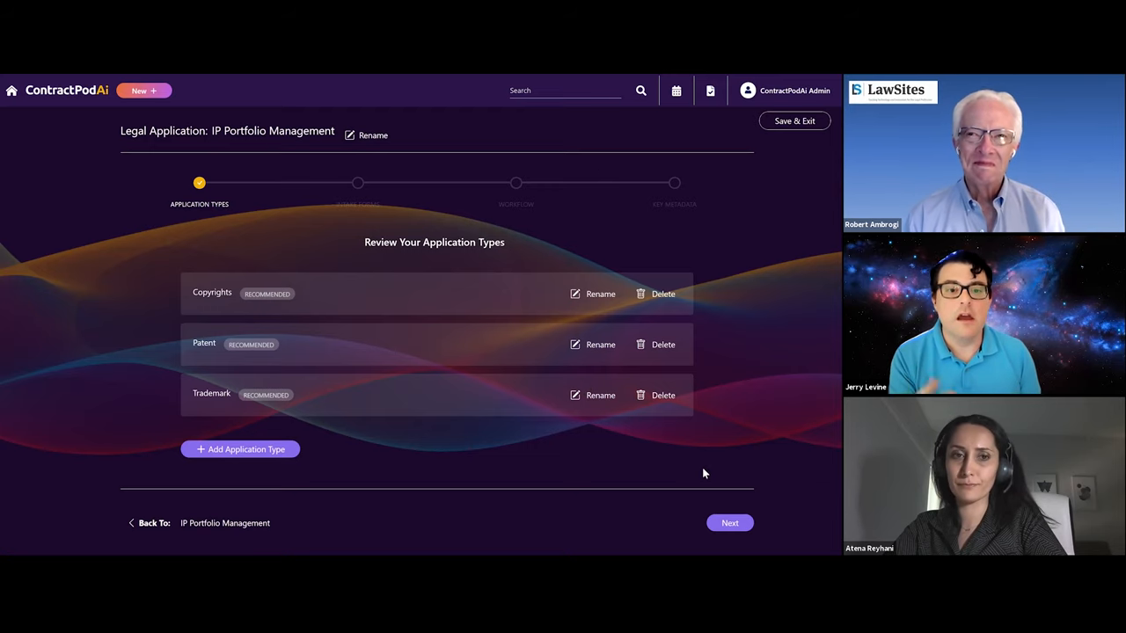
mouse_move(721, 463)
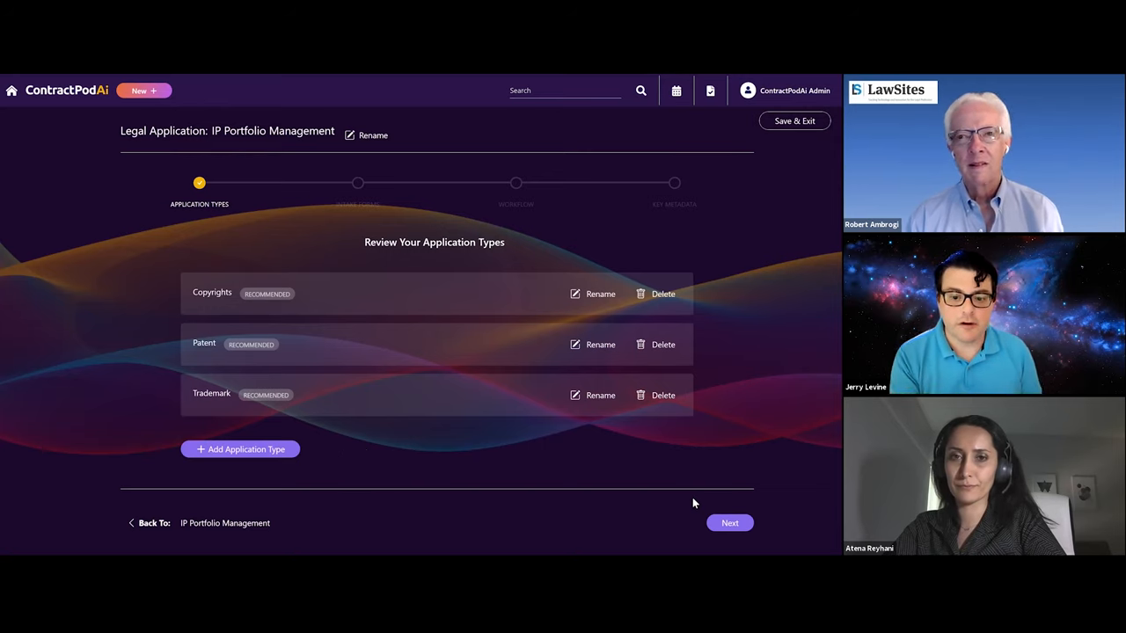
left_click(728, 522)
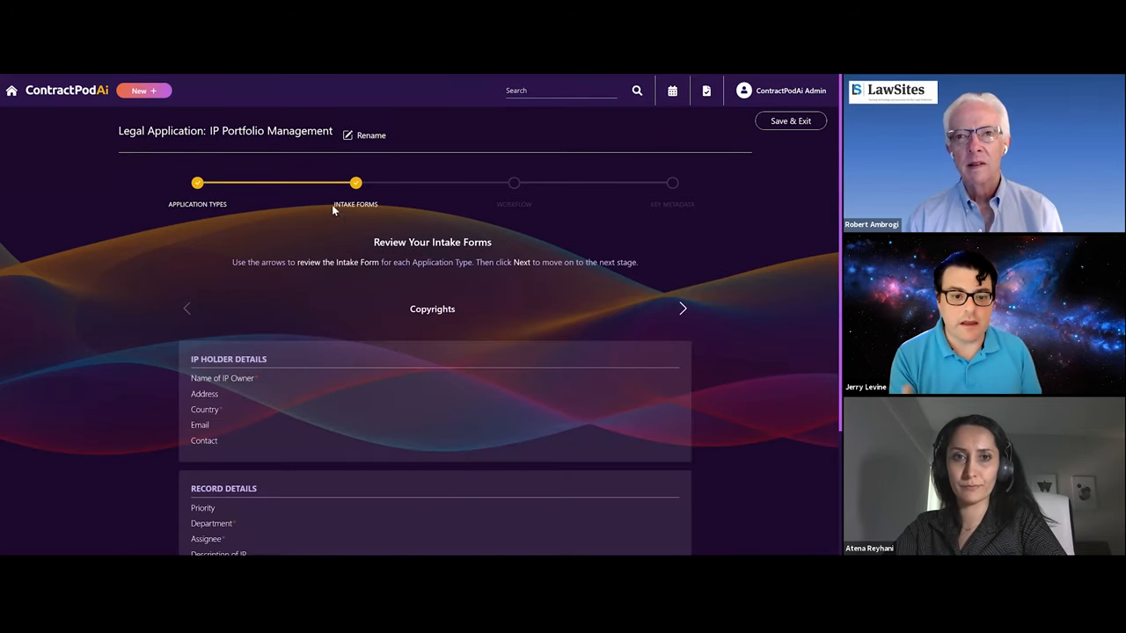
Step: Flip through the Patent and Copyrights intake forms, then advance to the Workflow stage
left_click(683, 308)
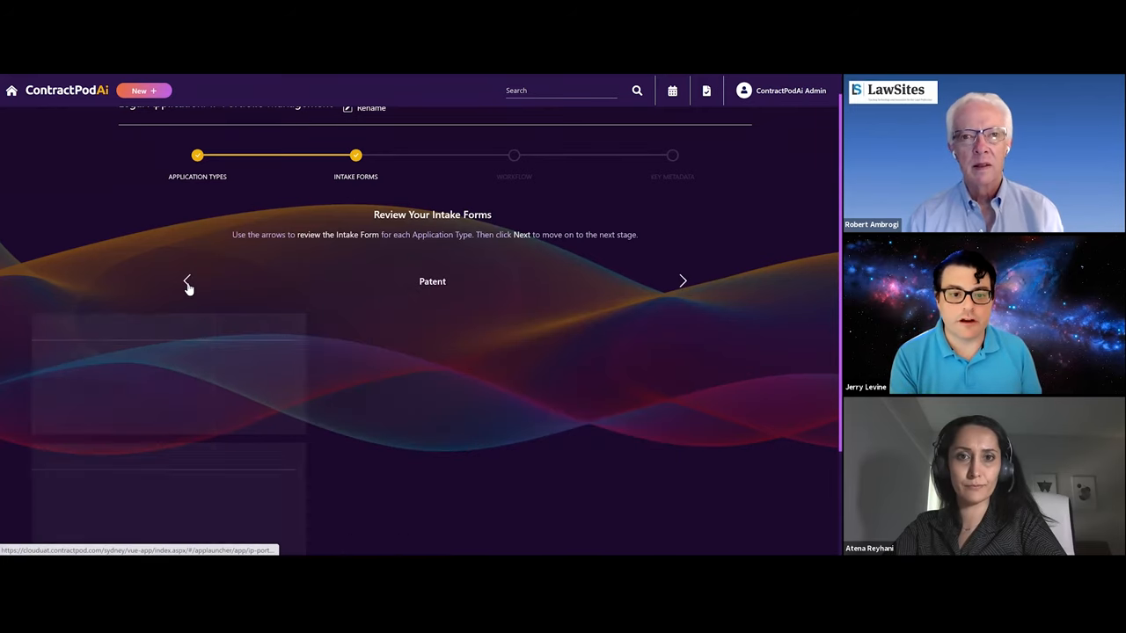
left_click(682, 282)
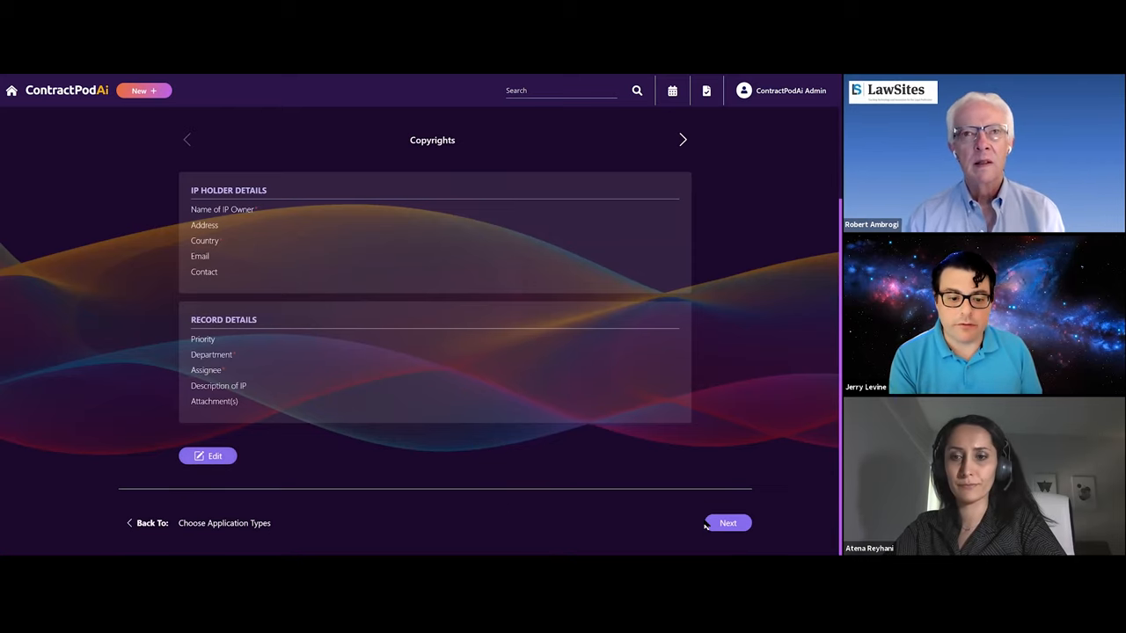
left_click(728, 523)
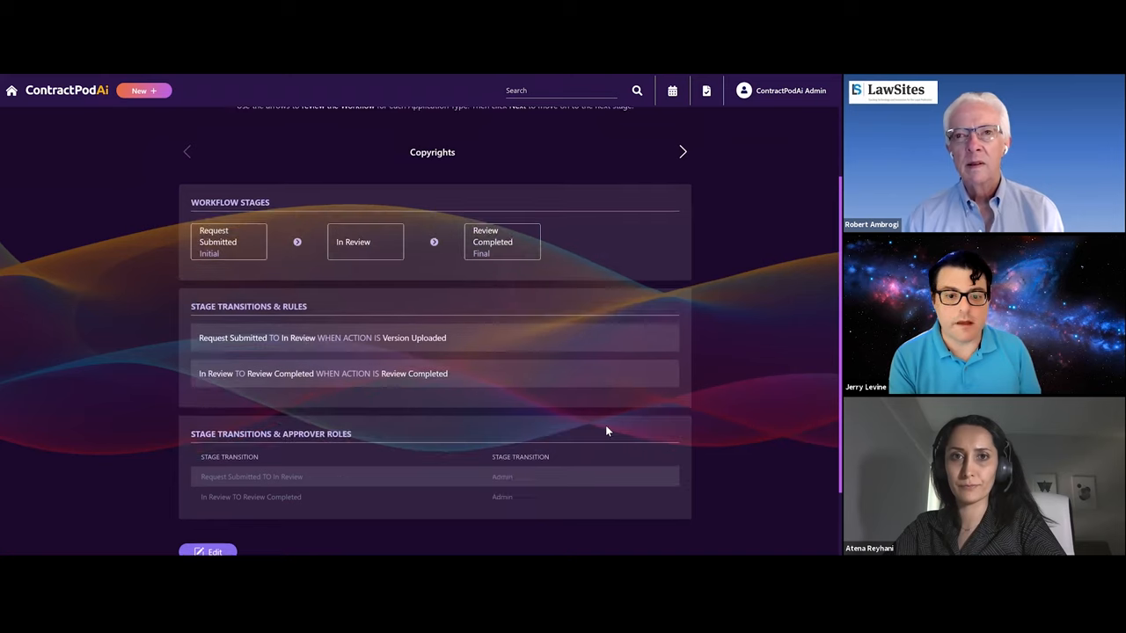
scroll("up", 3)
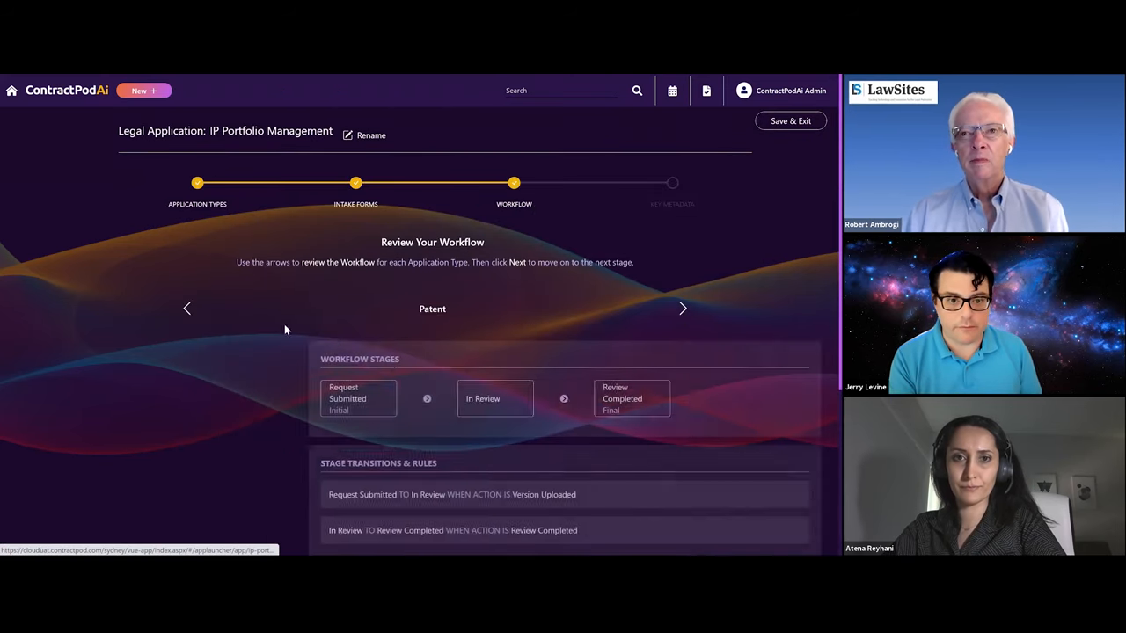
Step: Review the Copyrights workflow stages and rules, then advance to Key Metadata
left_click(682, 308)
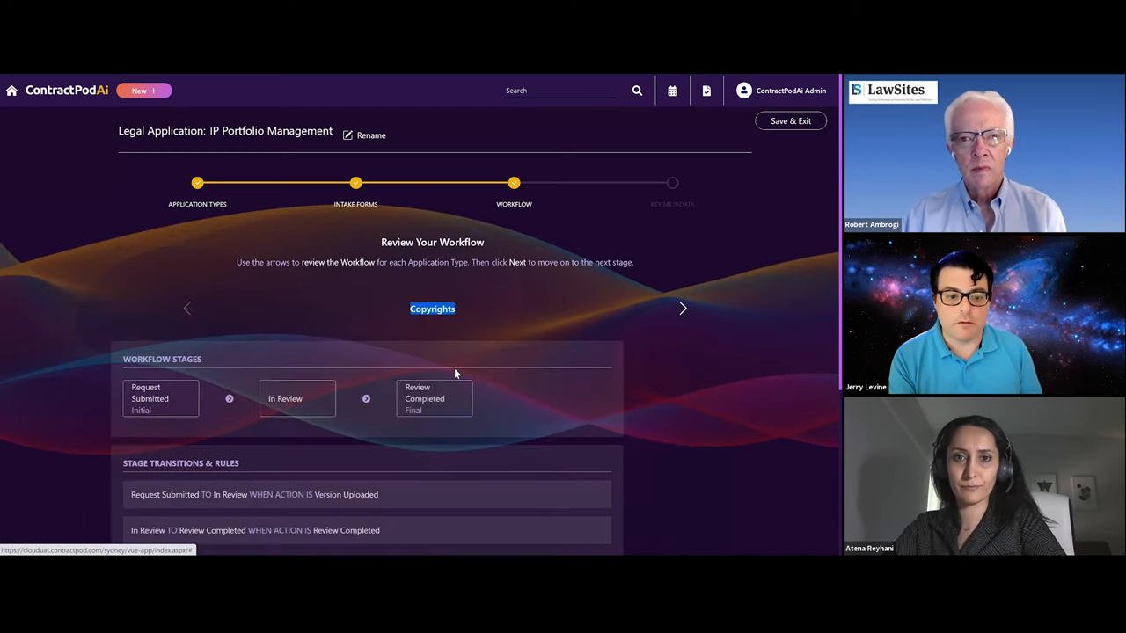
scroll("down", 3)
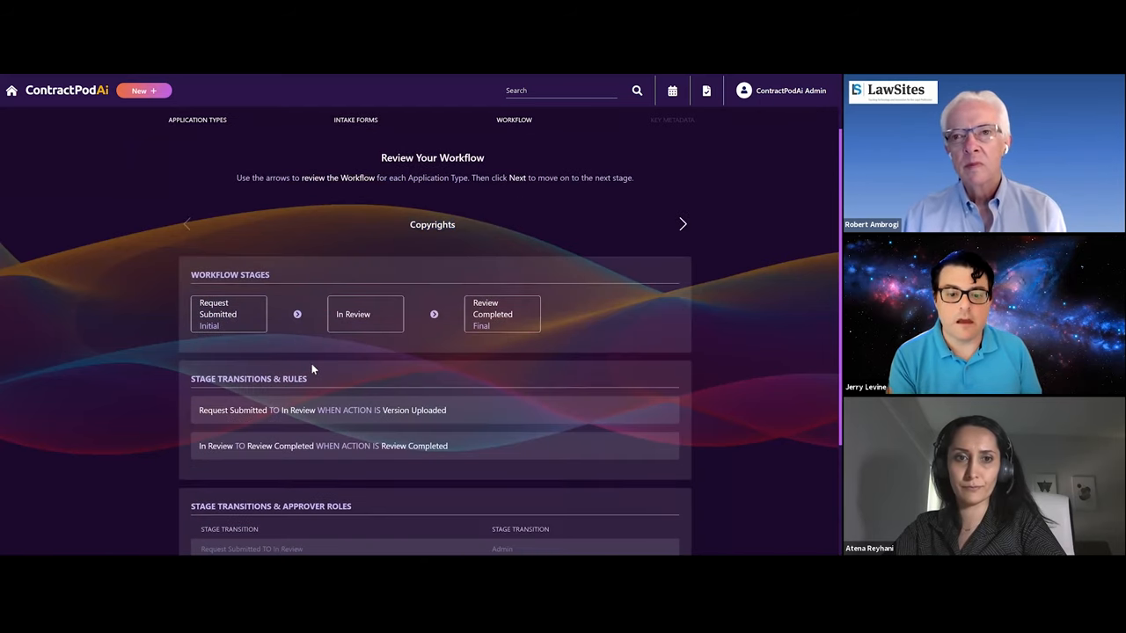
scroll("down", 3)
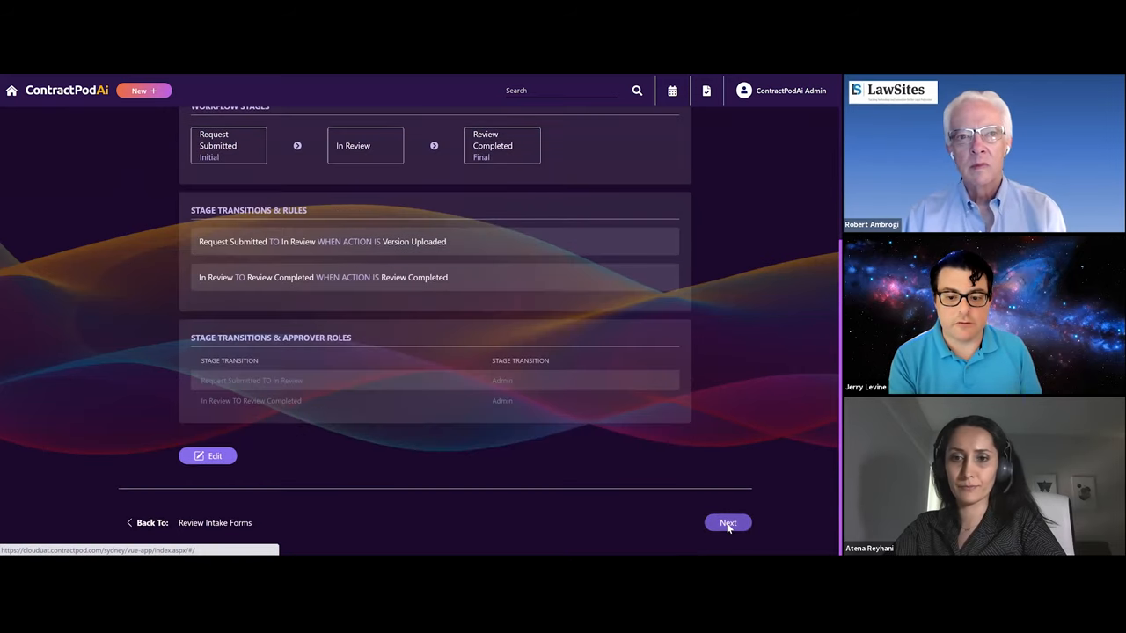
left_click(728, 523)
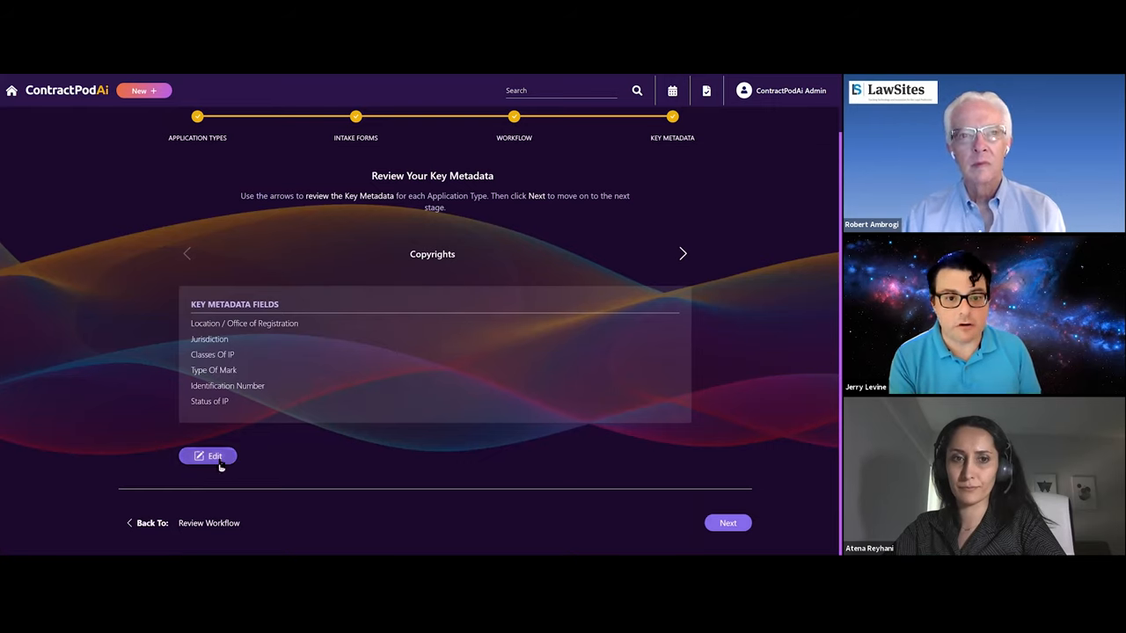
mouse_move(475, 541)
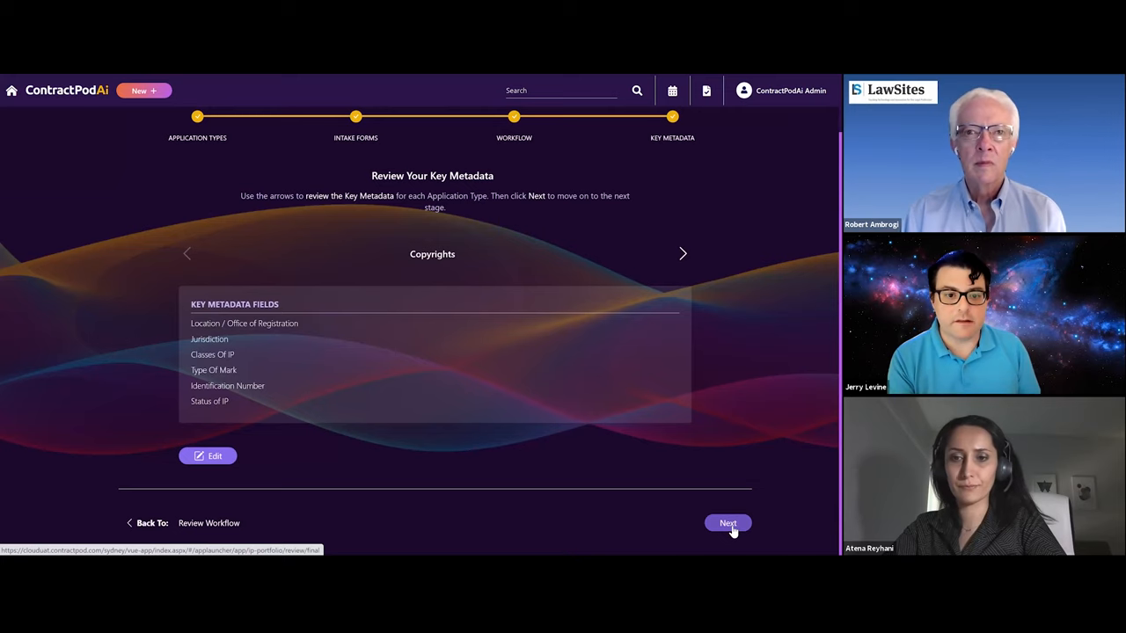
Step: Continue past the Copyrights key metadata review to the Ready to Launch page
left_click(728, 524)
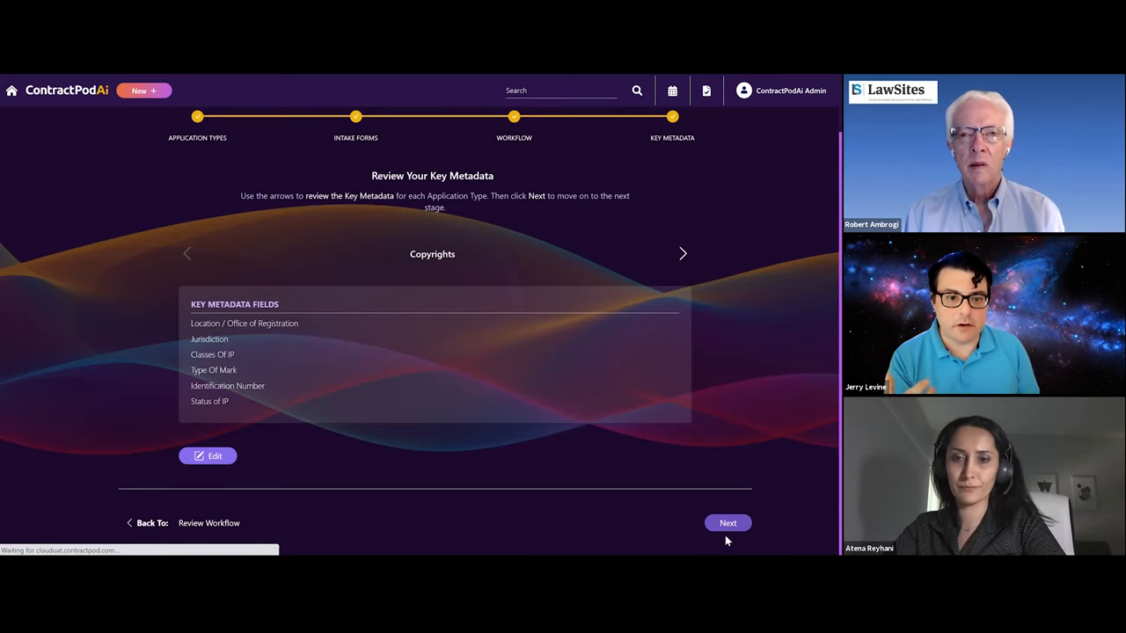
left_click(728, 523)
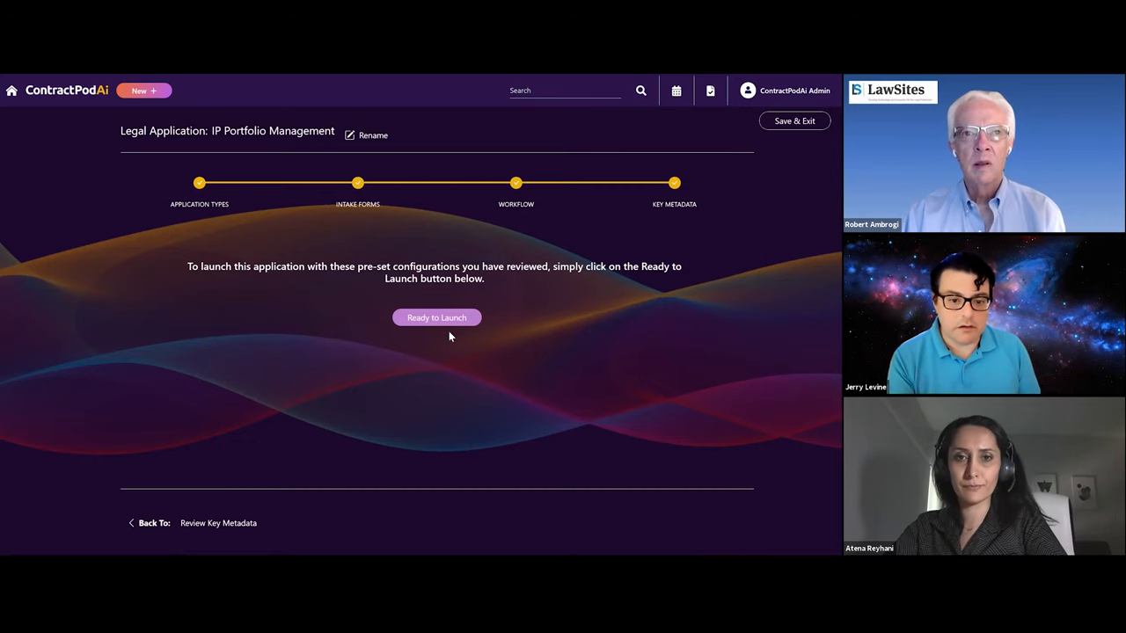
Step: Launch IP Portfolio Management with Ready to Launch, returning to the Legal Applications home
left_click(436, 316)
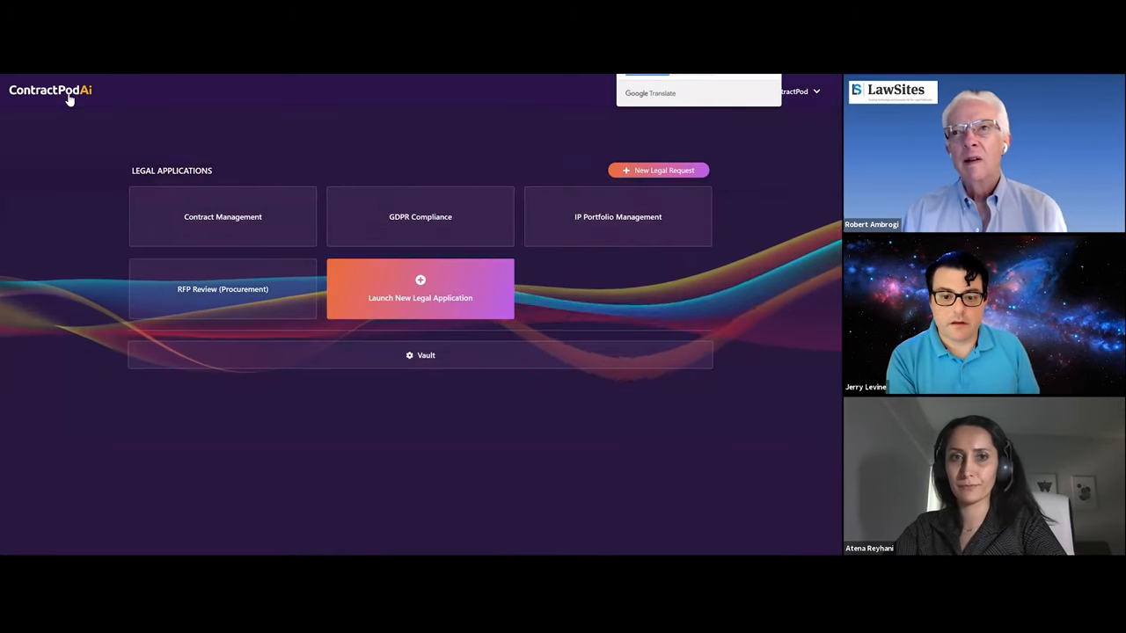
mouse_move(584, 475)
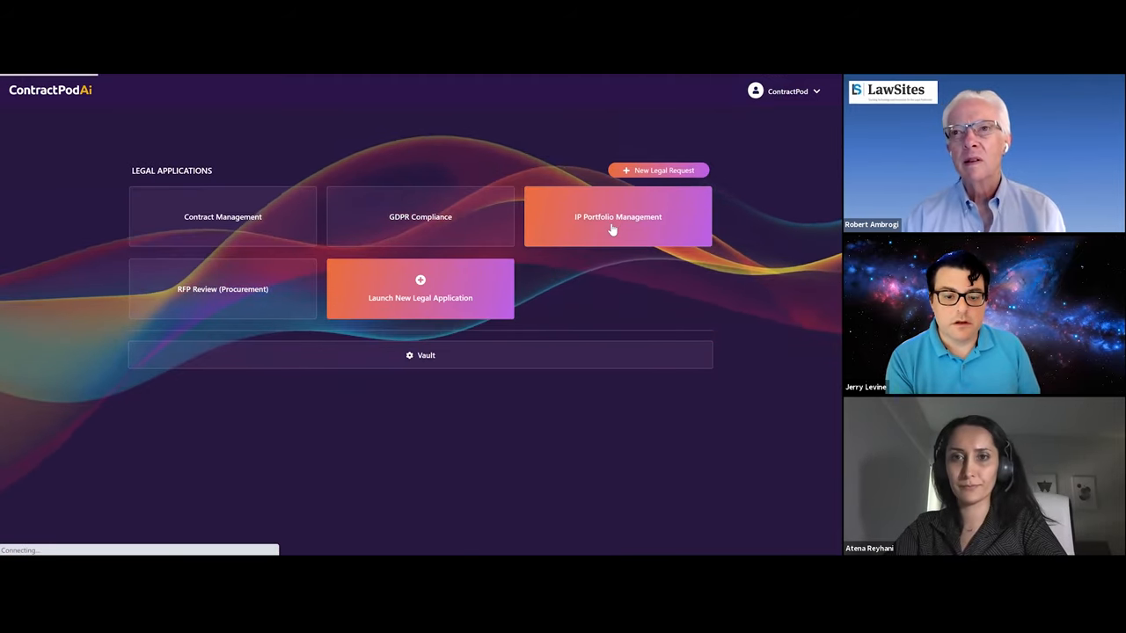
Step: Open the IP Portfolio Management dashboard and scroll to its IP type and status charts
left_click(618, 217)
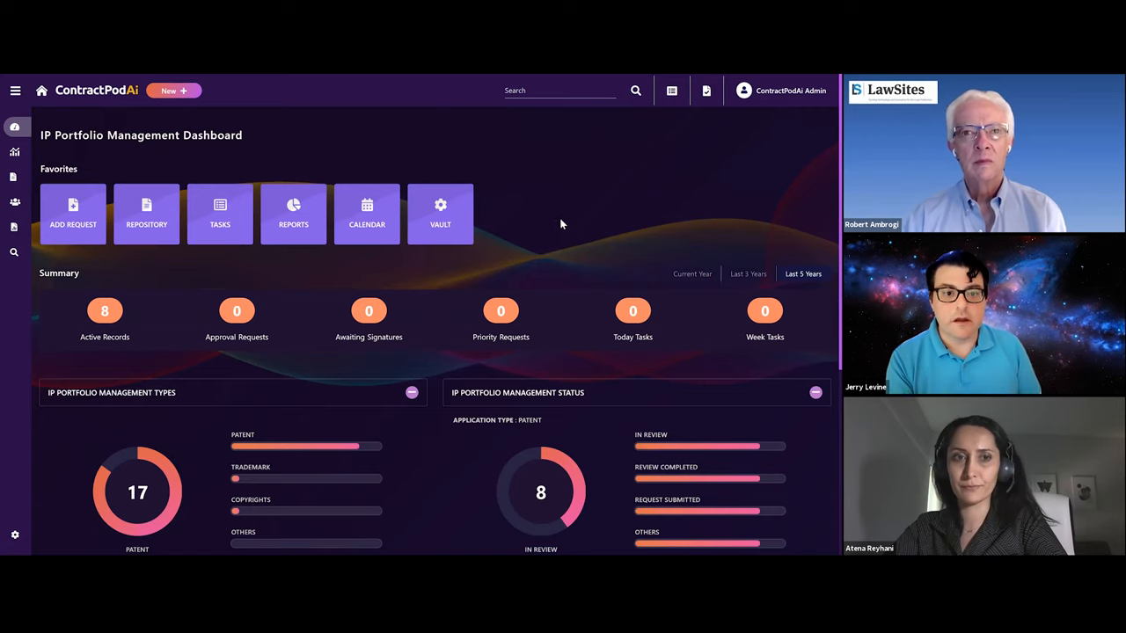
scroll("down", 3)
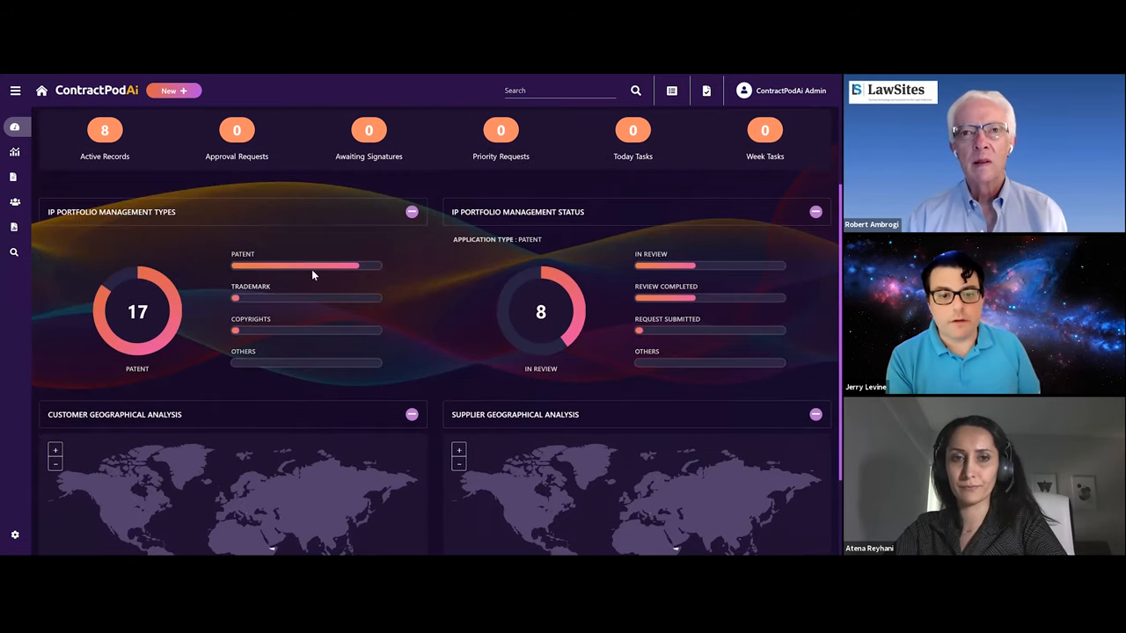